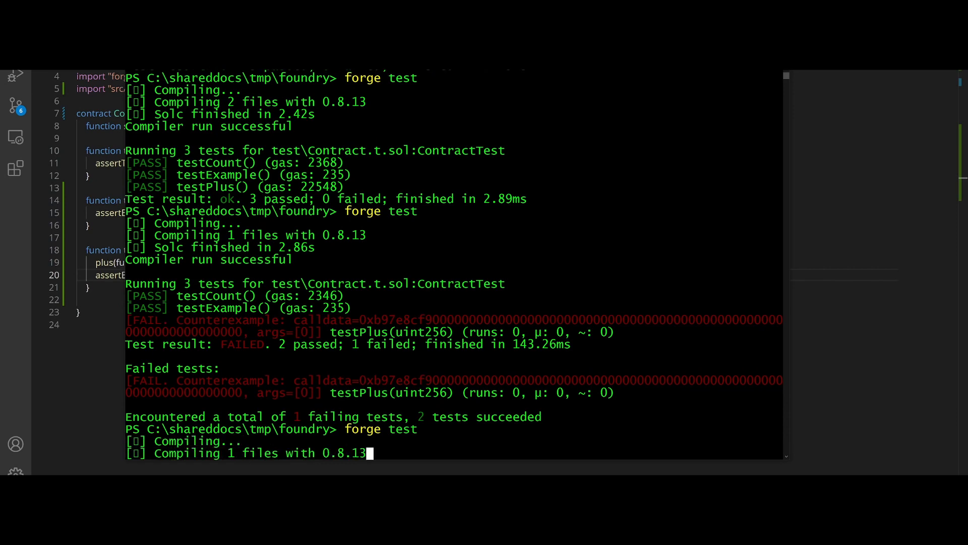
- Scroll through the PowerShell forge test output after the fuzz failure
scroll("down", 3)
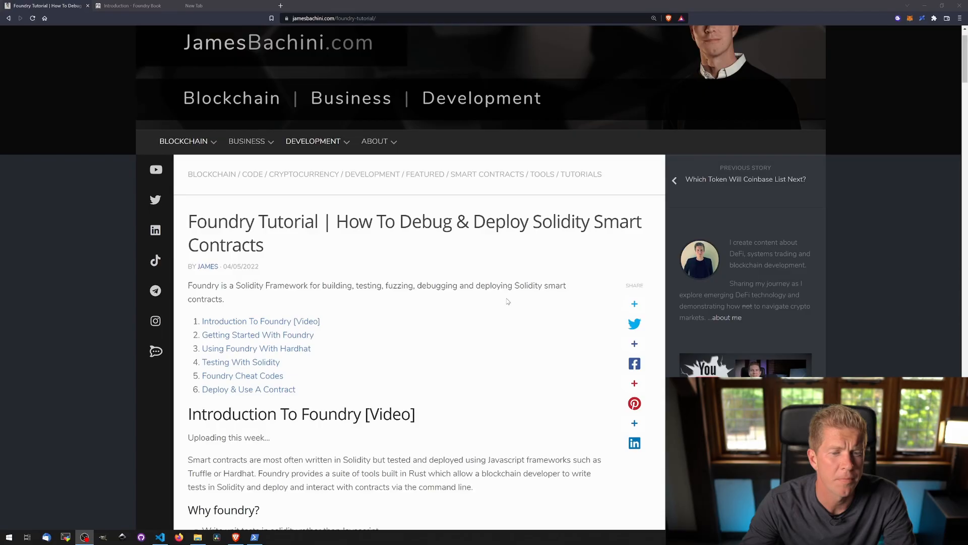
- Scroll the tutorial down to the Getting Started install commands for Linux/Mac, Windows and Docker
scroll("down", 3)
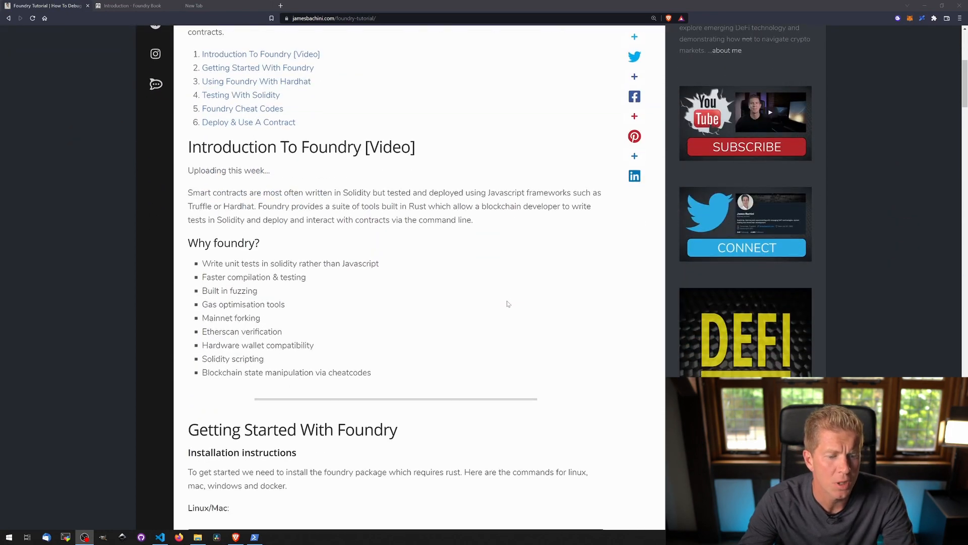
scroll("down", 3)
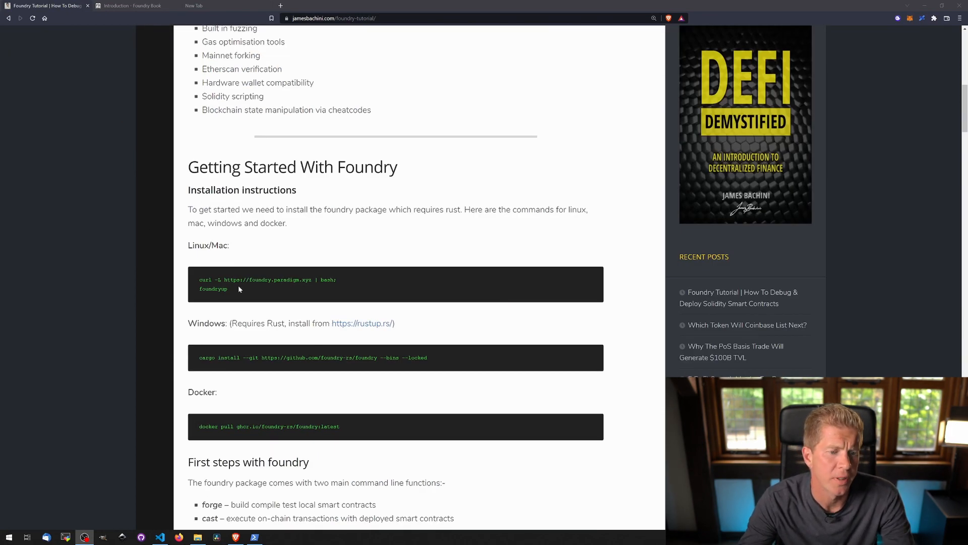
mouse_move(277, 441)
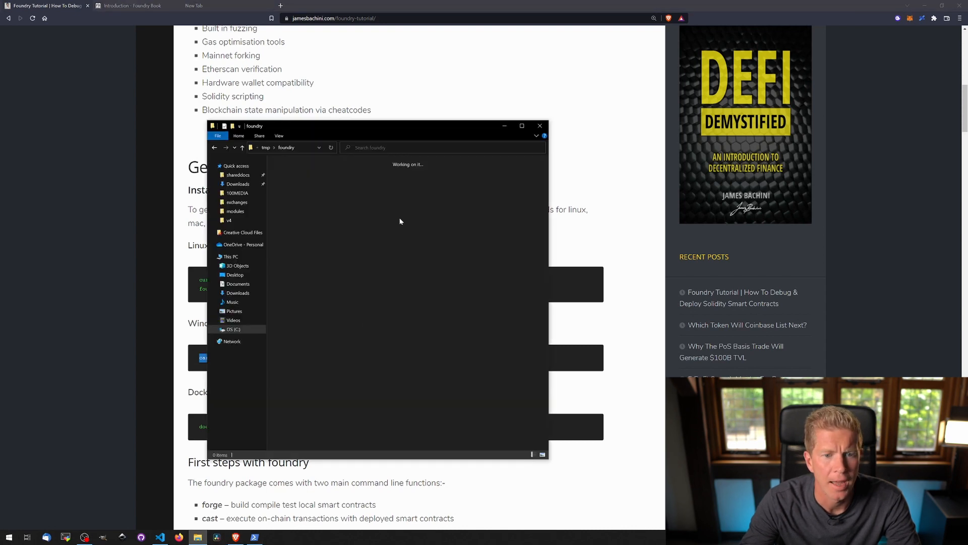
- Launch a PowerShell window at C:\shareddocs\tmp\foundry from the folder's context menu
right_click(401, 221)
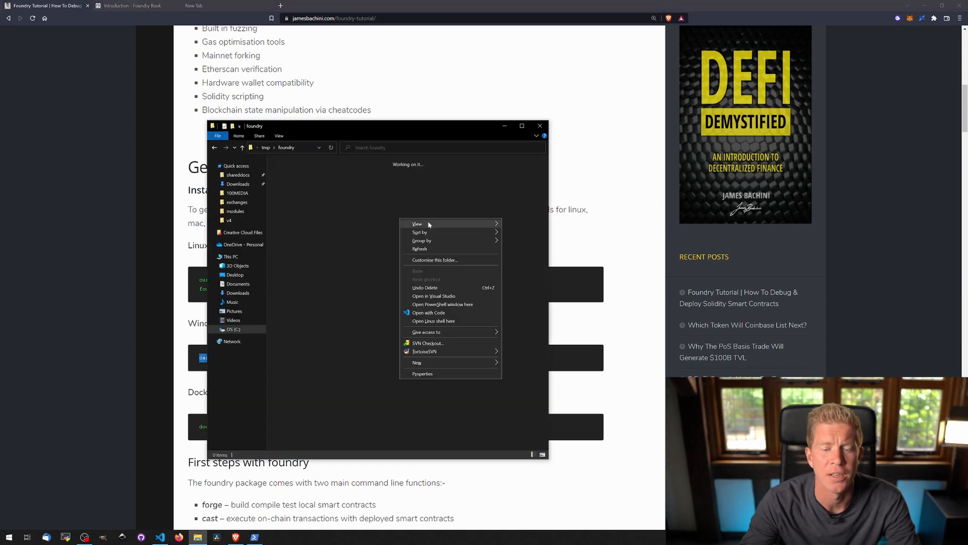
left_click(437, 304)
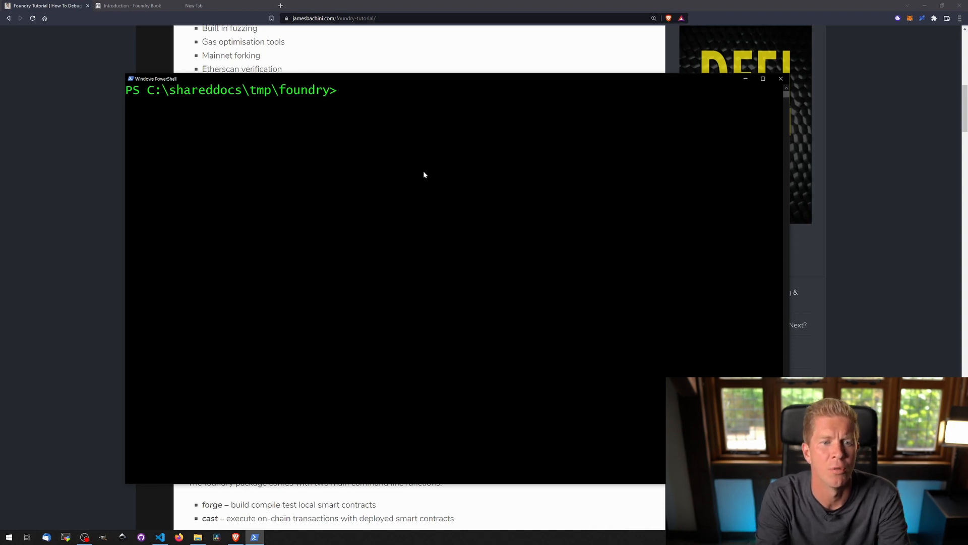
mouse_move(416, 156)
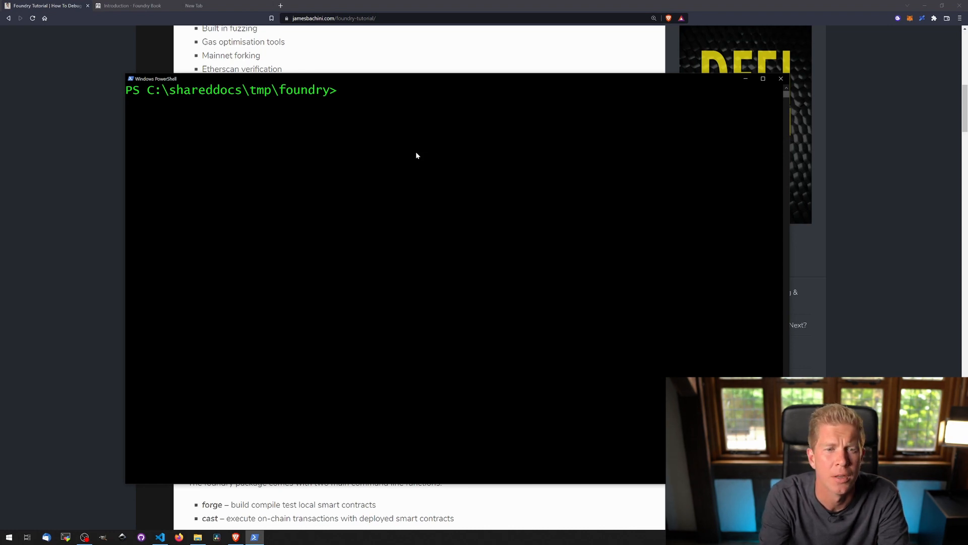
- Run forge init to scaffold the project with lib, src, test and foundry.toml
type("for")
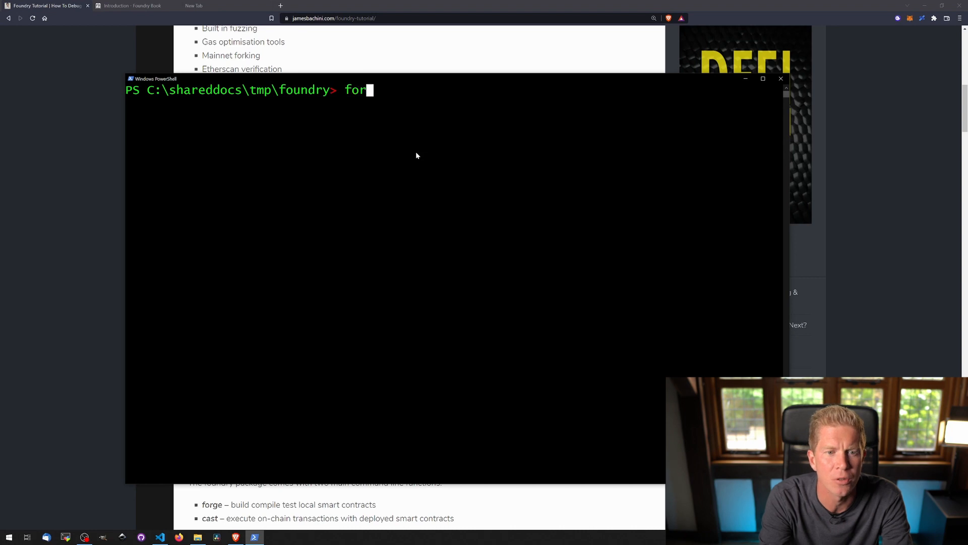
key("Return")
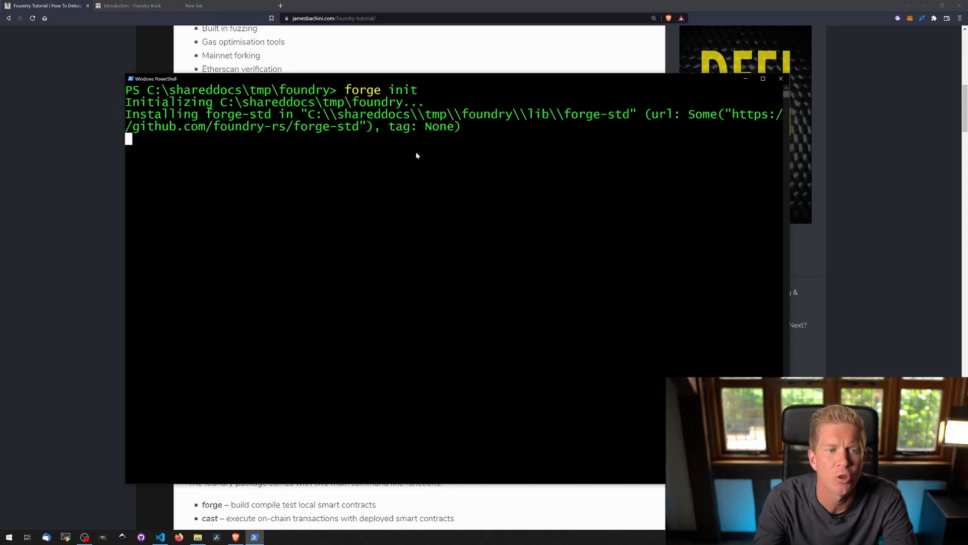
mouse_move(411, 431)
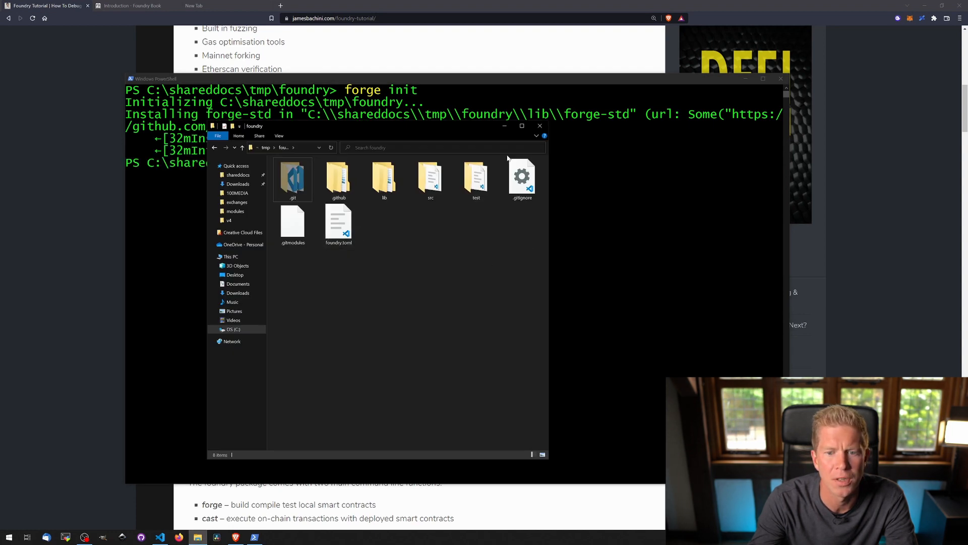
mouse_move(441, 217)
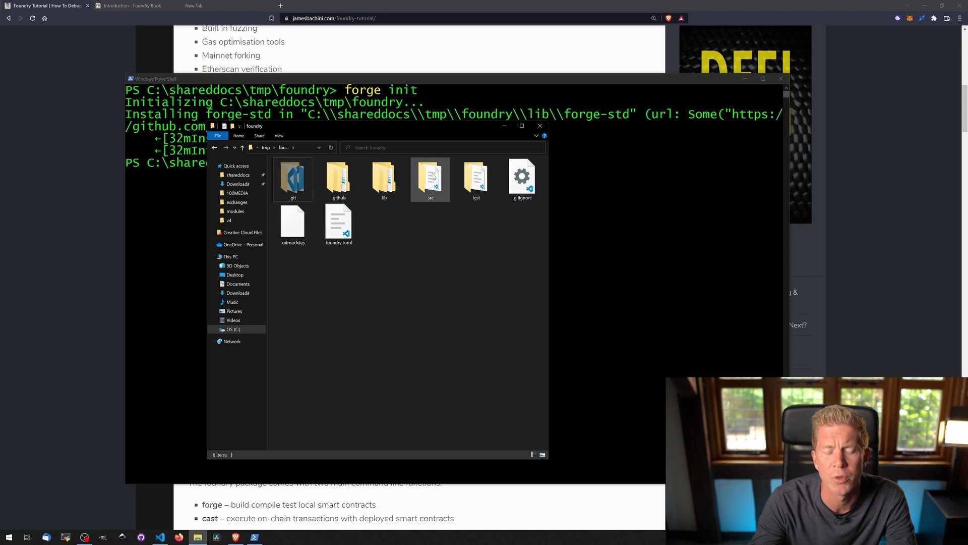
mouse_move(475, 179)
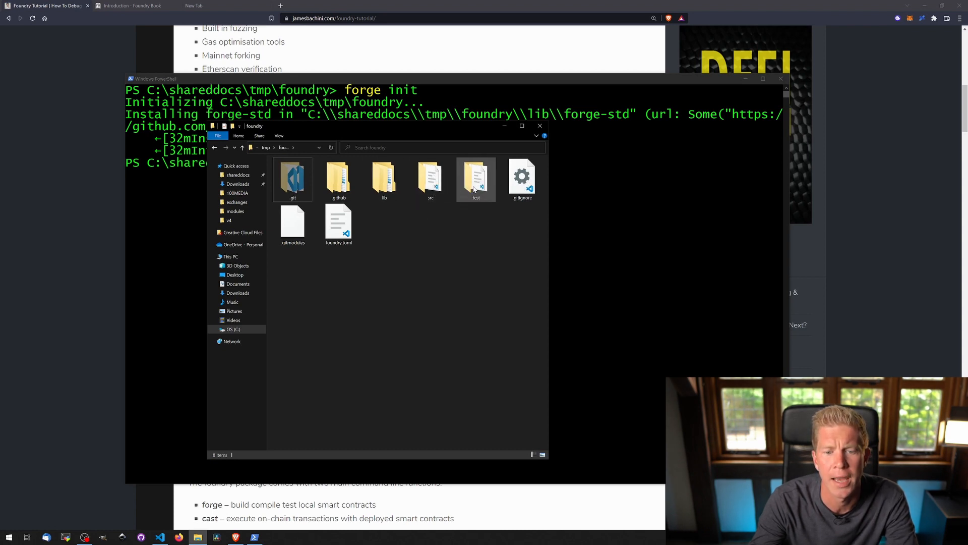
mouse_move(430, 179)
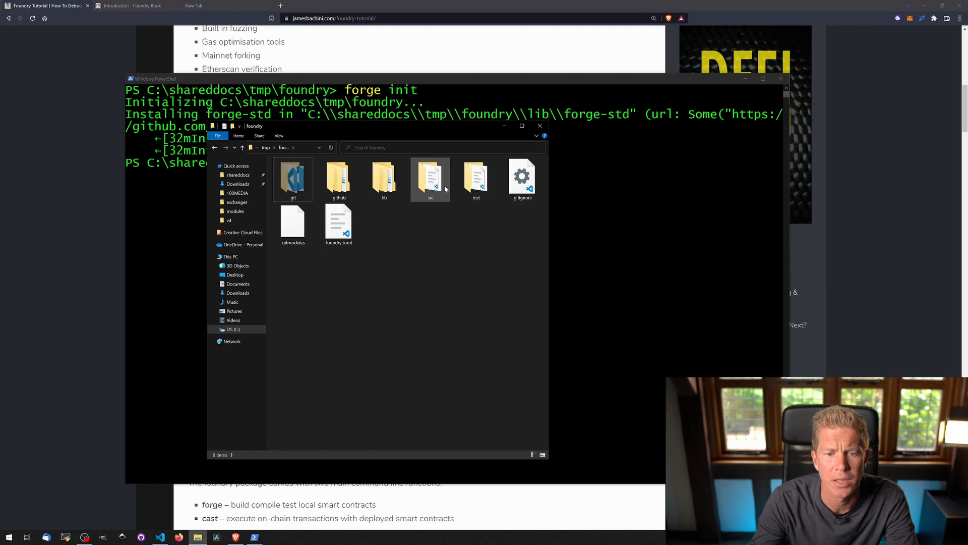
- Browse into the generated project folders and the test folder in File Explorer
double_click(431, 178)
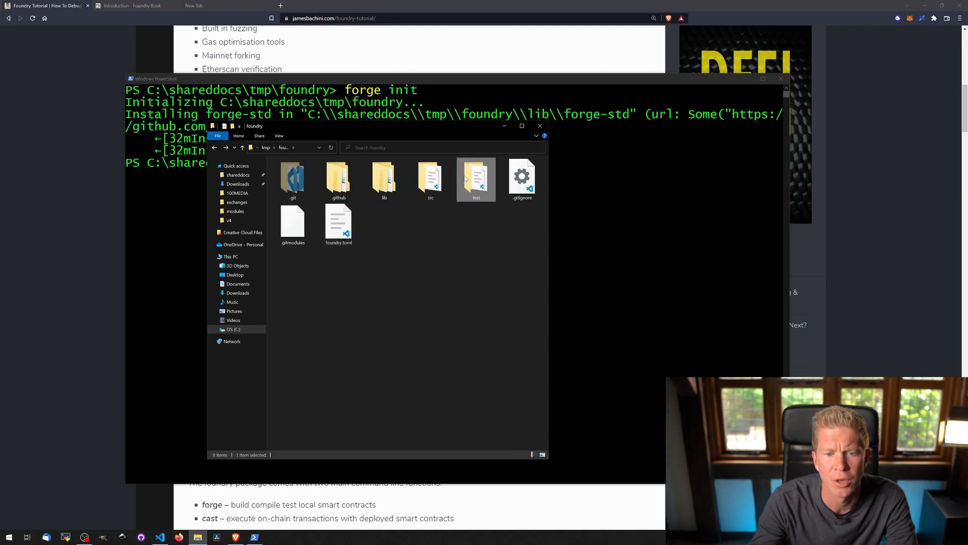
double_click(476, 179)
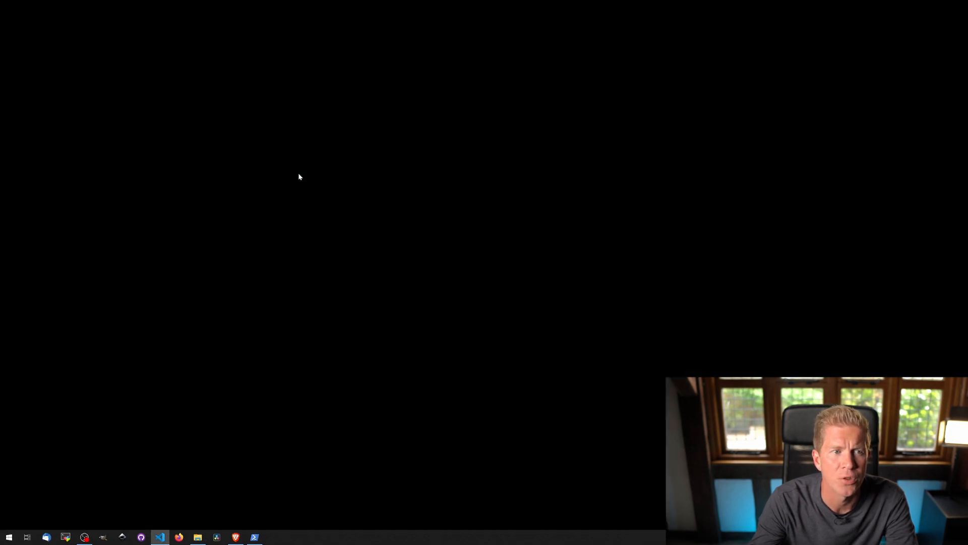
- Bring up test/Contract.t.sol in VS Code before compiling with forge build
left_click(160, 536)
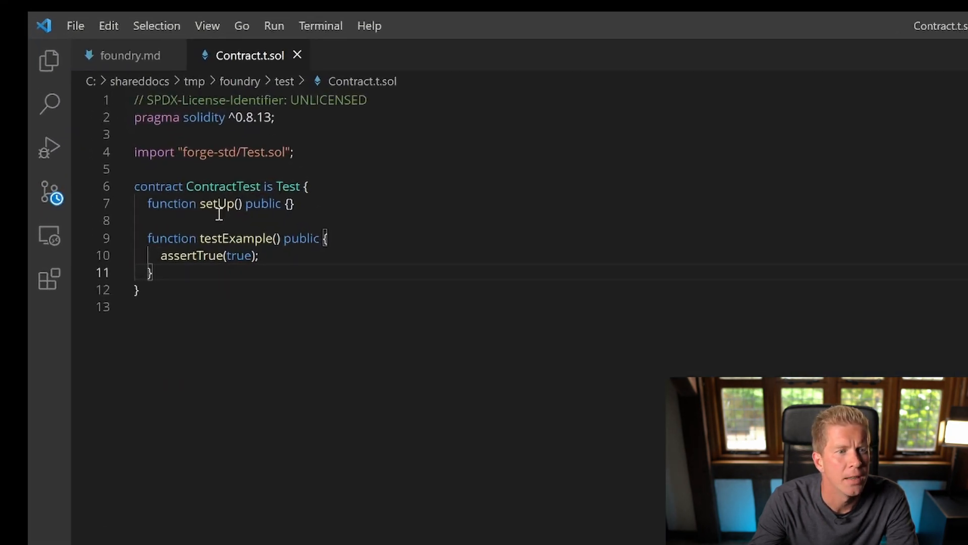
double_click(235, 238)
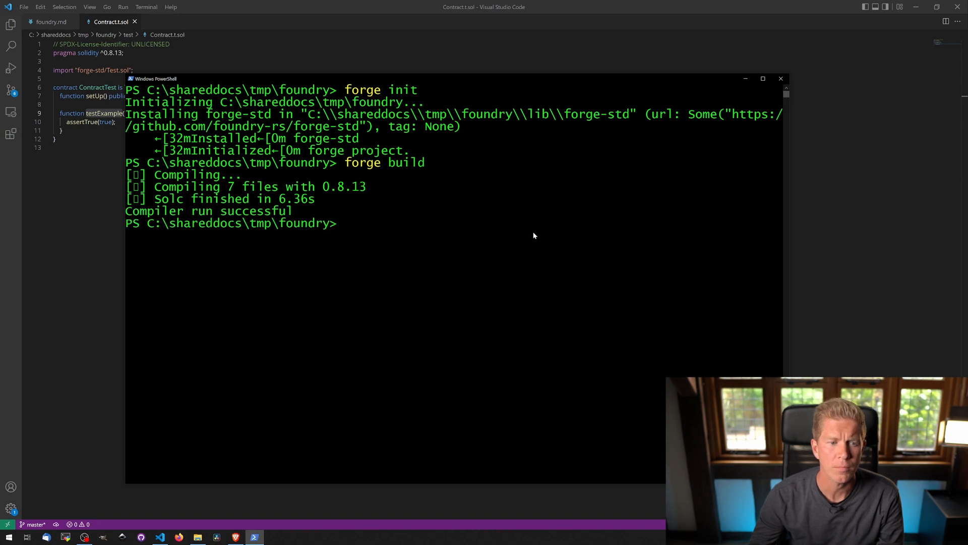
- Run forge test so testExample passes, then point out its name and asserted true value
type("forege test")
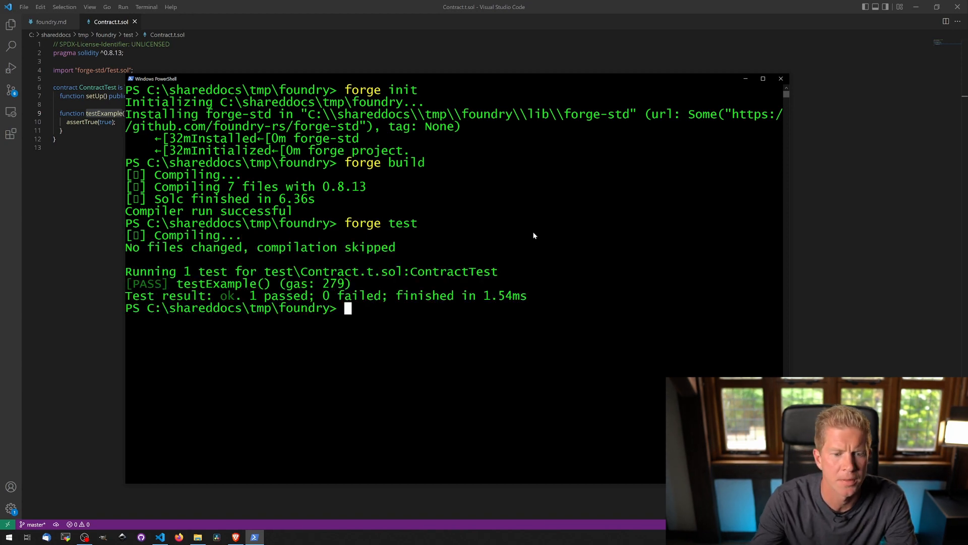
mouse_move(194, 288)
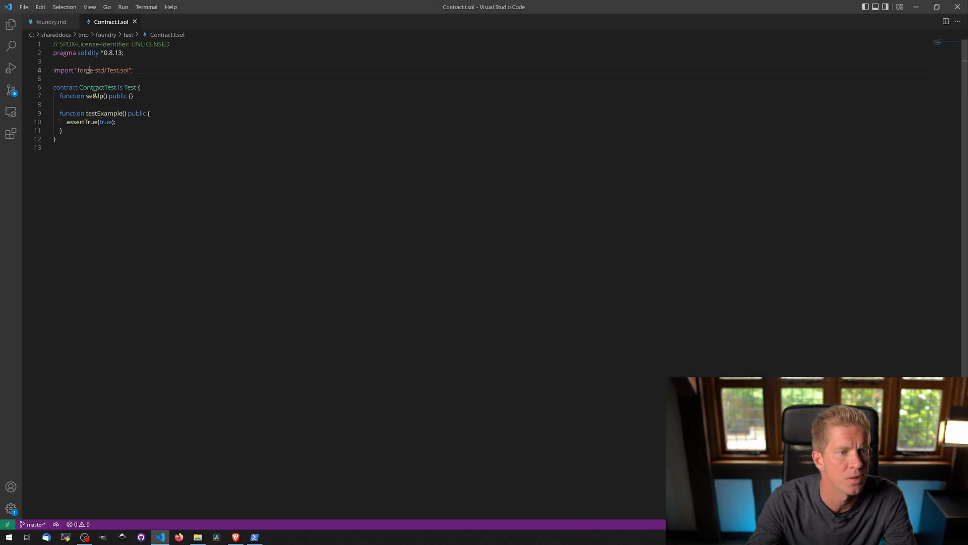
double_click(105, 113)
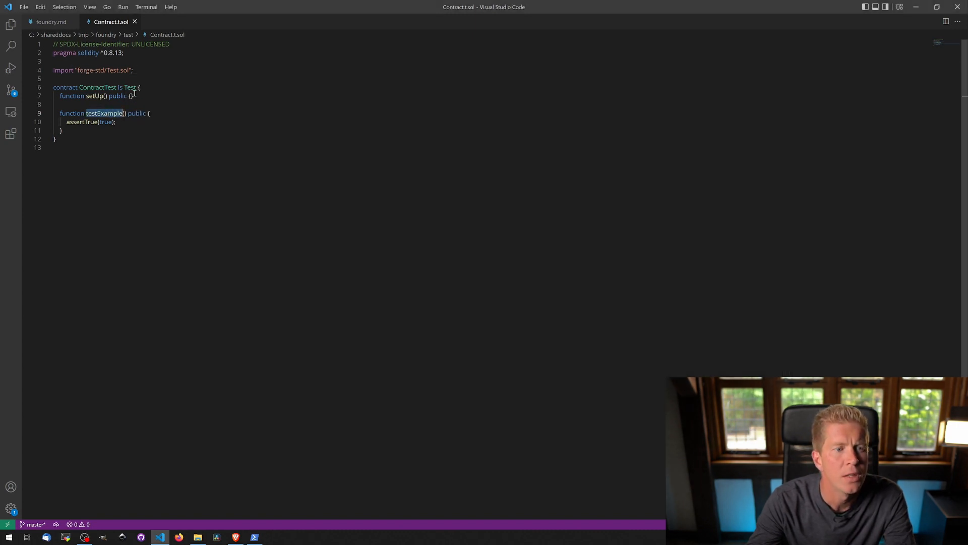
left_click(108, 122)
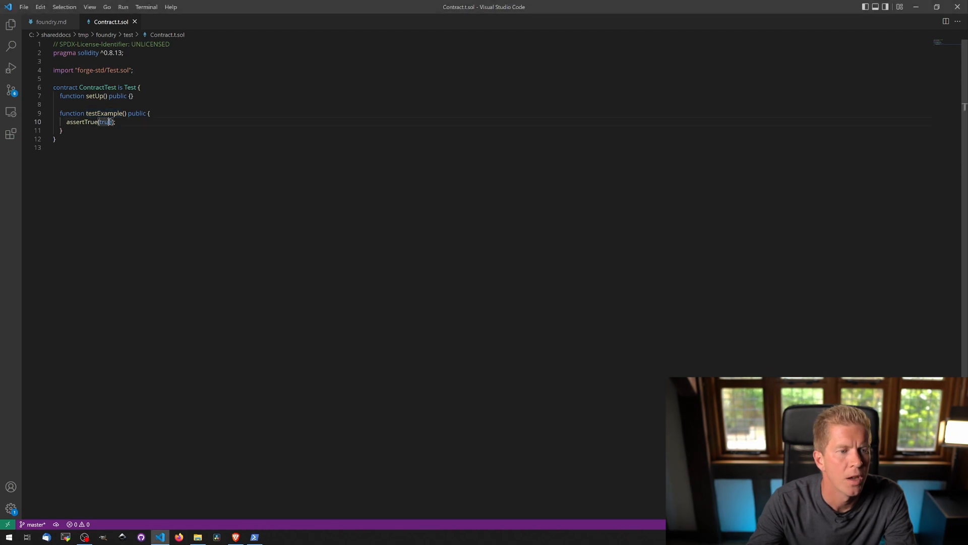
left_click(255, 536)
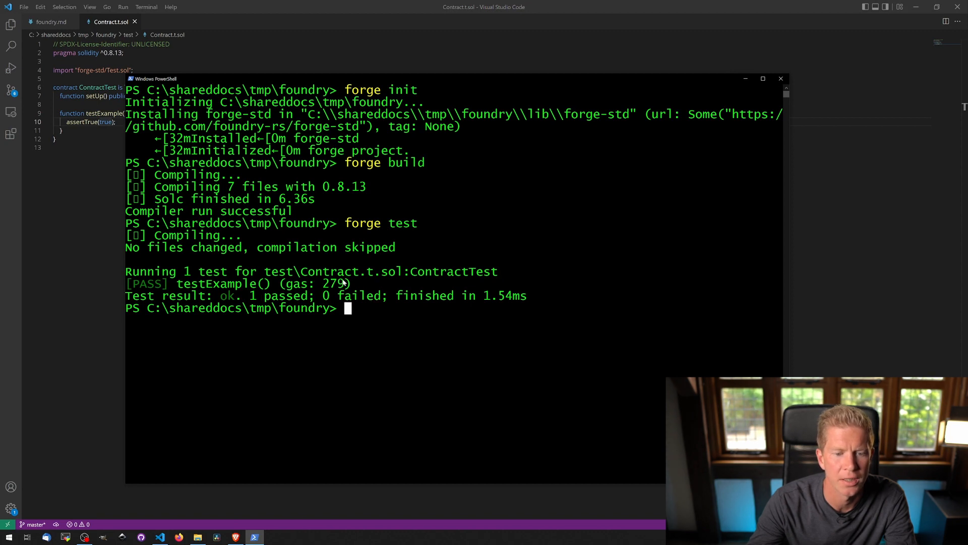
mouse_move(529, 305)
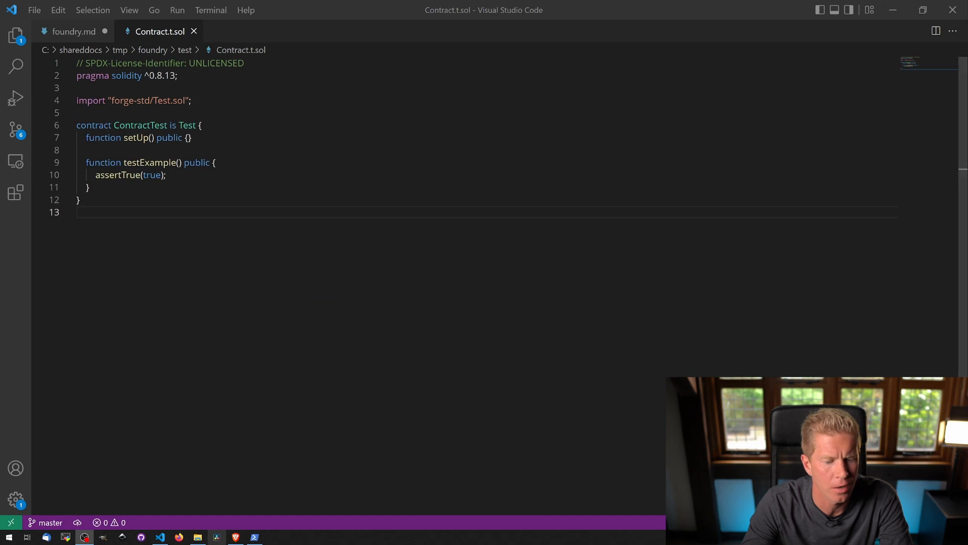
- In src/Contract.sol add 'uint256 public count = 0;' inside the contract body
left_click(197, 536)
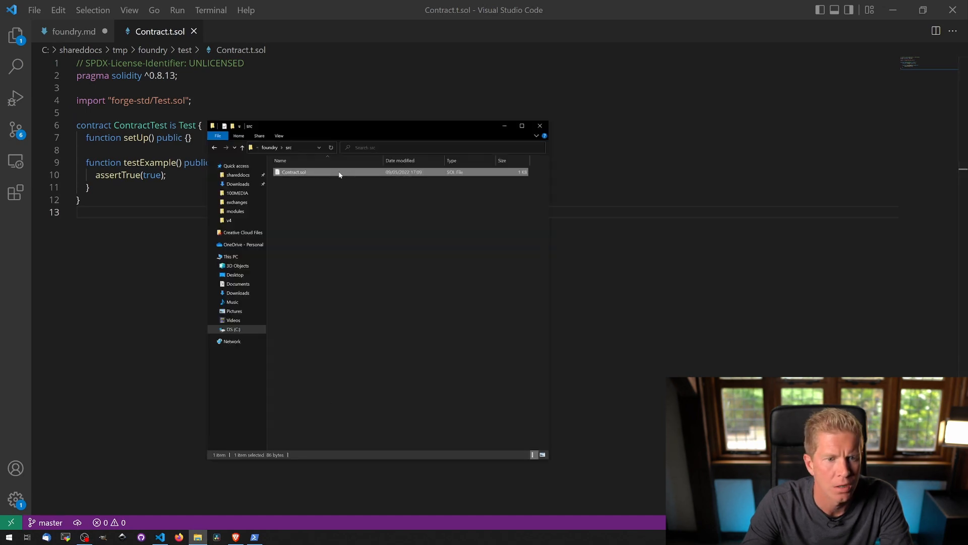
double_click(294, 172)
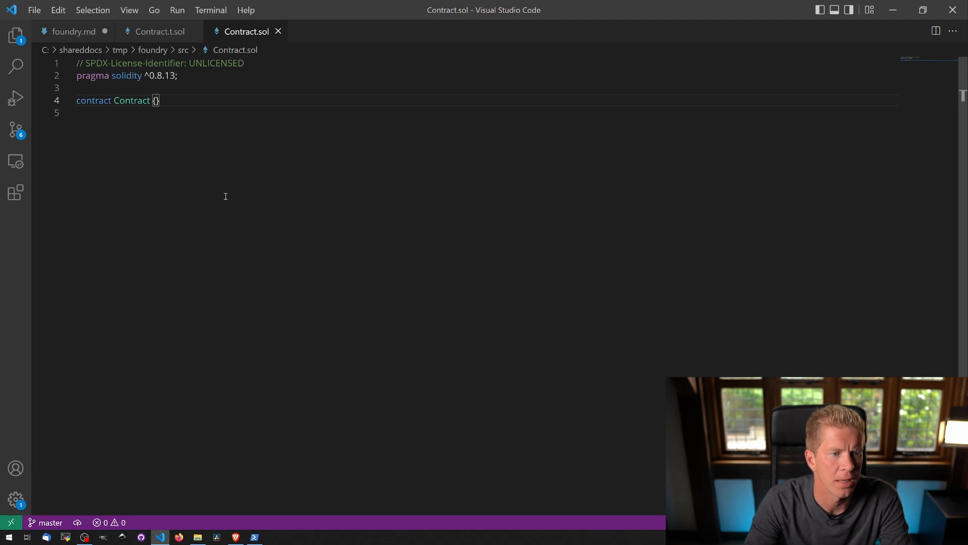
key("Enter")
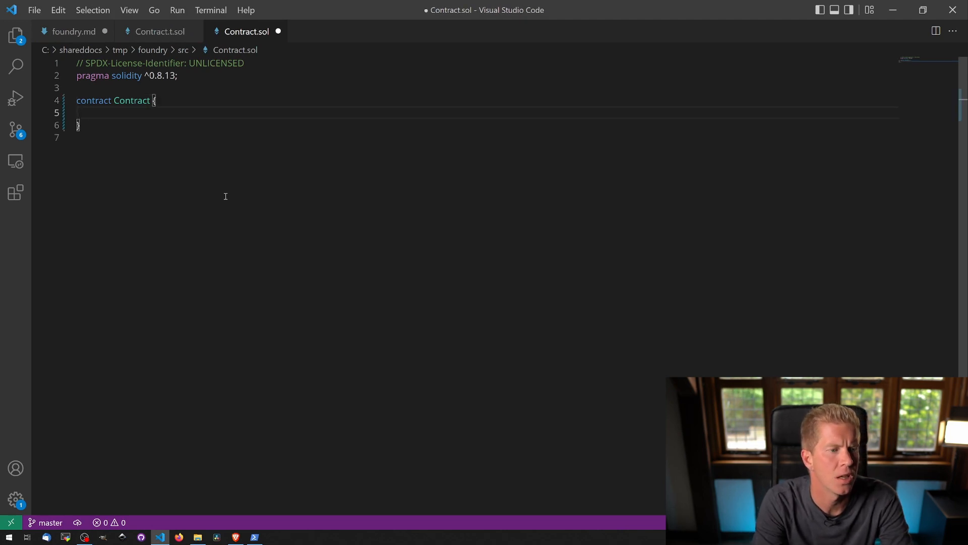
type("uint256")
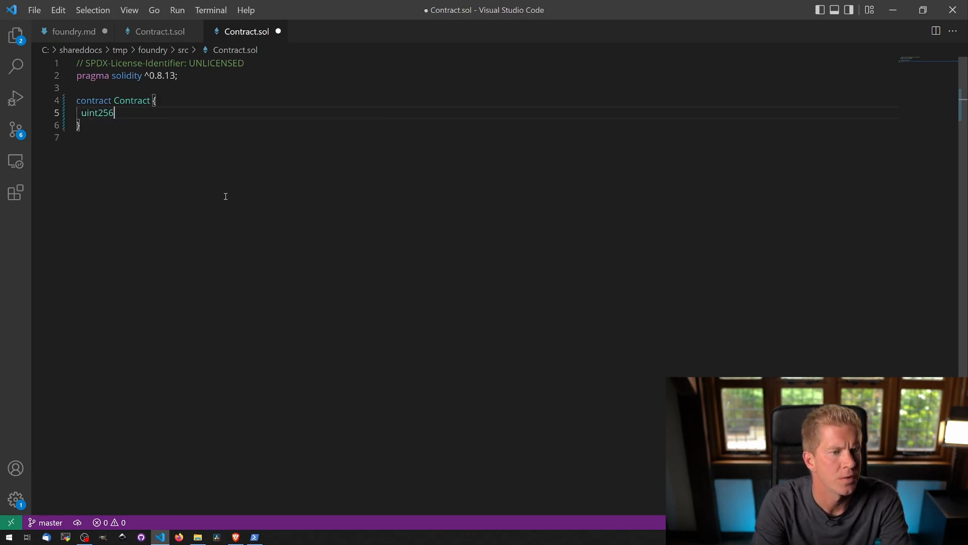
type("count =")
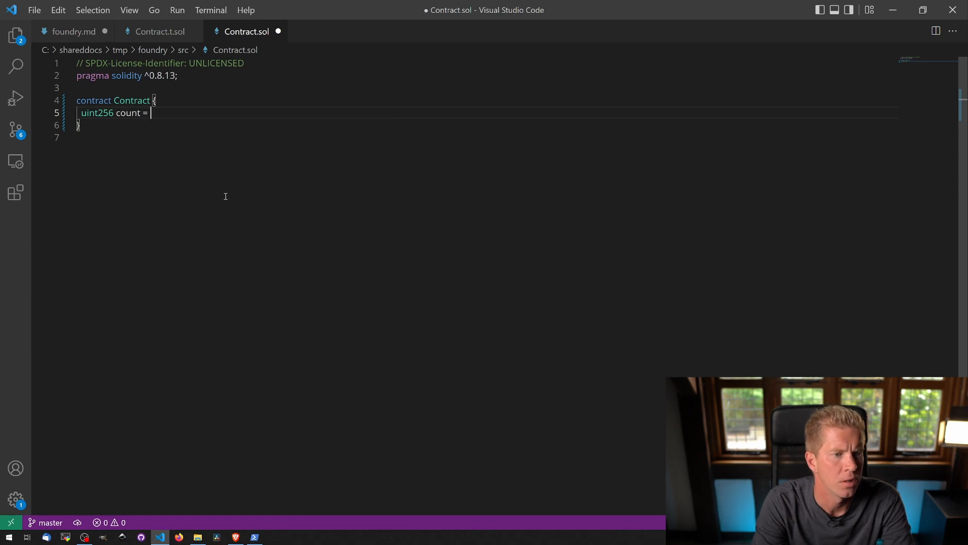
key("Backspace")
type("public ")
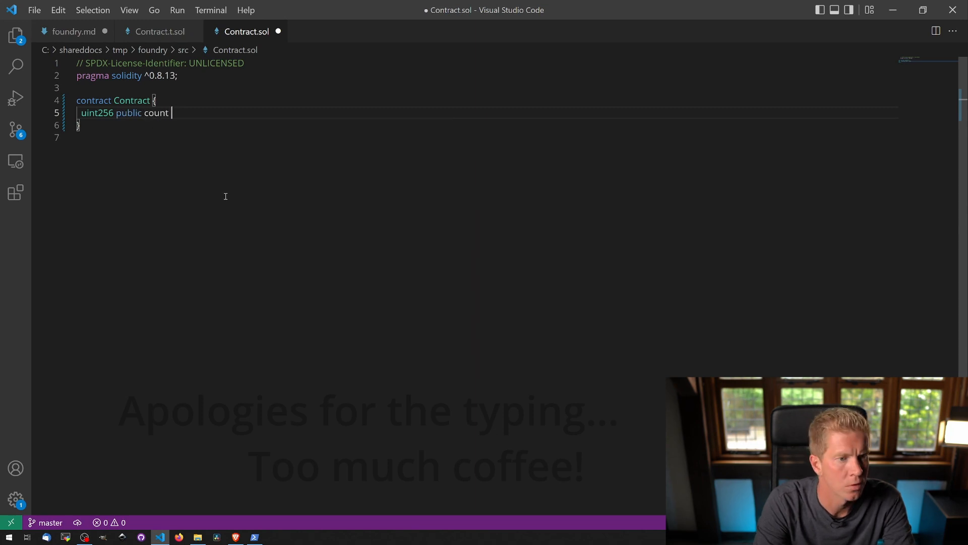
type("= 0;")
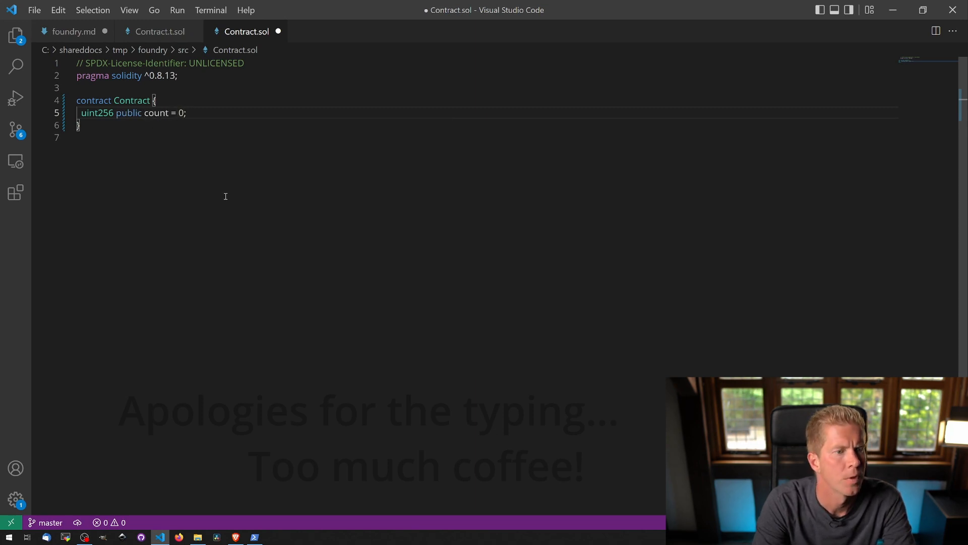
- Add 'function plus() public { count += 1; }' and save the contract
type("fucn")
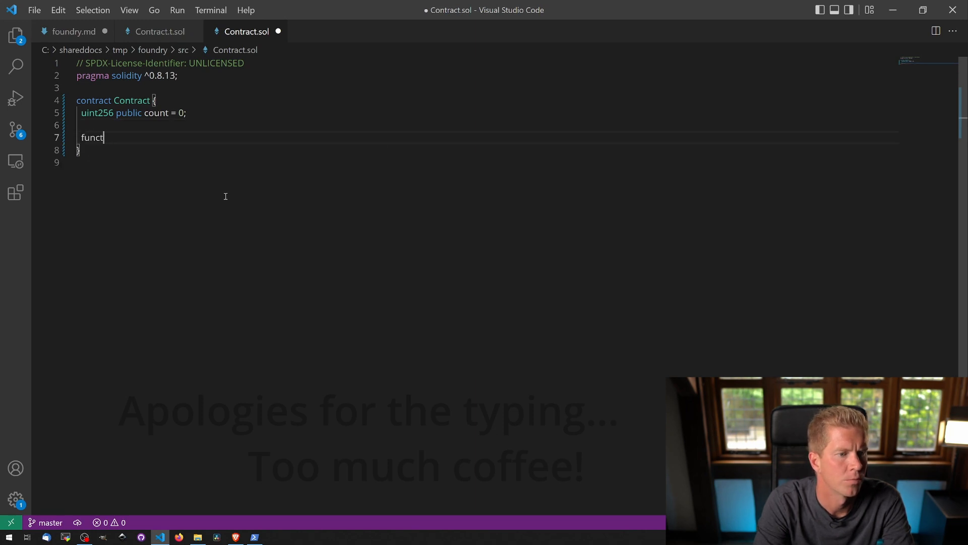
type("ion pliu")
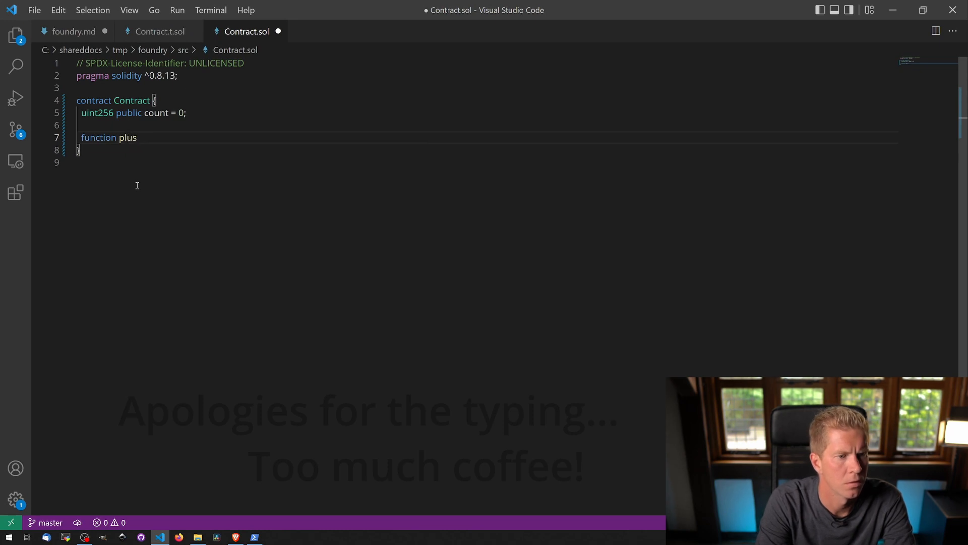
type("() public {")
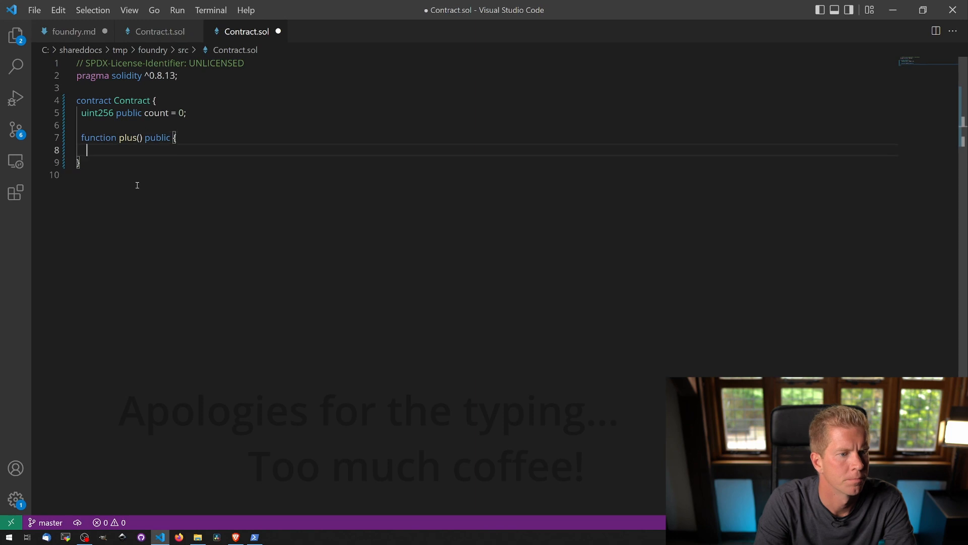
type("count +=")
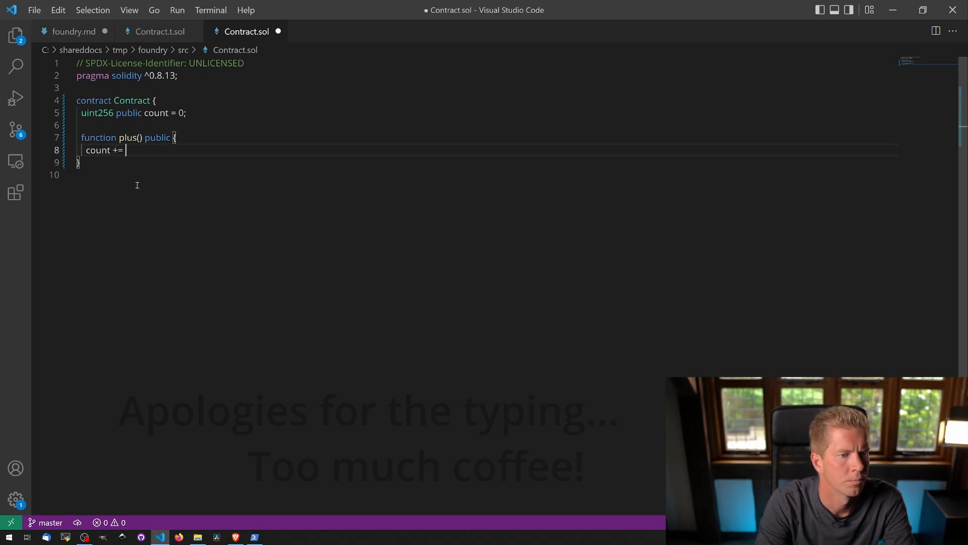
type("1;")
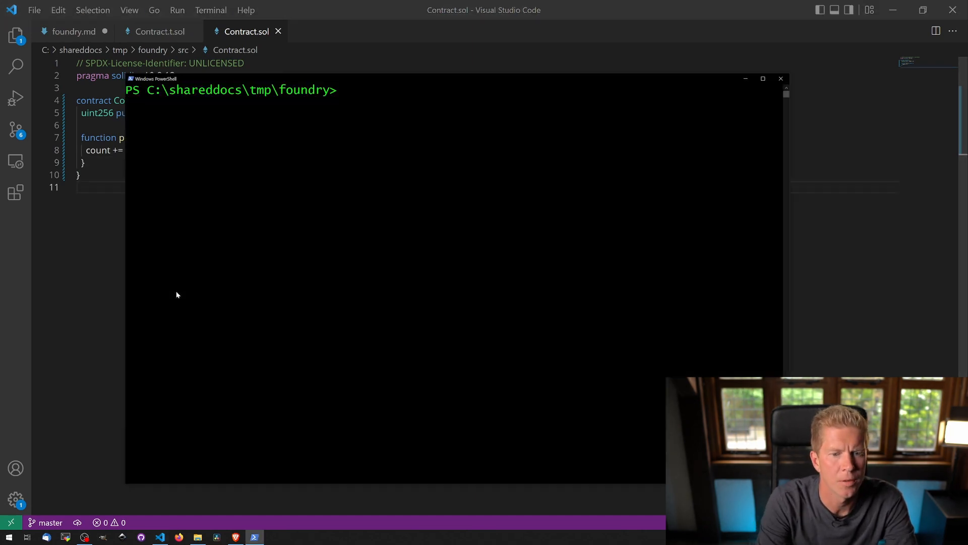
- Compile with forge build, then return to the Contract.t.sol test file
type("forge build")
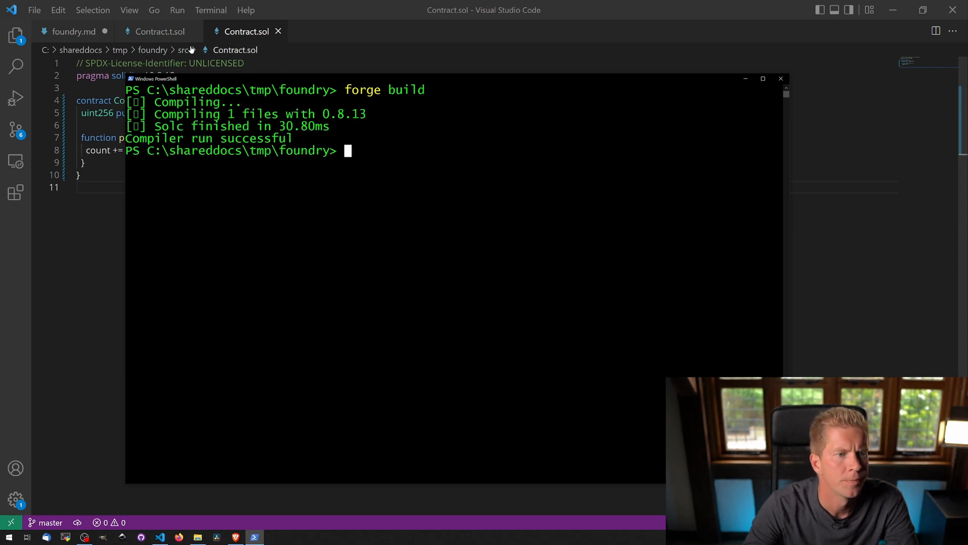
left_click(158, 31)
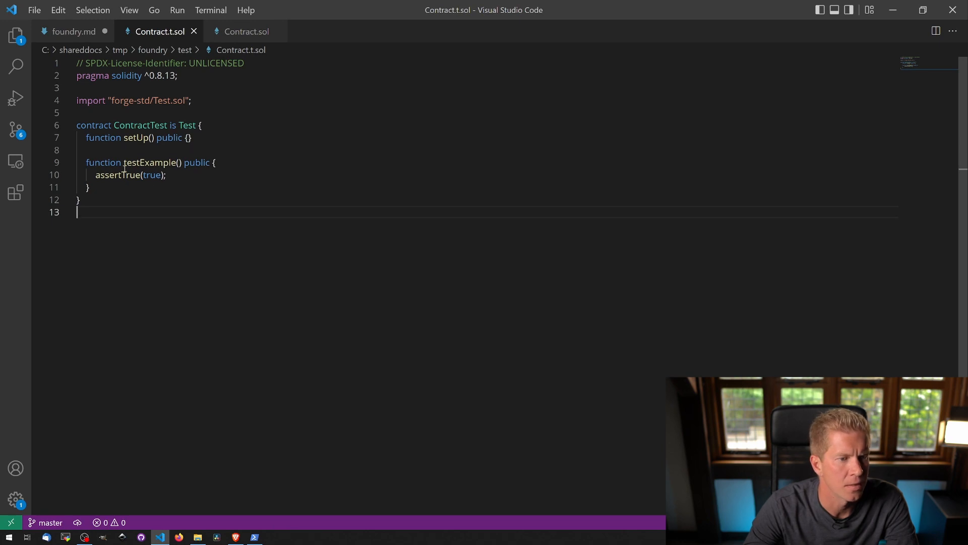
- Add 'function testCount() public { assertEq(count,0); }' to ContractTest
key("Enter")
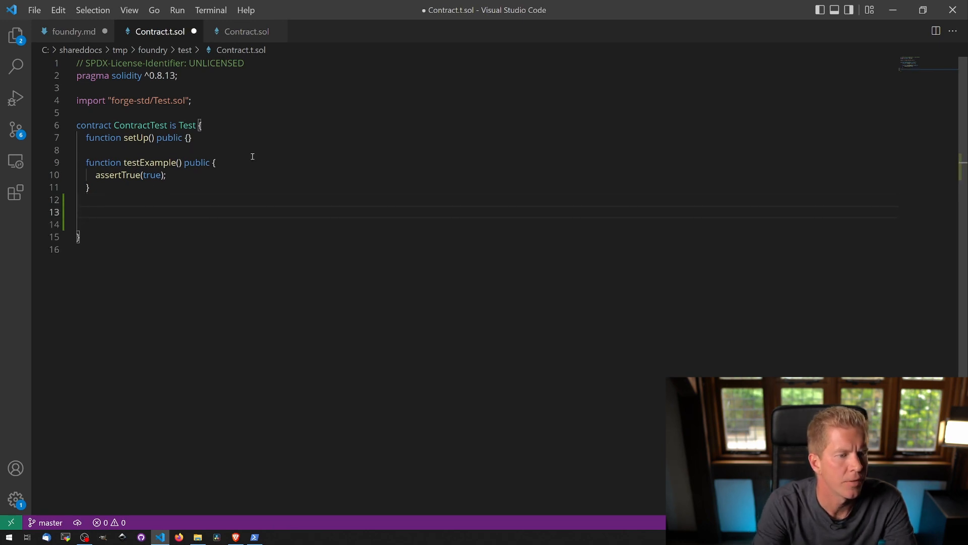
type("function")
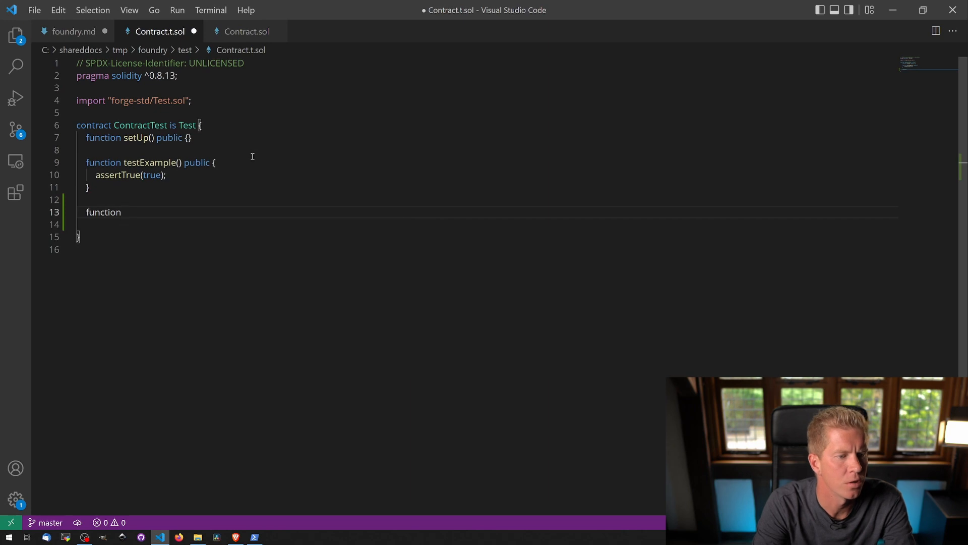
type("testCount()")
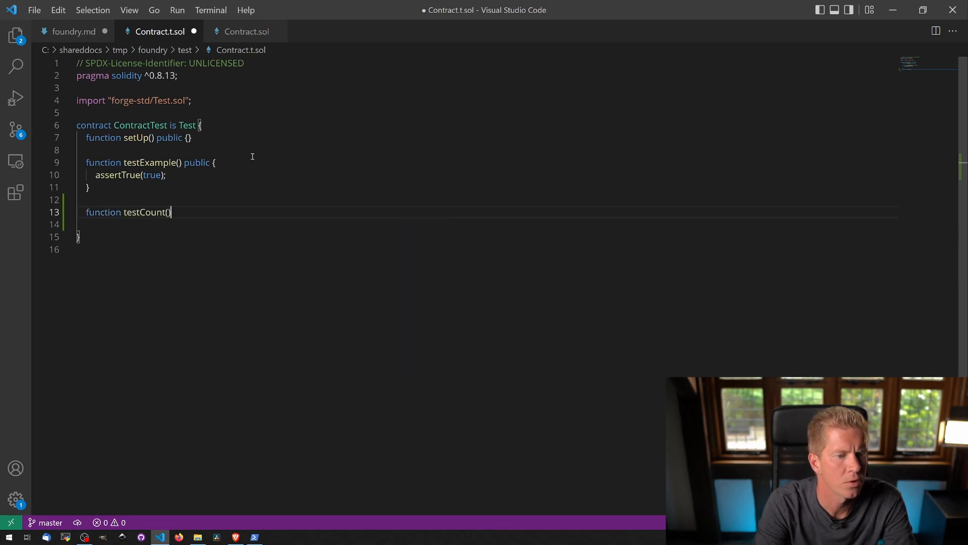
type("public")
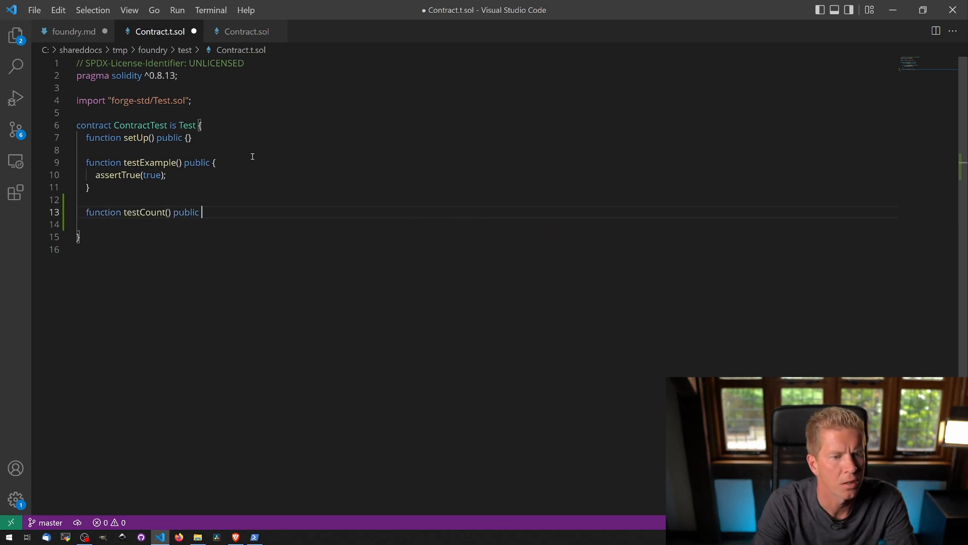
type("{")
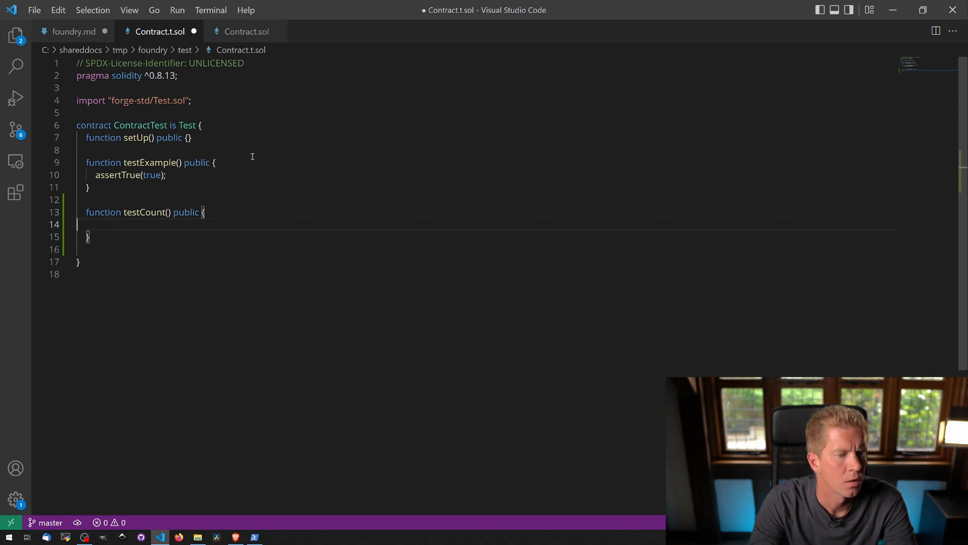
type("assertEq(")
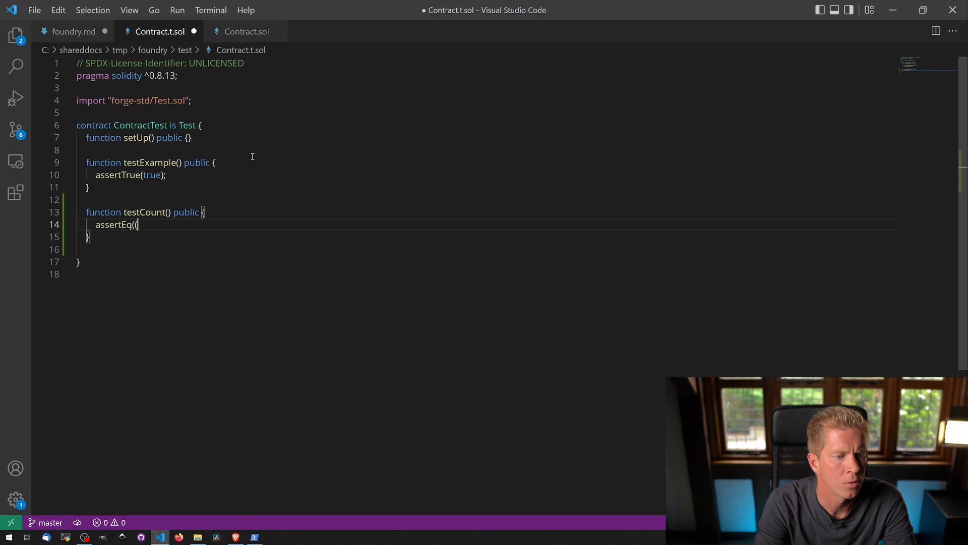
type("count,0)")
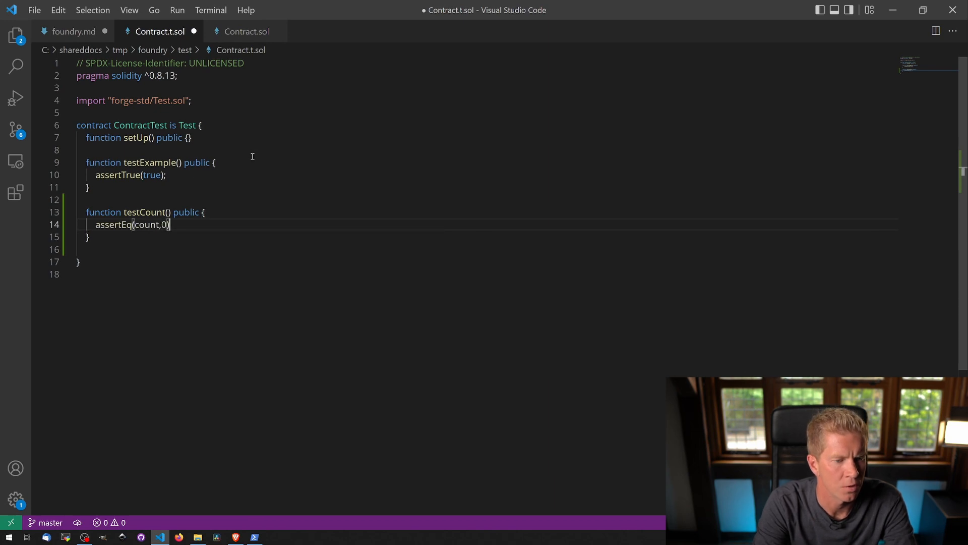
type(";")
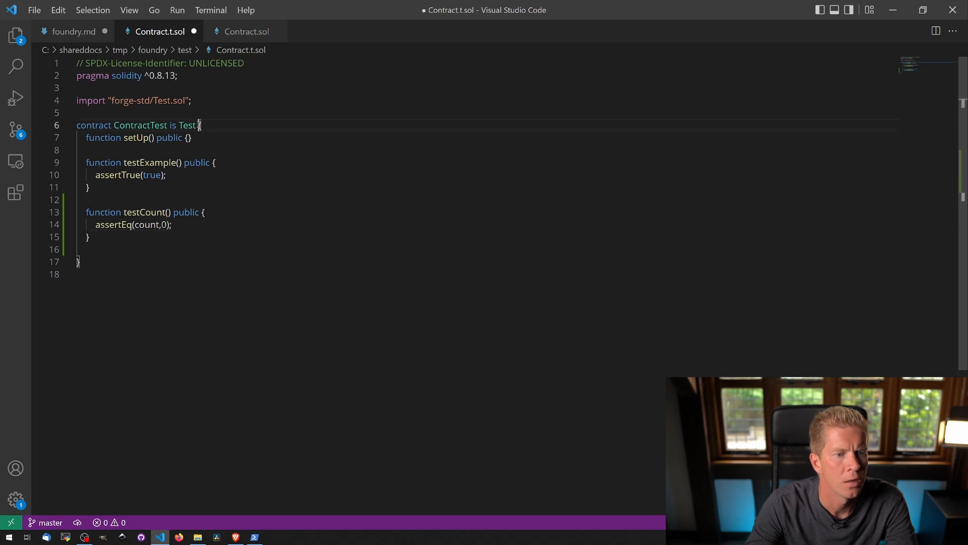
- Make ContractTest inherit 'is Test, Contract' and import "src/Contract.sol", then save
type(", Contrac")
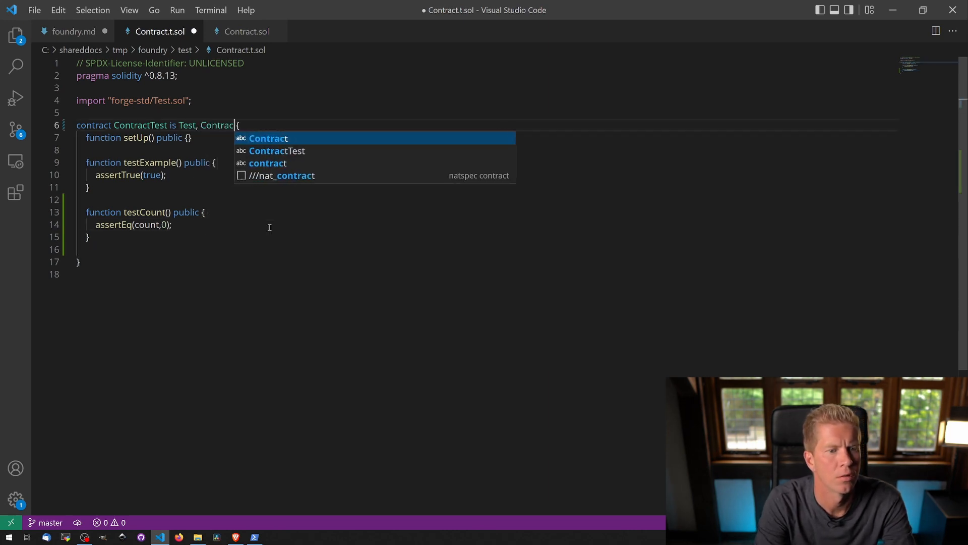
type("import \"s")
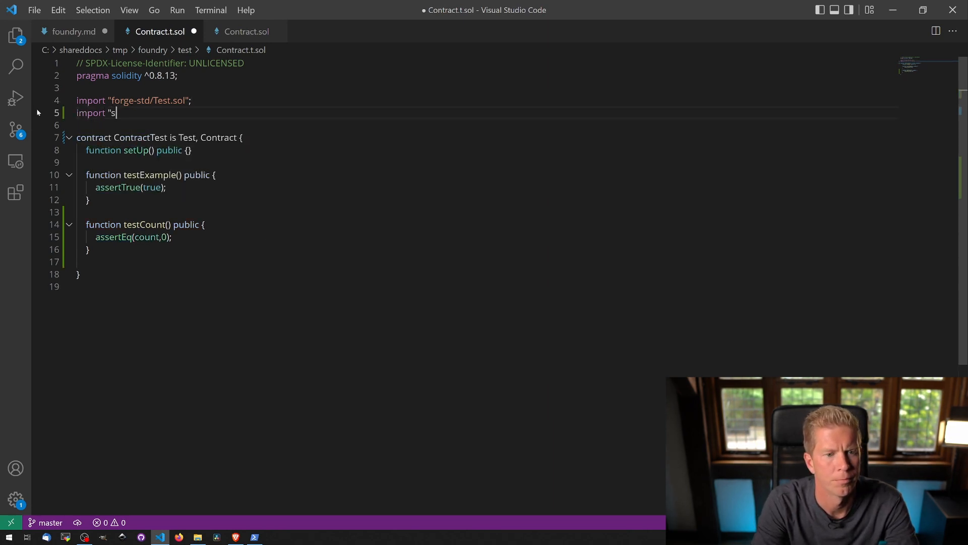
type("rc/contract")
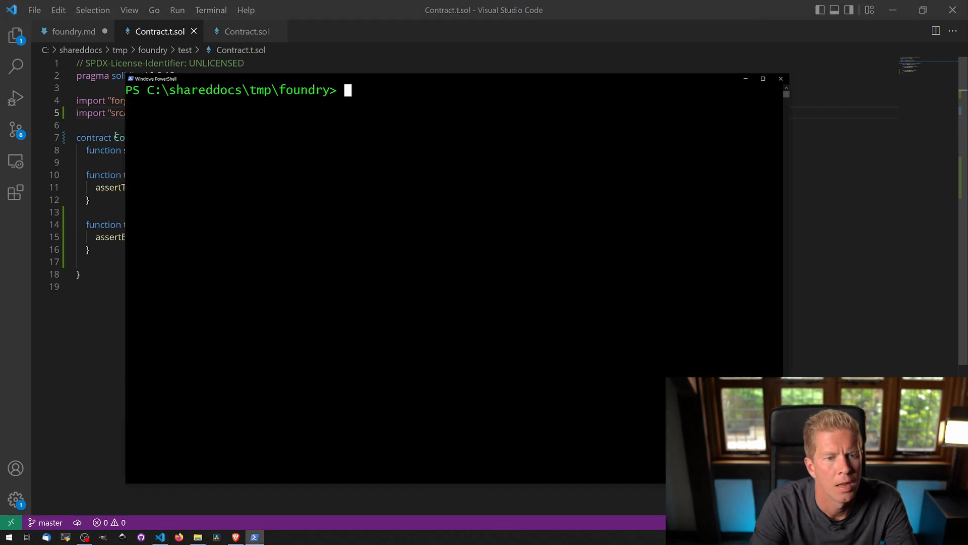
- Run forge test so testCount and testExample both pass, then return to the editor
key("Return")
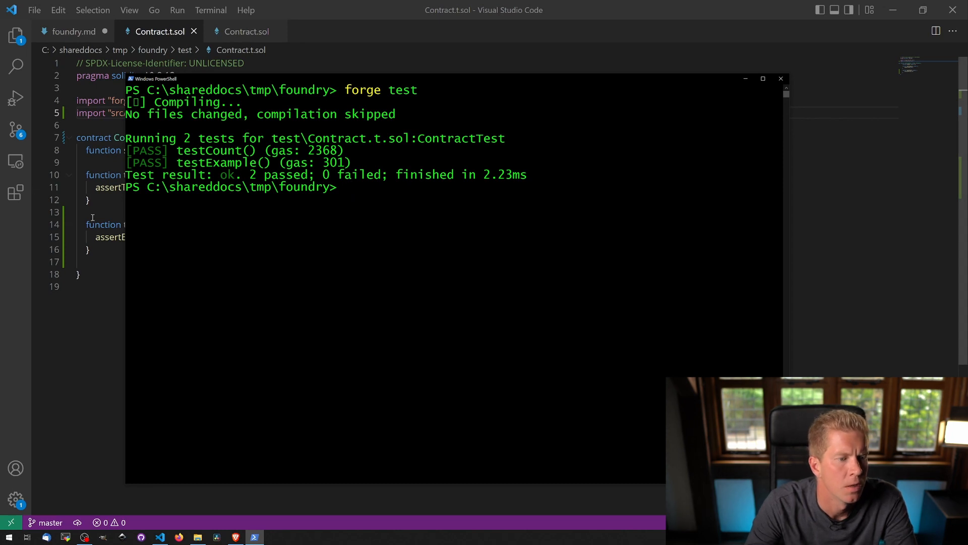
left_click(781, 79)
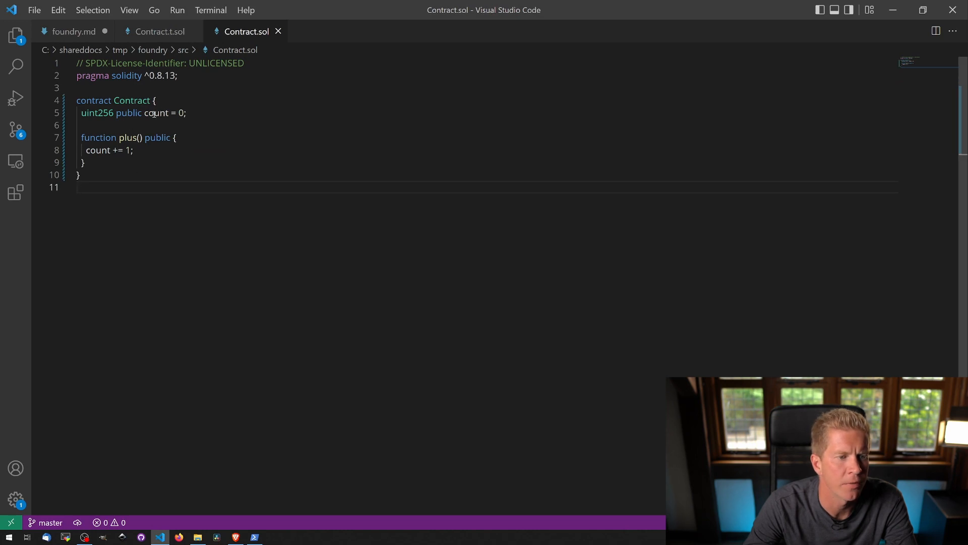
- Duplicate testCount as testPlus calling plus() and asserting count equals 1, then save Contract.t.sol
left_click(160, 31)
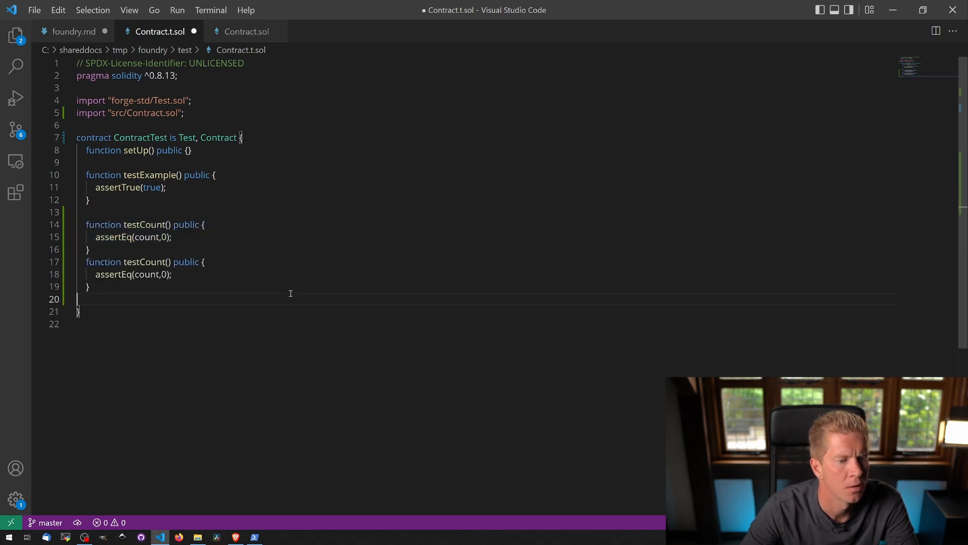
type("Plus")
key("Enter")
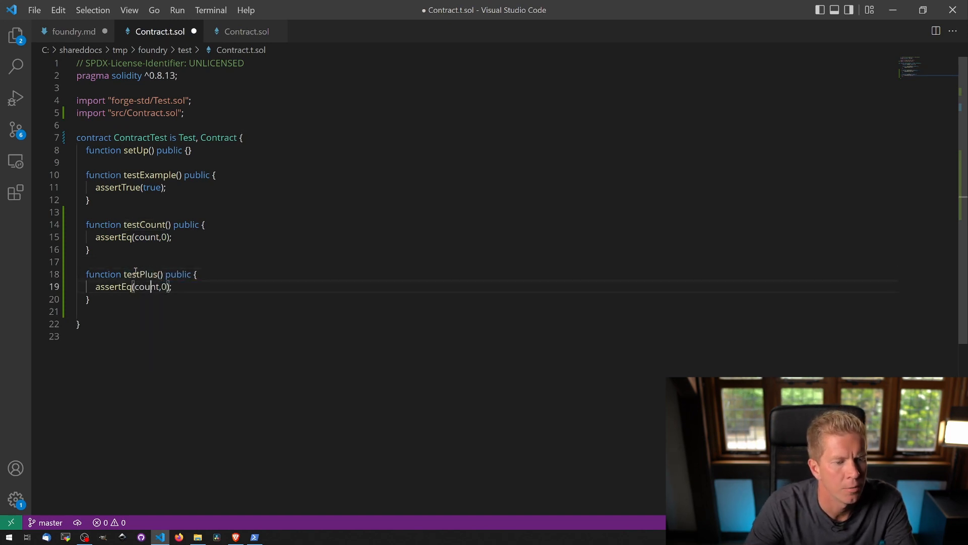
type("plus();")
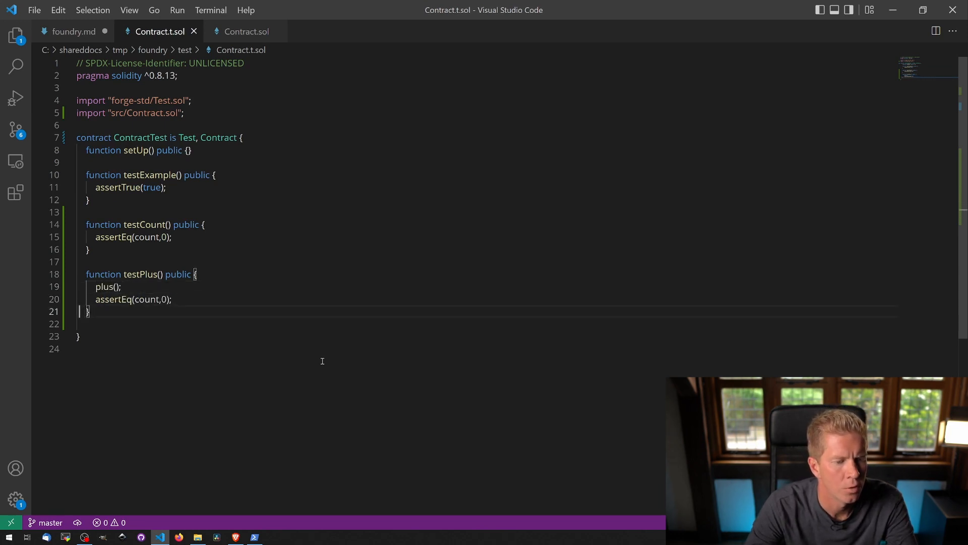
type("1")
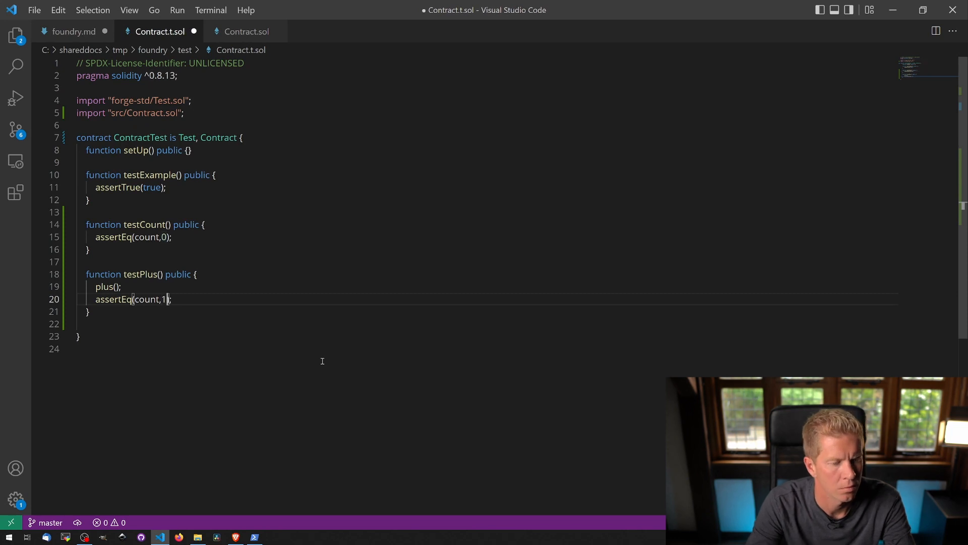
key("ctrl+s")
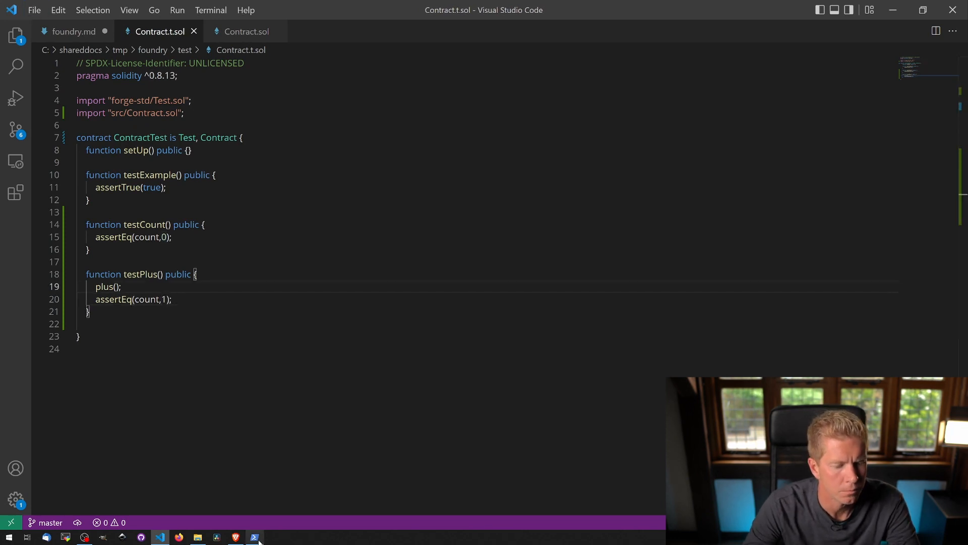
left_click(254, 536)
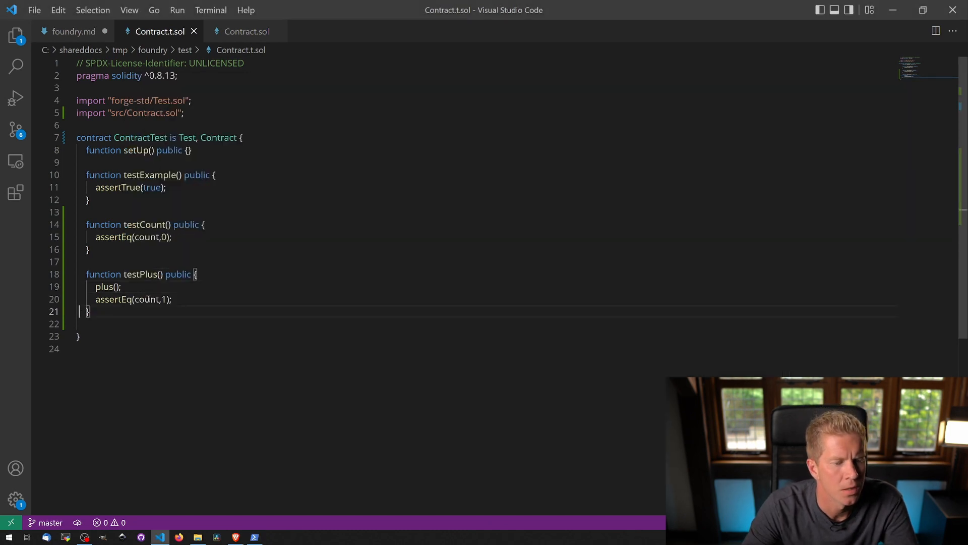
- Make testPlus call plus() twice expecting count 2 and confirm forge test passes all three tests
left_click(162, 299)
type("2")
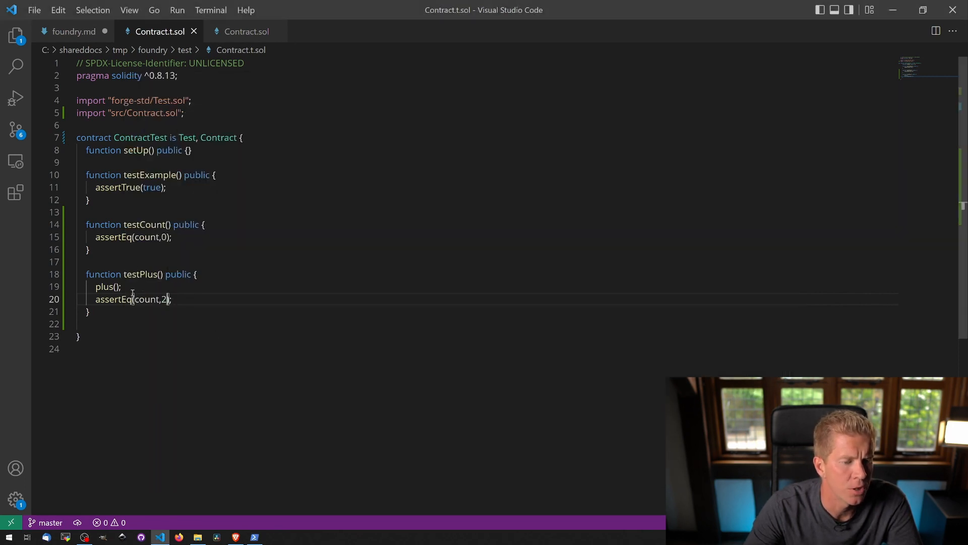
type("plus();")
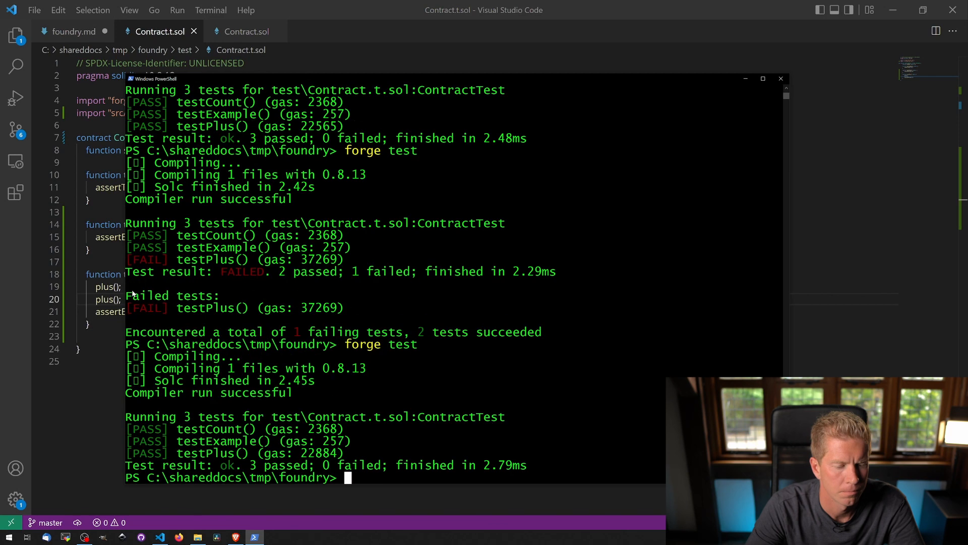
left_click(780, 79)
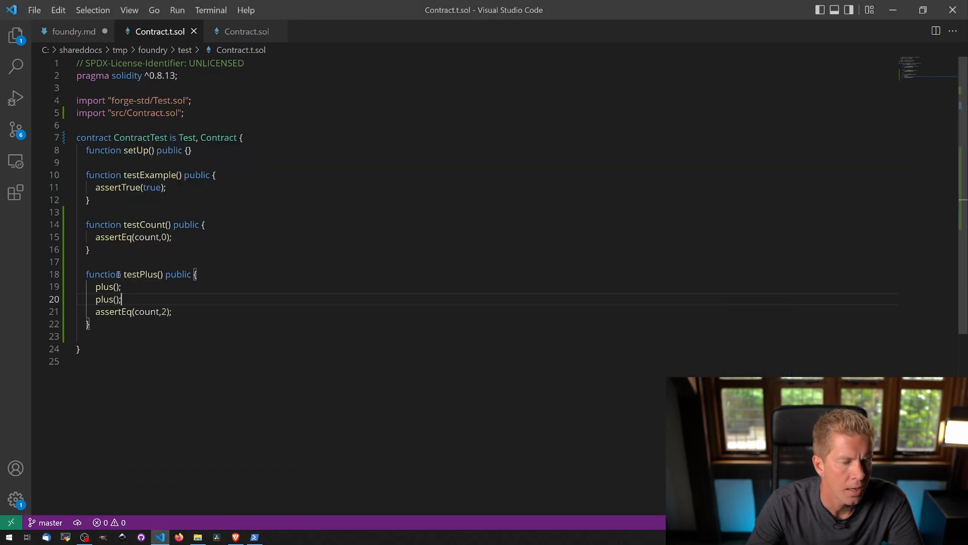
left_click(246, 31)
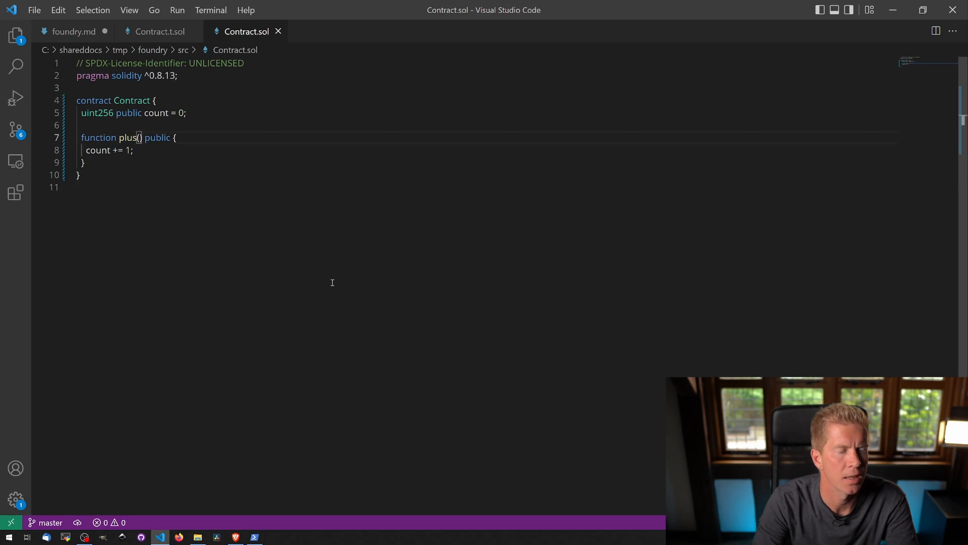
- Change plus to plus(uint256 amount) adding amount to count, and save Contract.sol
type("uint256")
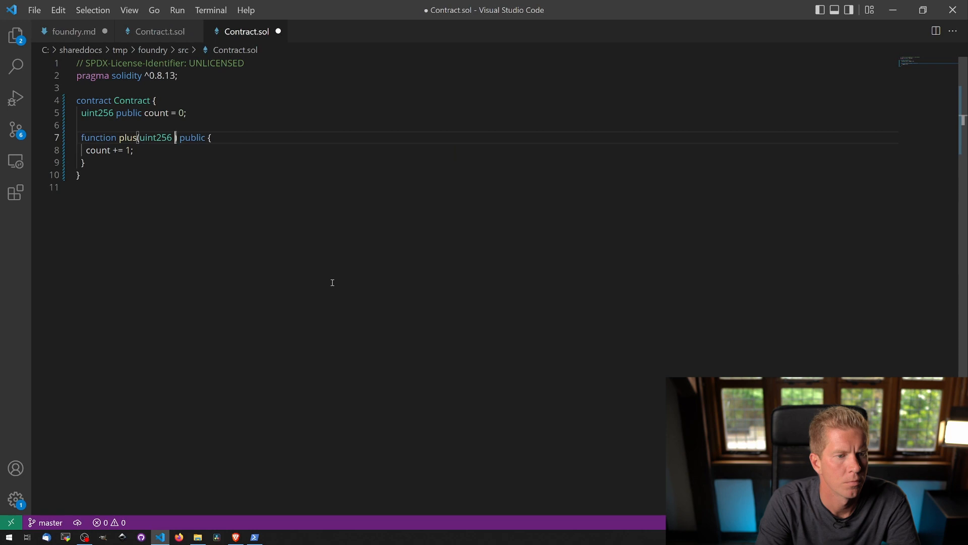
type("amount")
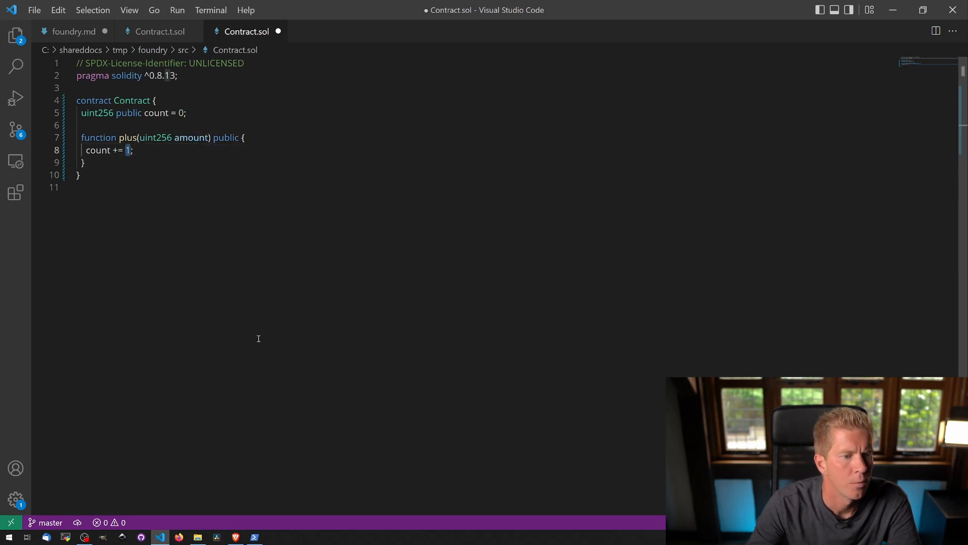
type("amount")
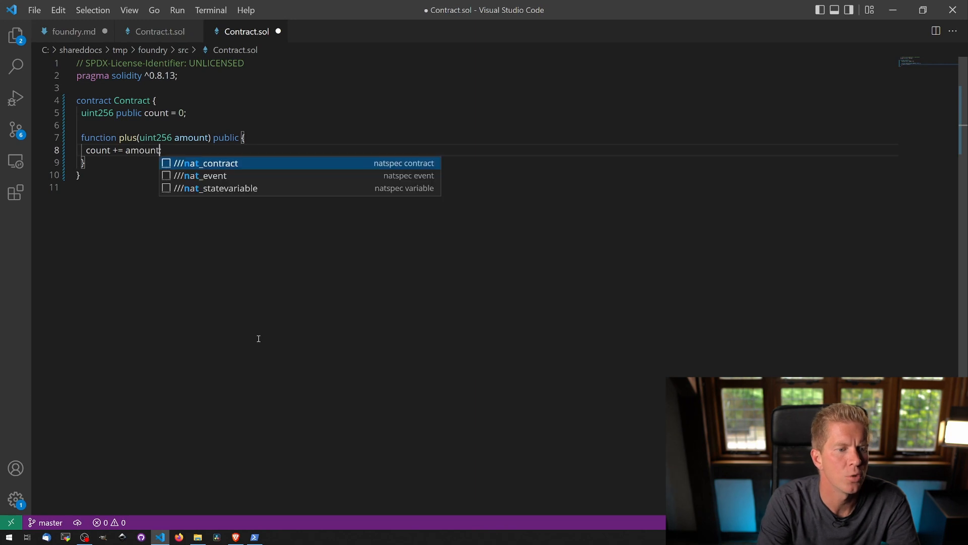
key("ctrl+s")
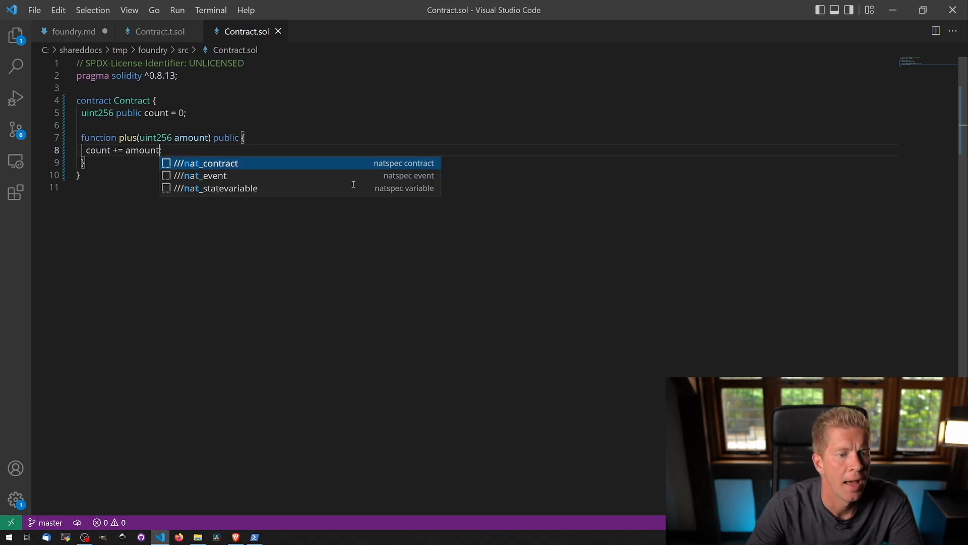
key("Escape")
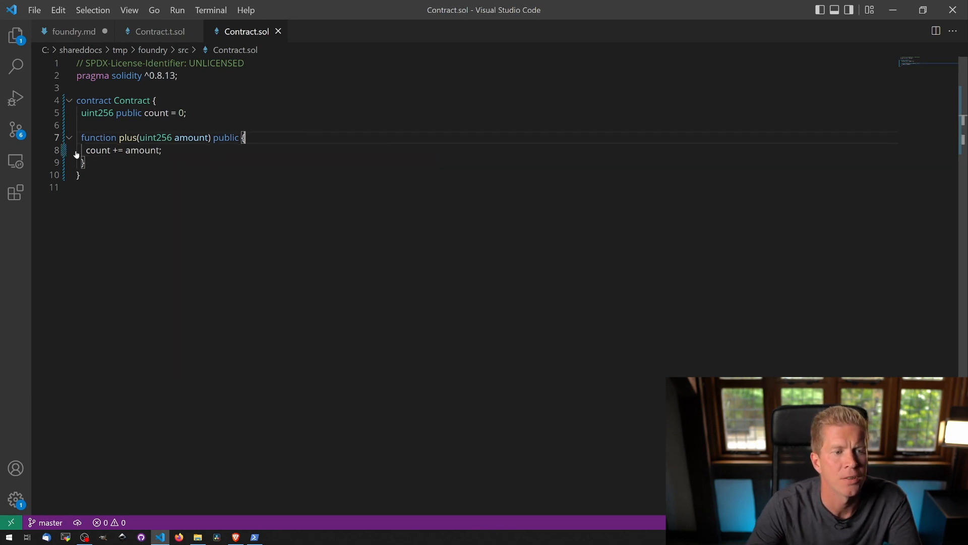
mouse_move(159, 32)
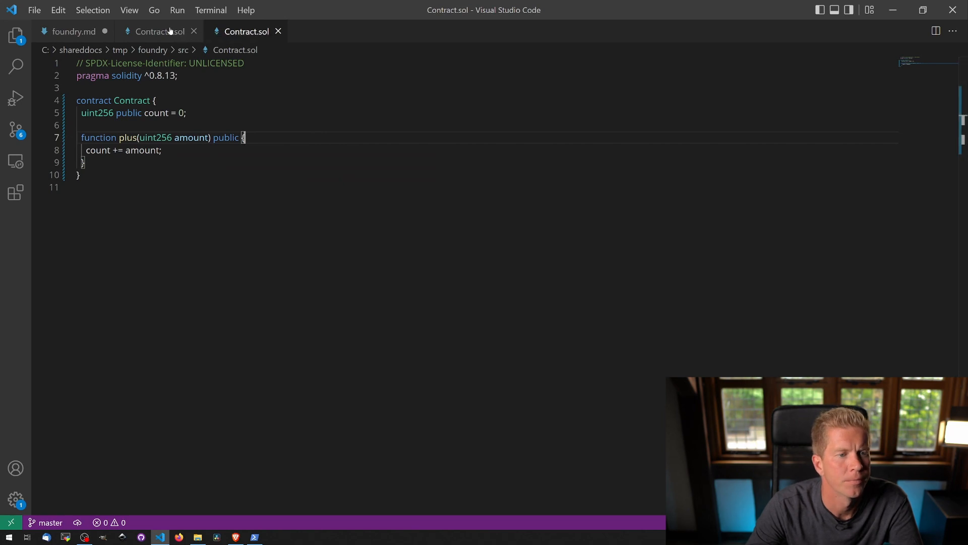
left_click(159, 31)
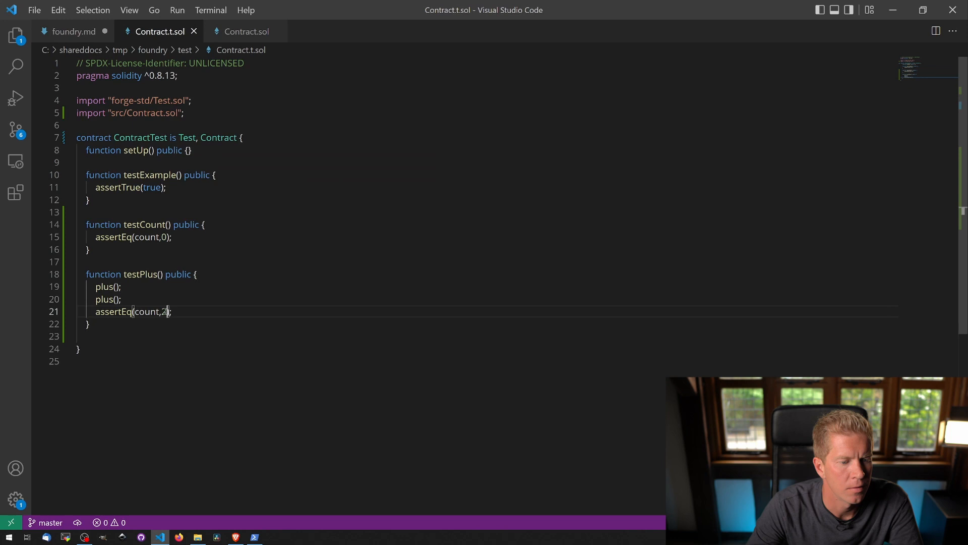
- Replace the two plus() calls in testPlus with a single plus(2) call, saved
double_click(163, 312)
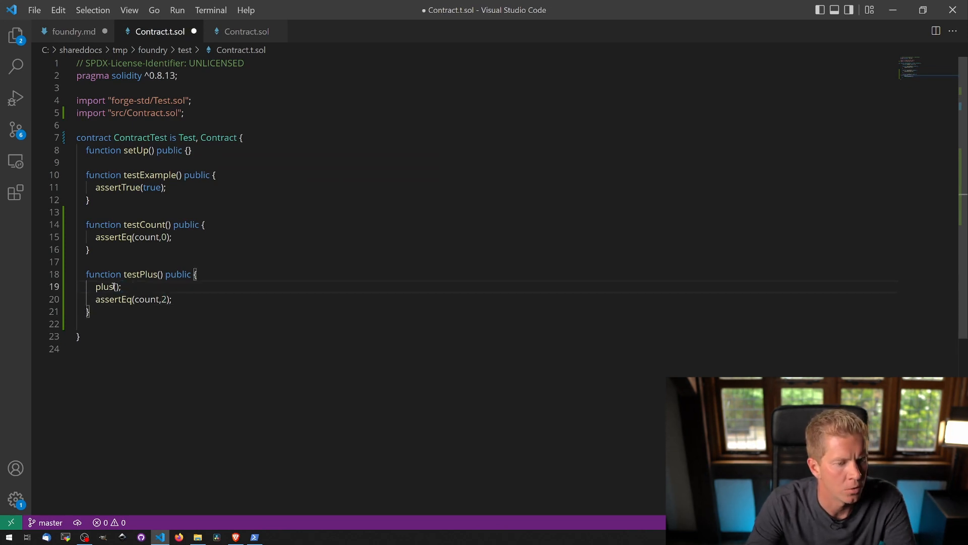
type("2")
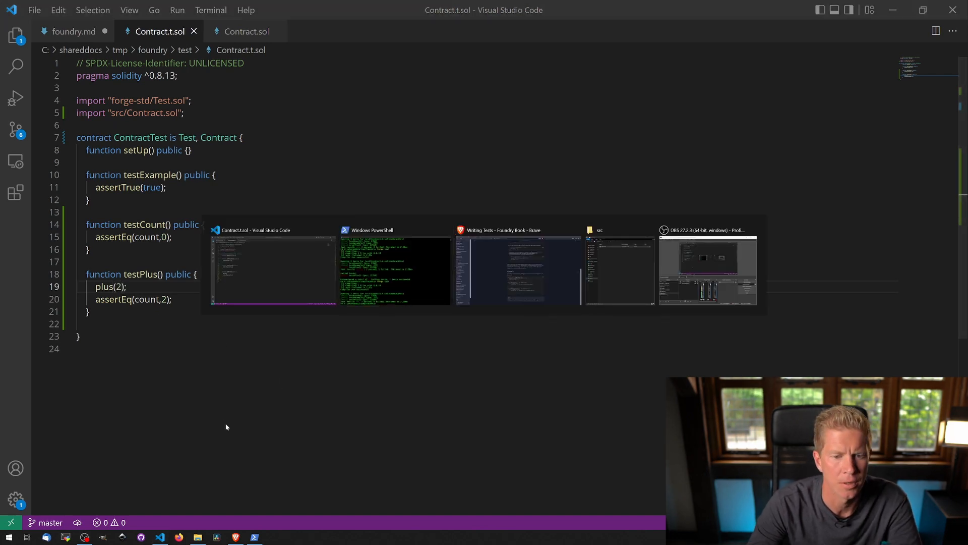
- Run forge test in PowerShell and confirm all three tests pass with the amount-based plus
left_click(394, 270)
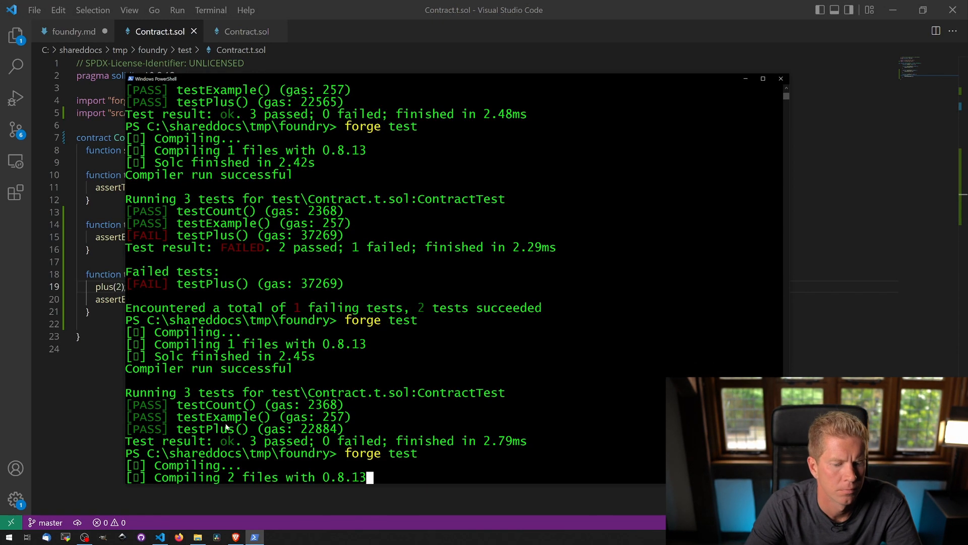
scroll("down", 3)
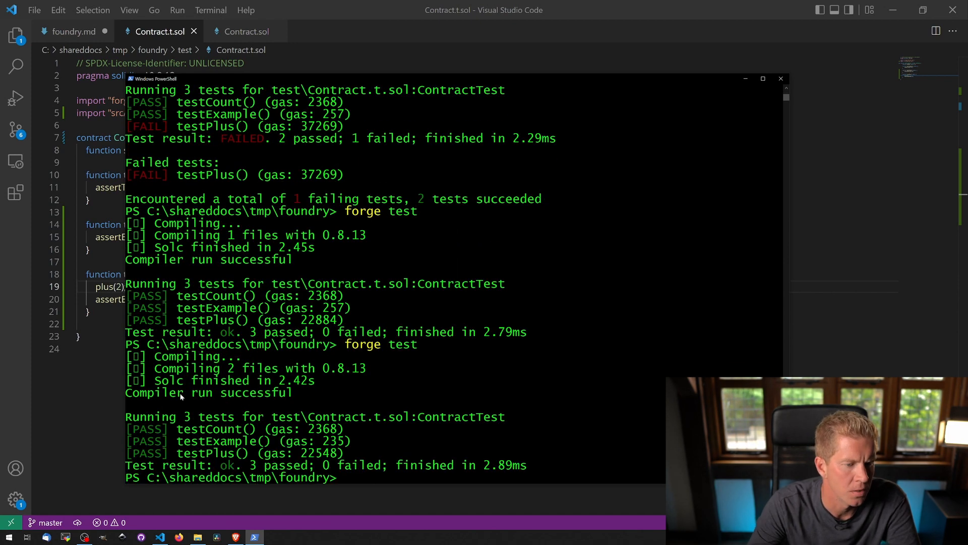
left_click(781, 79)
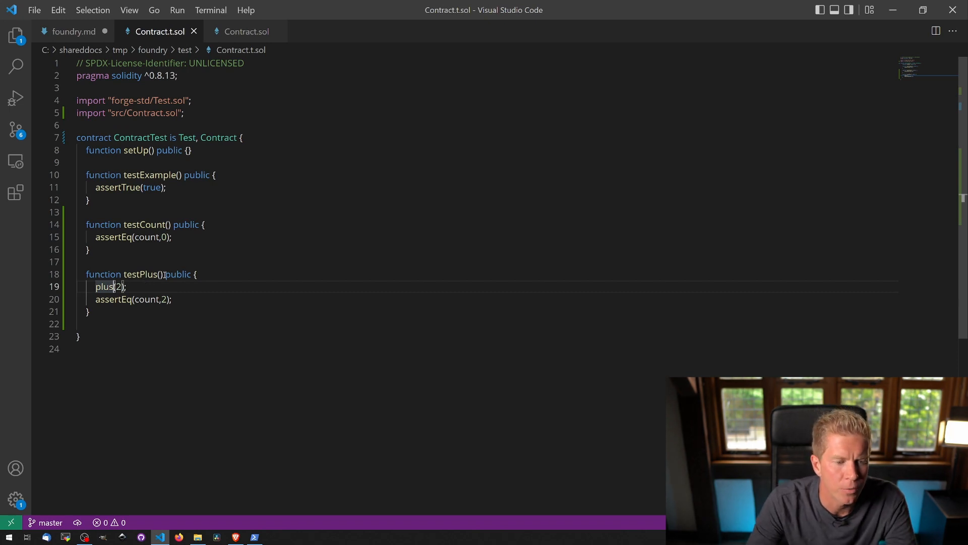
- Give testPlus a uint256 fuzzy parameter and pass fuzzy to plus instead of 2
left_click(265, 406)
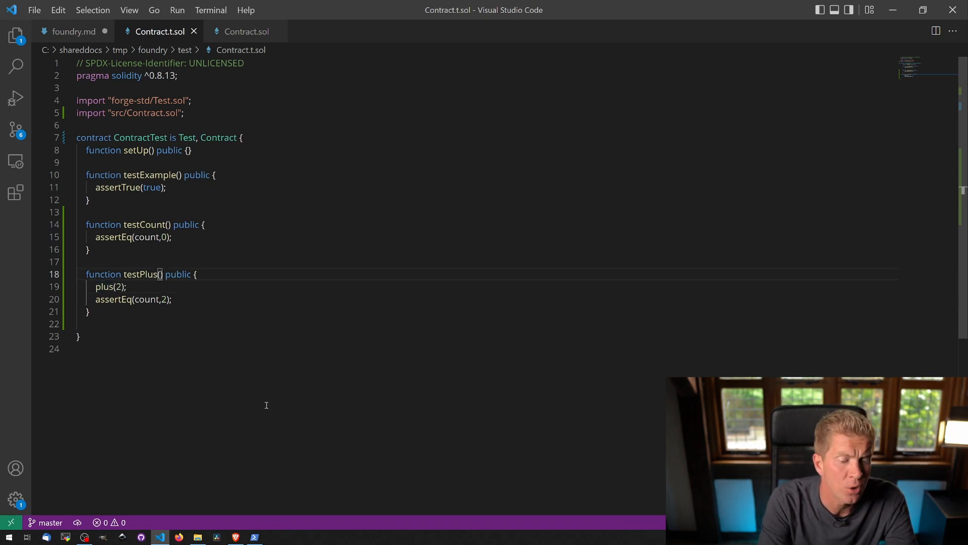
type("uint256")
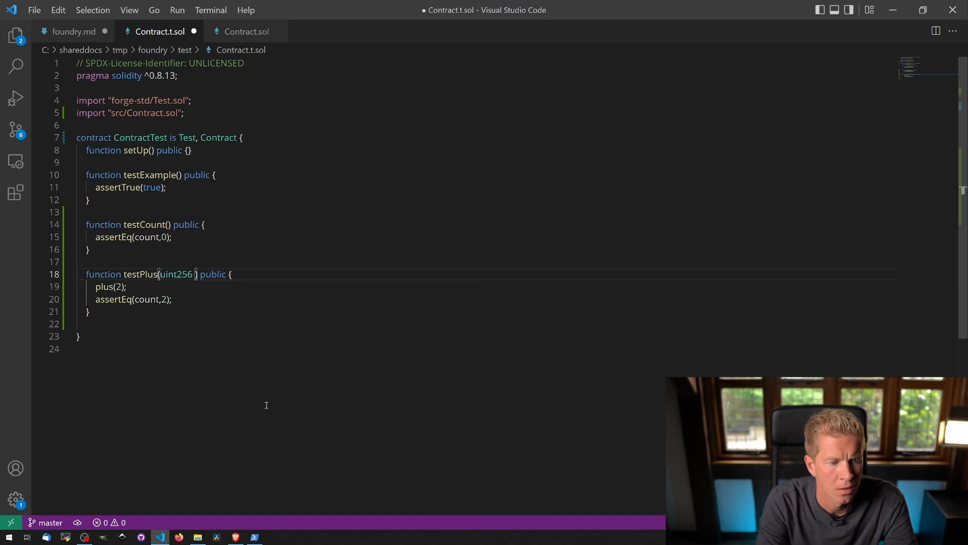
type("fuzzy")
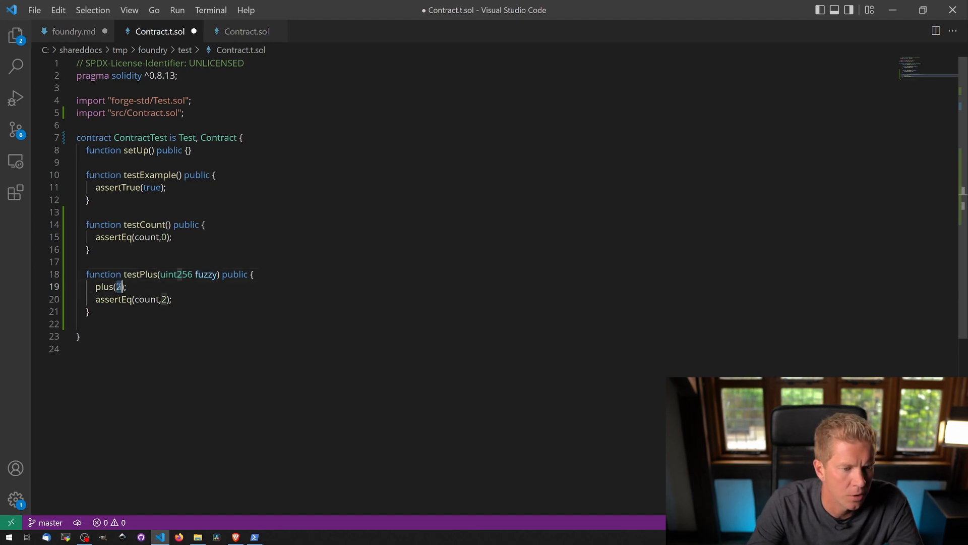
type("fuzzy")
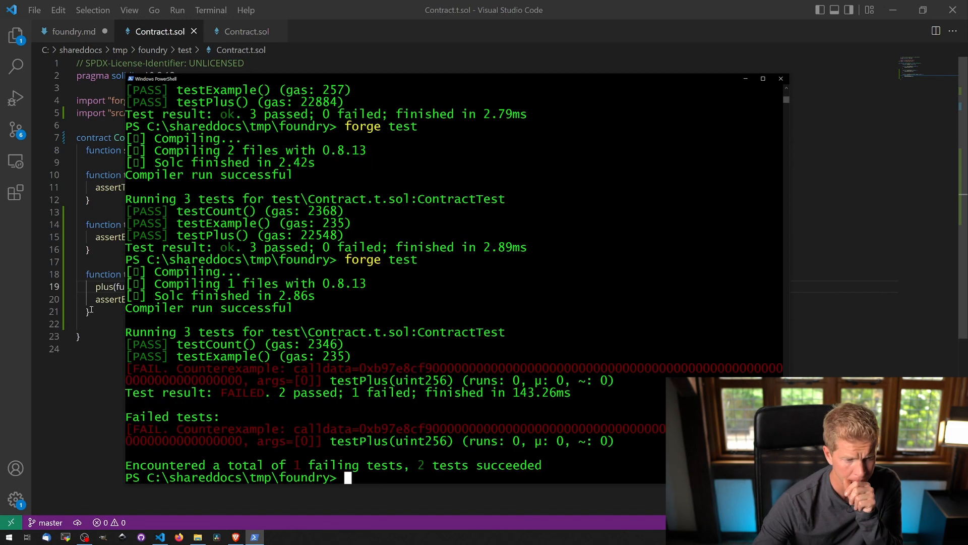
mouse_move(362, 370)
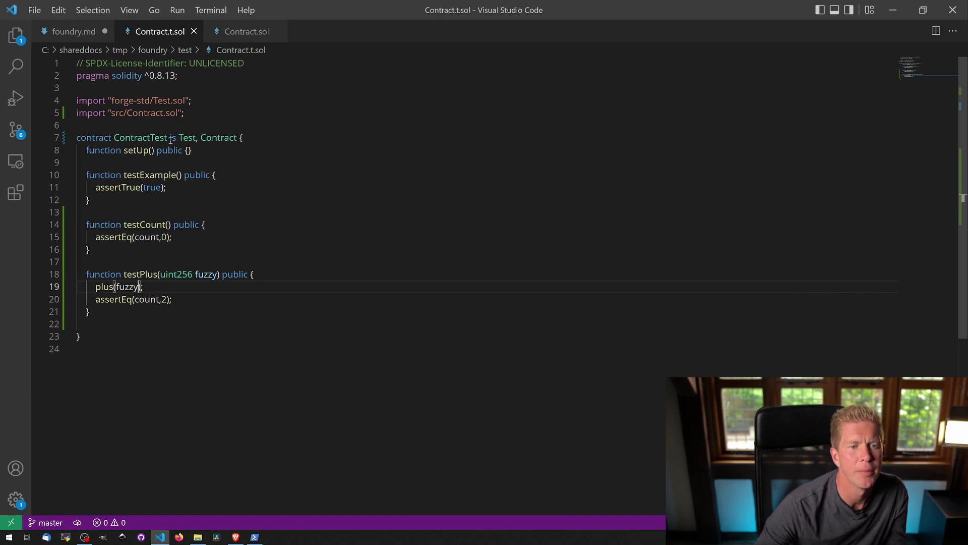
mouse_move(246, 31)
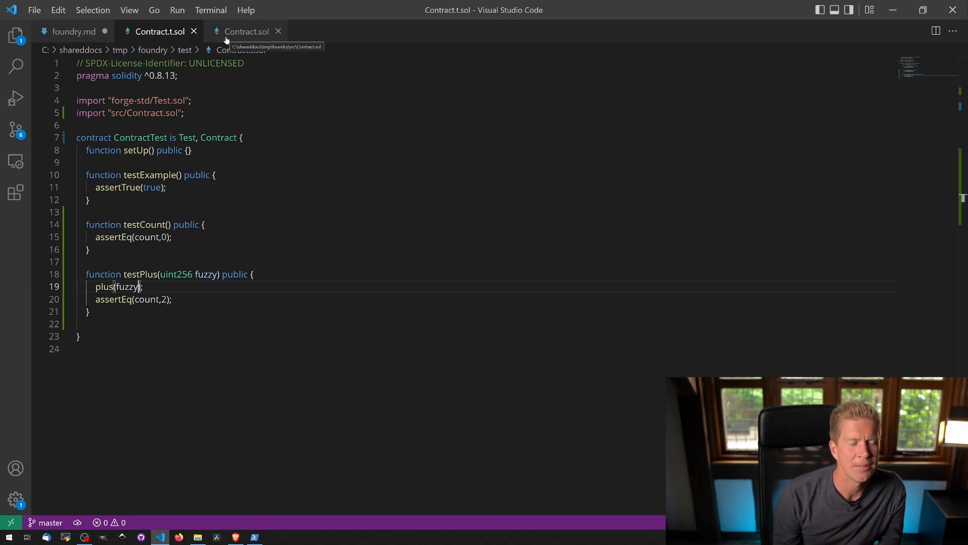
left_click(246, 32)
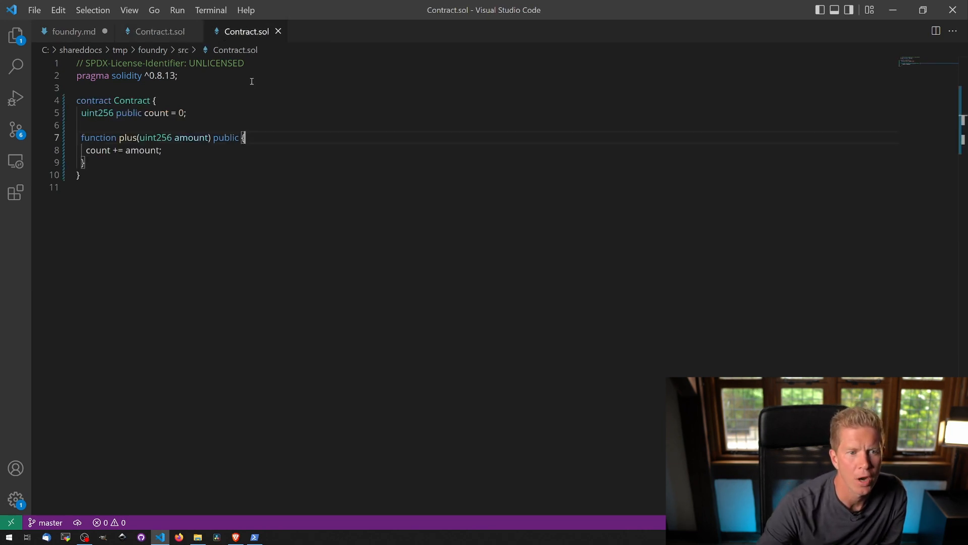
mouse_move(165, 129)
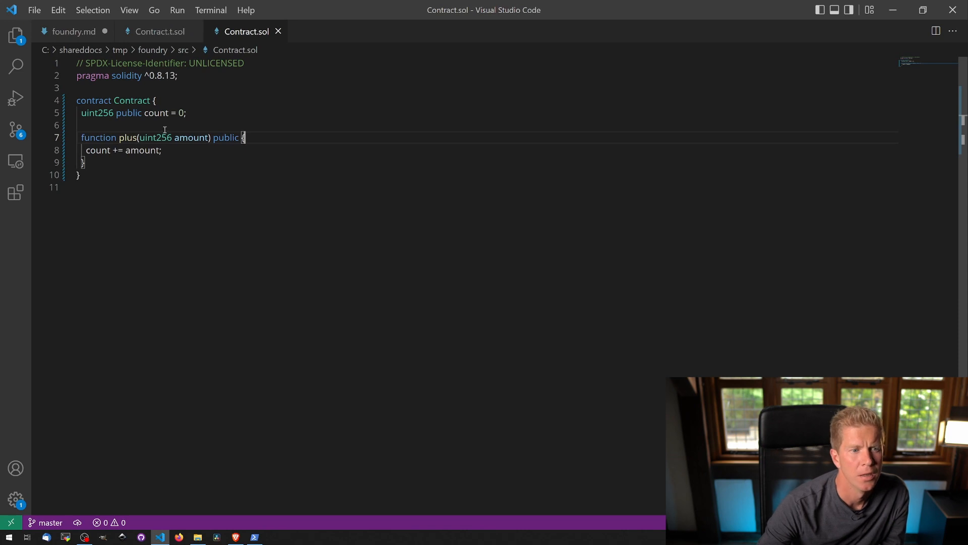
mouse_move(91, 173)
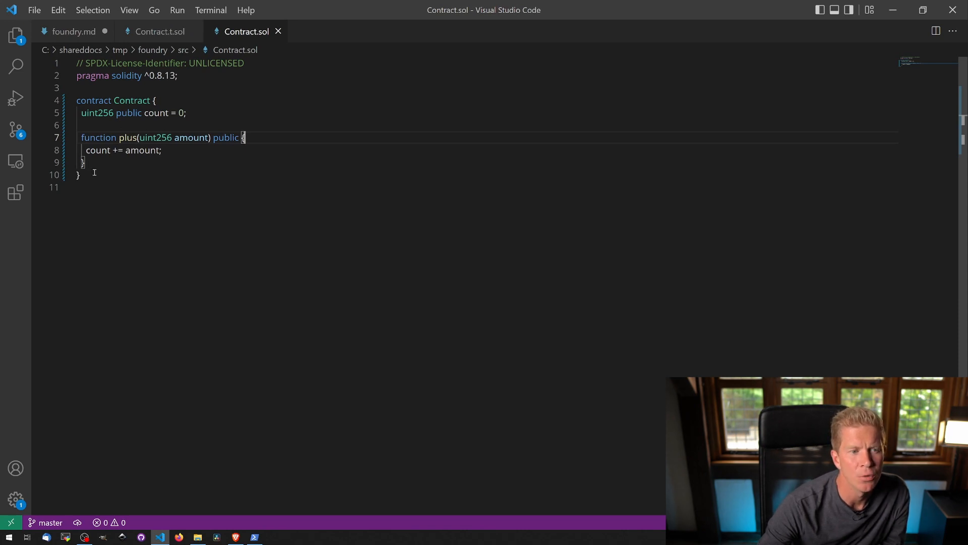
mouse_move(200, 90)
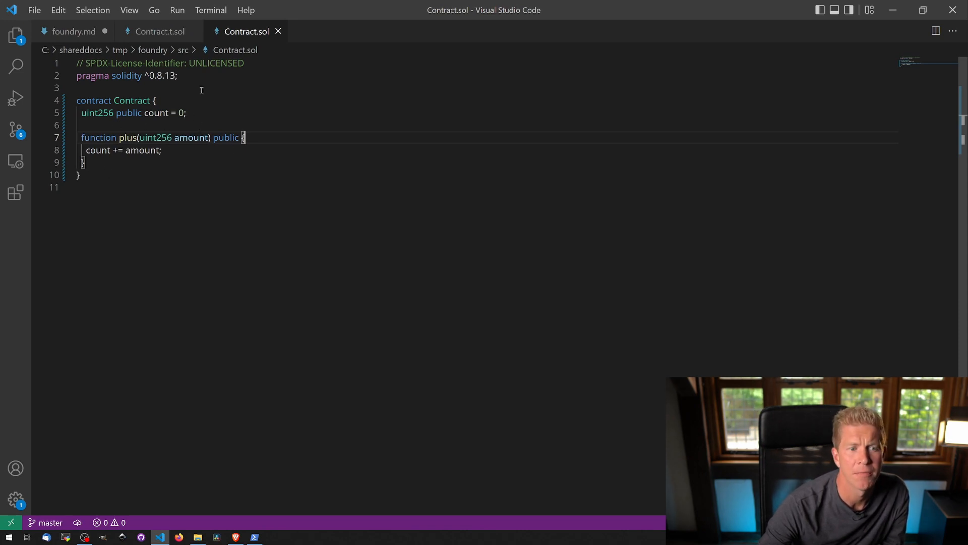
left_click(160, 31)
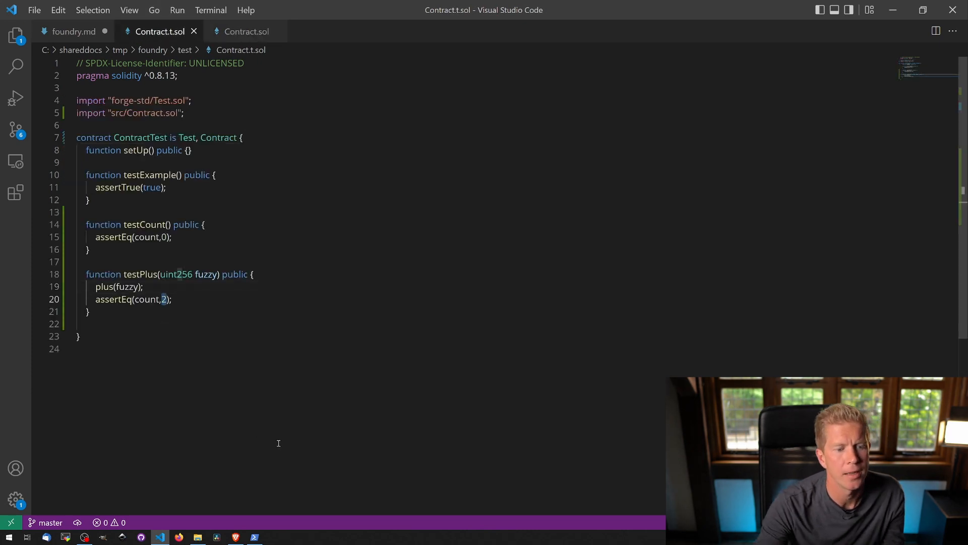
- Assert count equals fuzzy in testPlus, save, and bring PowerShell forward for the results
type("f")
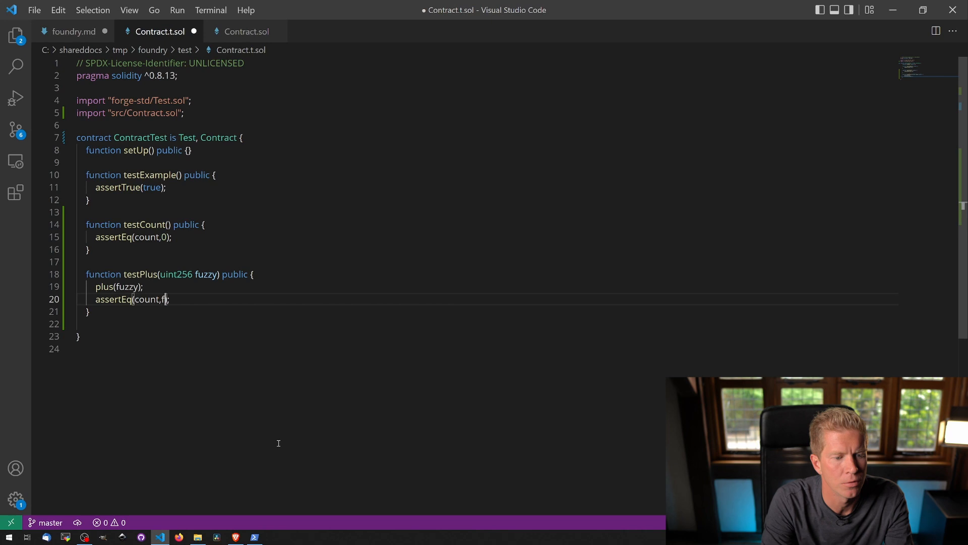
type("uzzys")
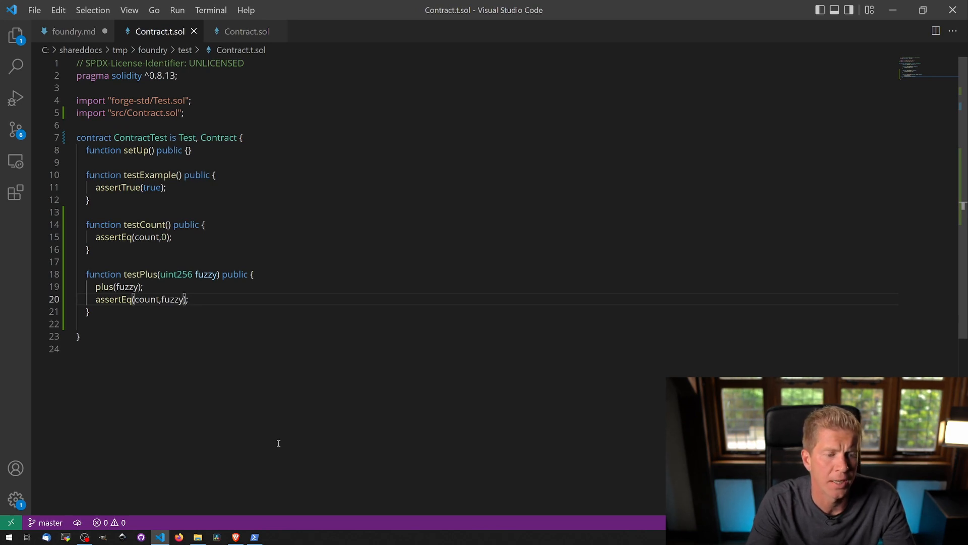
mouse_move(309, 508)
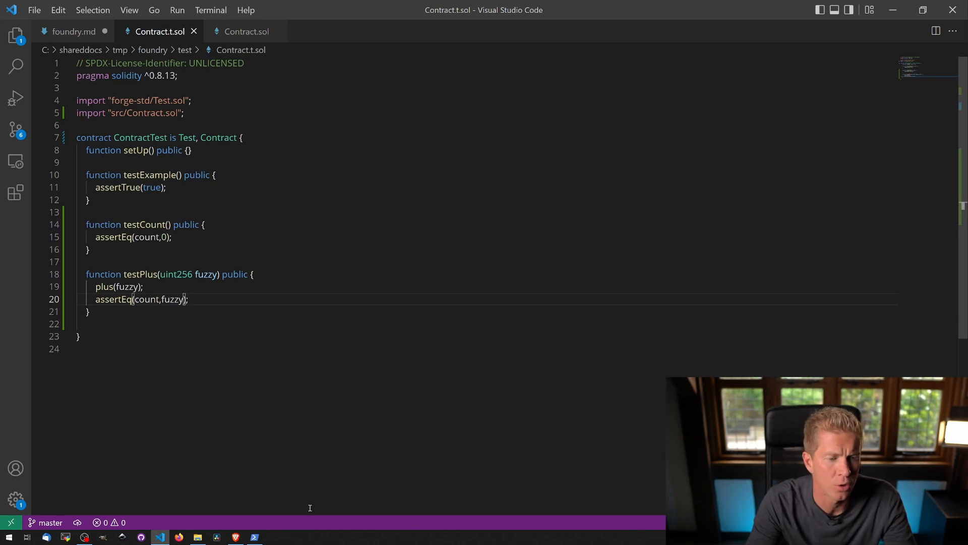
left_click(254, 535)
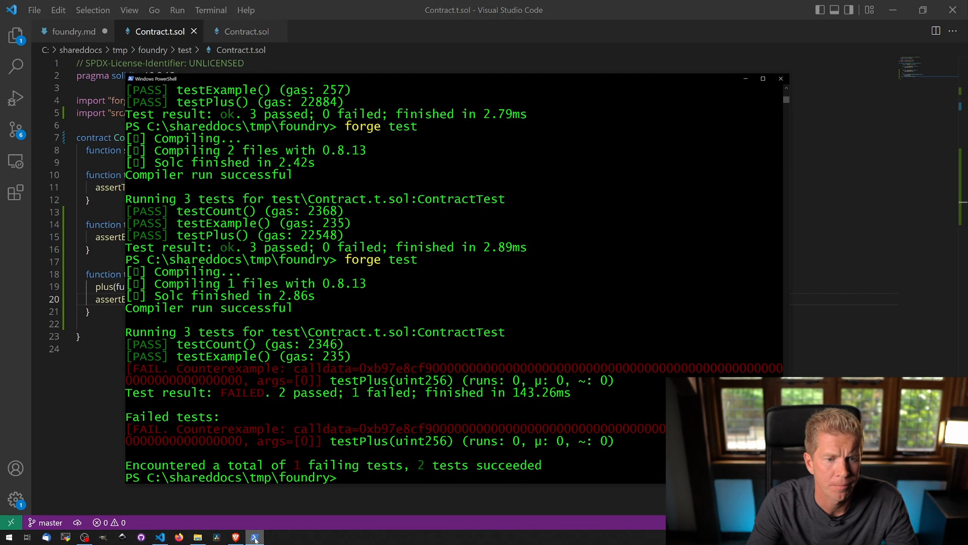
key("Return")
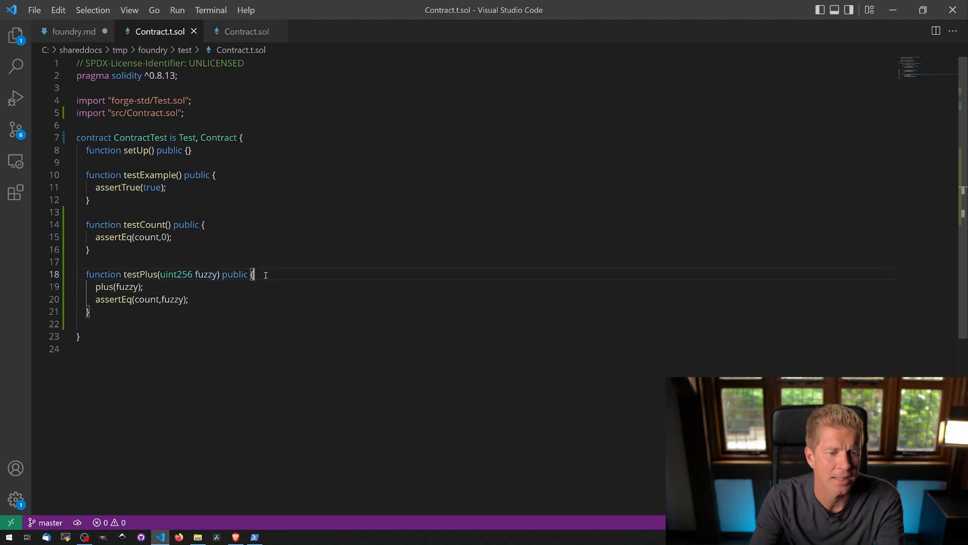
- Add a second plus(fuzzy); call in testPlus so count is expected to equal fuzzy*2
key("Enter")
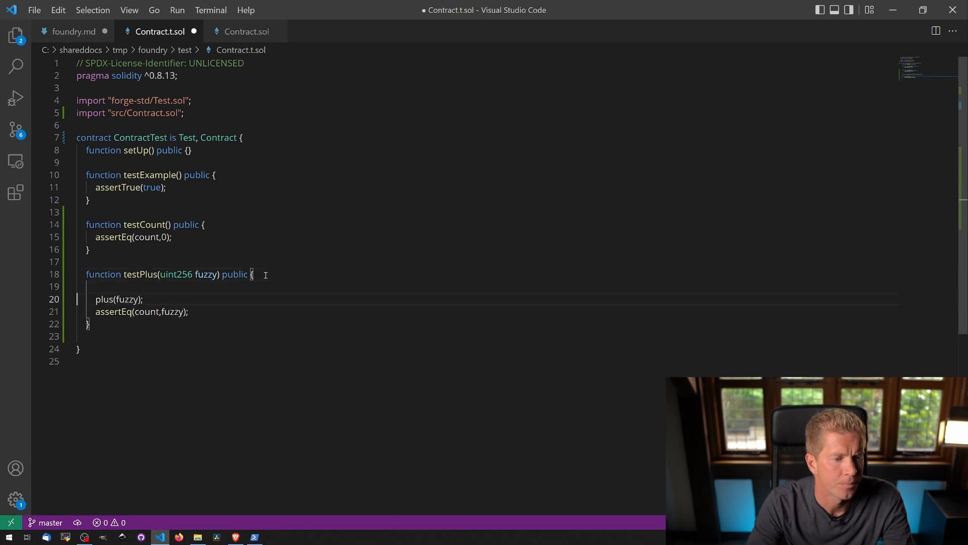
type("plus(fuzzy);")
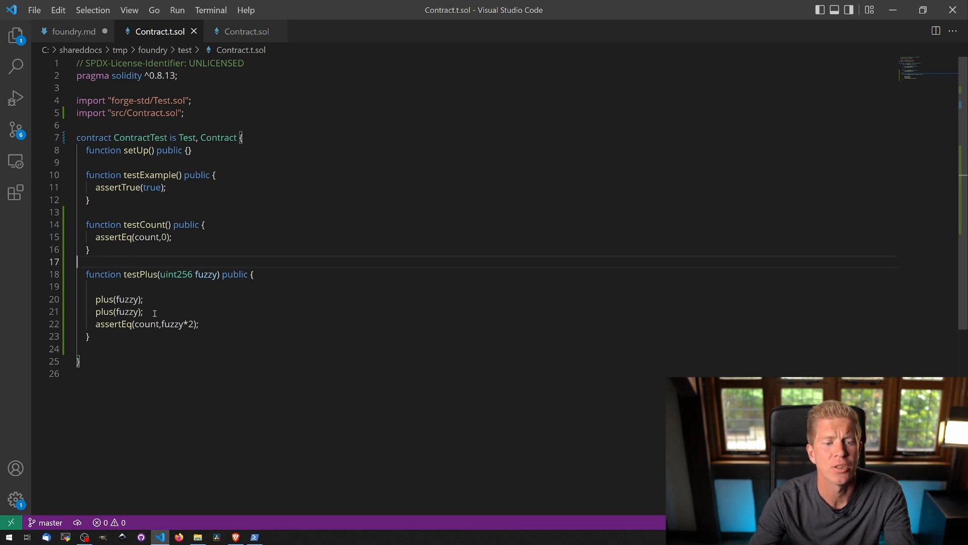
mouse_move(259, 532)
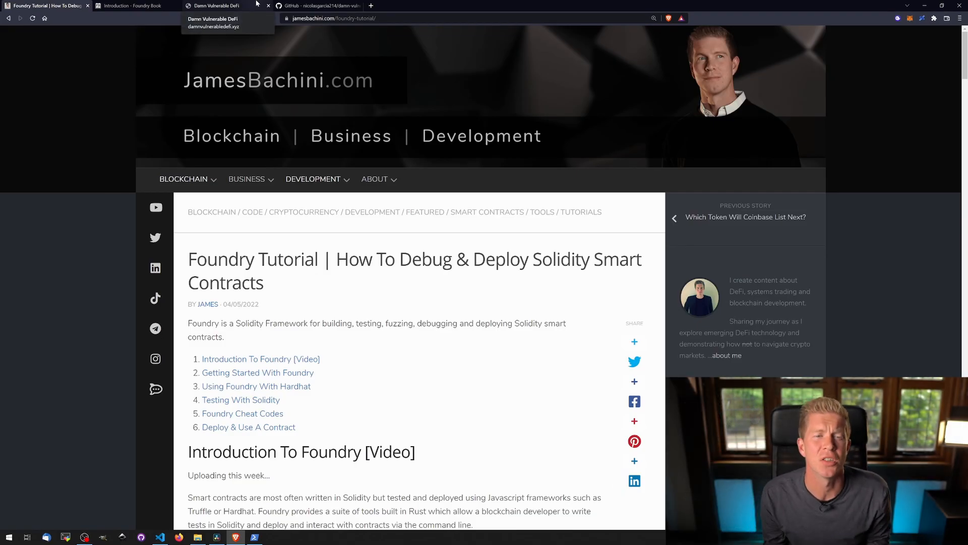
- Copy the HTTPS clone URL of the damn-vulnerable-defi-foundry GitHub repository
left_click(216, 6)
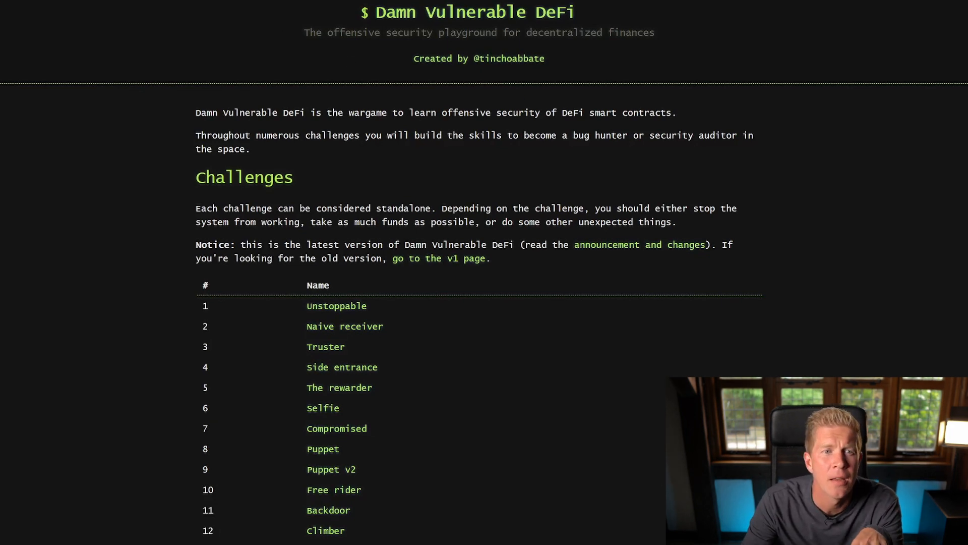
left_click(317, 6)
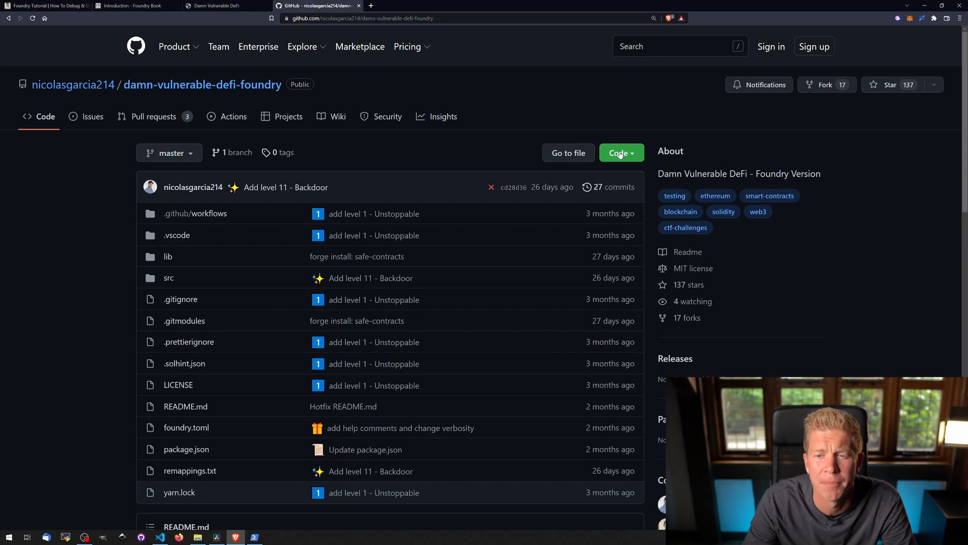
left_click(619, 152)
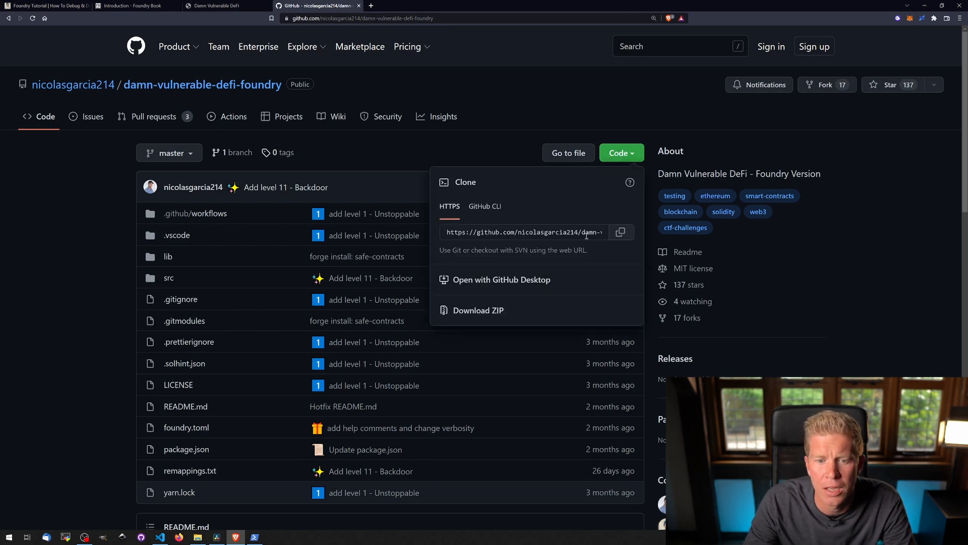
left_click(621, 232)
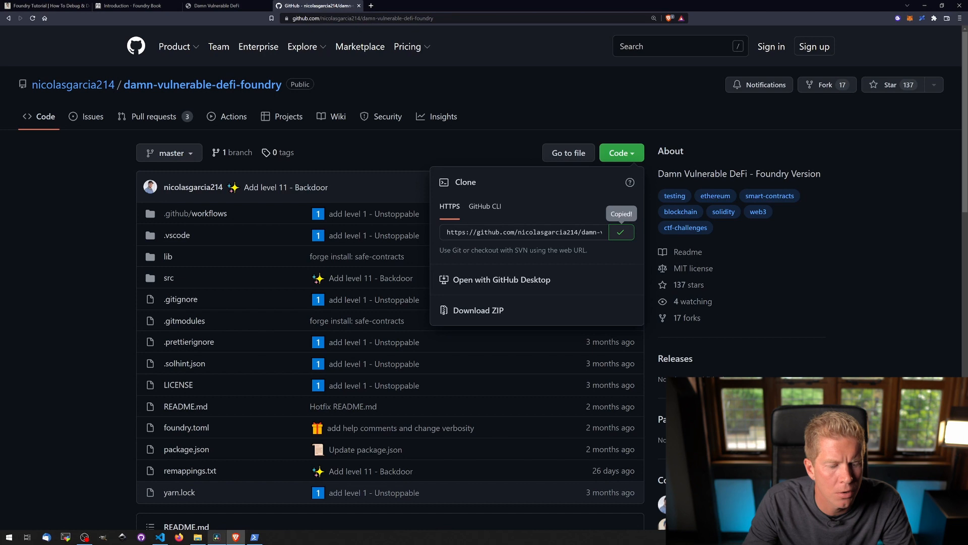
left_click(253, 536)
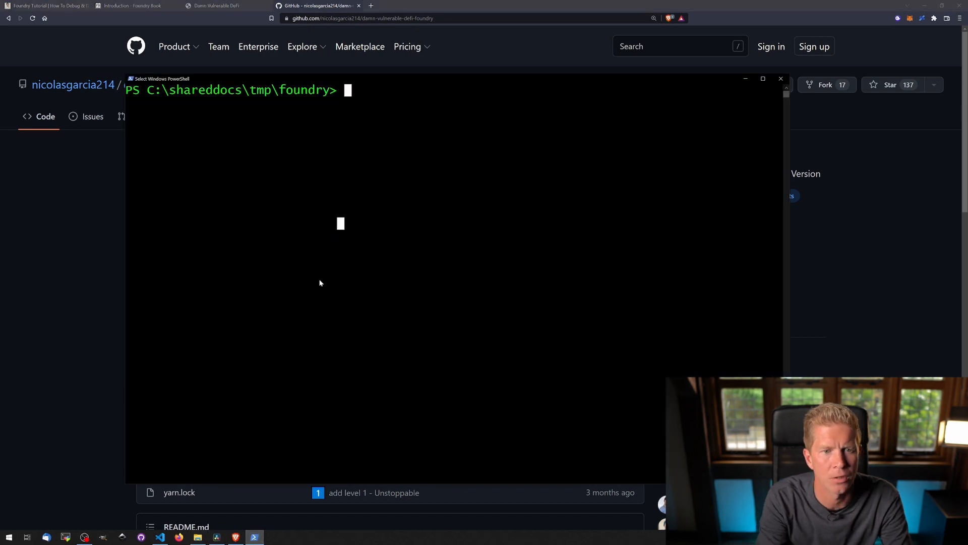
- Git clone the damn-vulnerable-defi-foundry repository and cd into its folder
type("git clone")
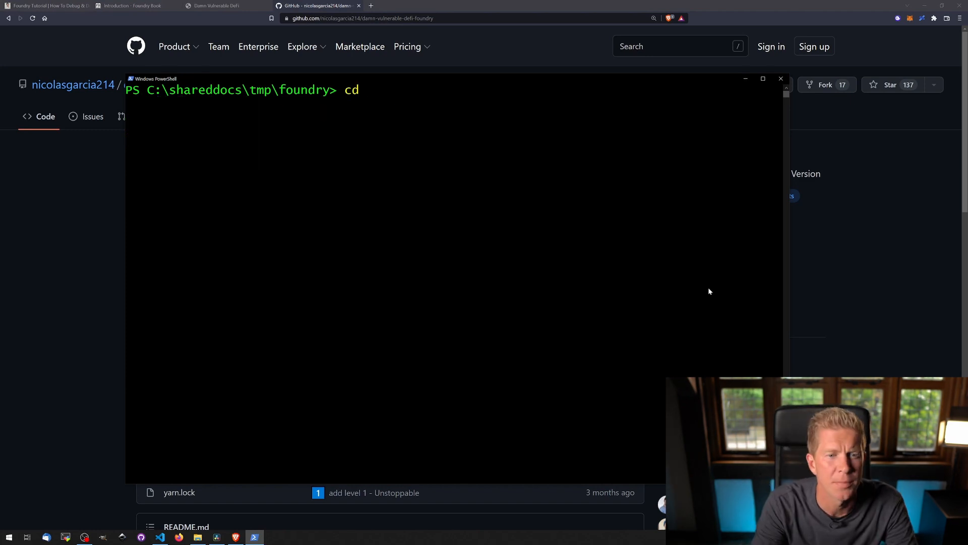
key("Return")
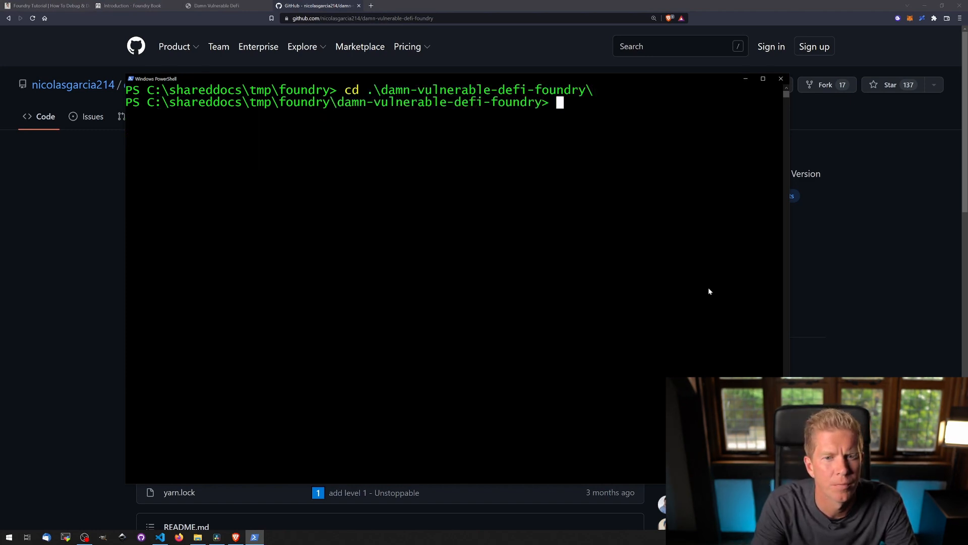
type("forge")
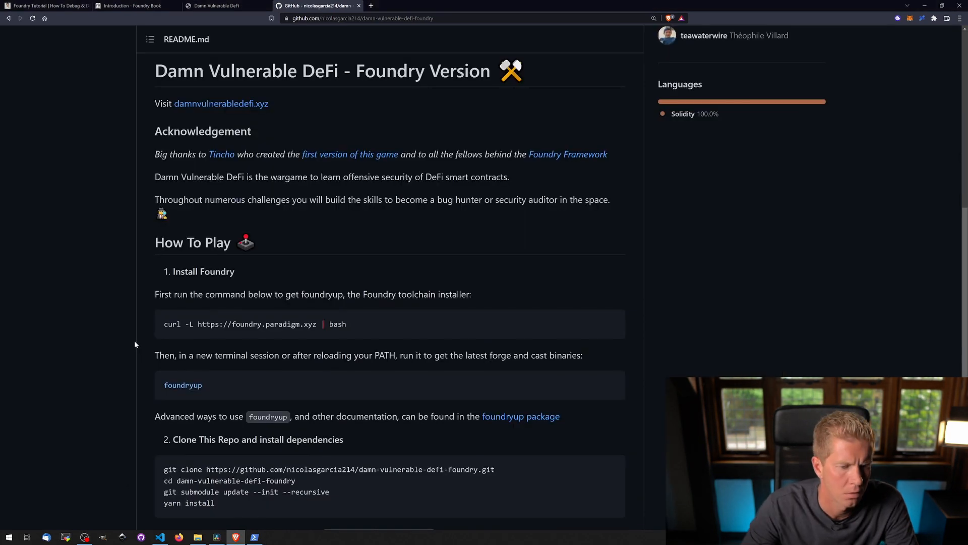
- Run the README's 'git submodule update --init --recursive' and 'yarn install' in PowerShell
scroll("down", 3)
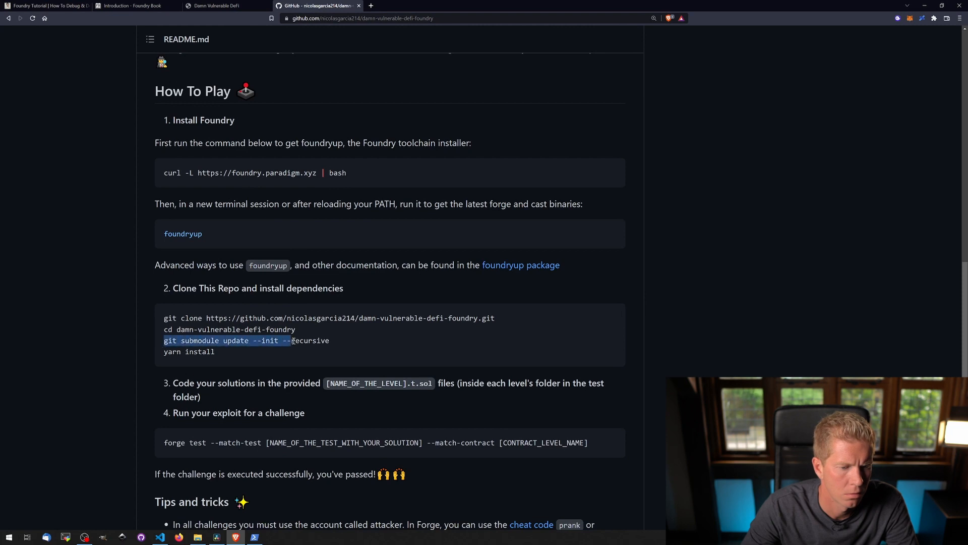
right_click(291, 339)
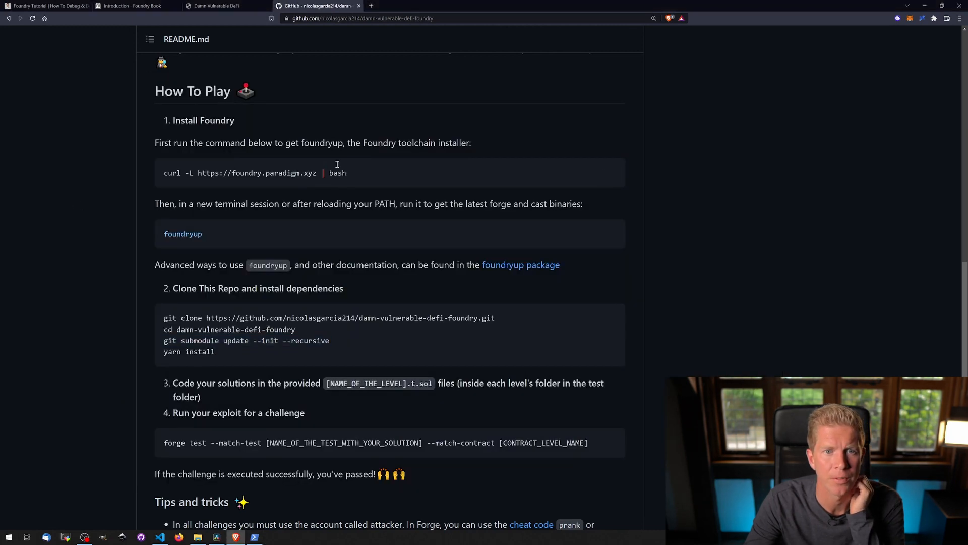
mouse_move(475, 4)
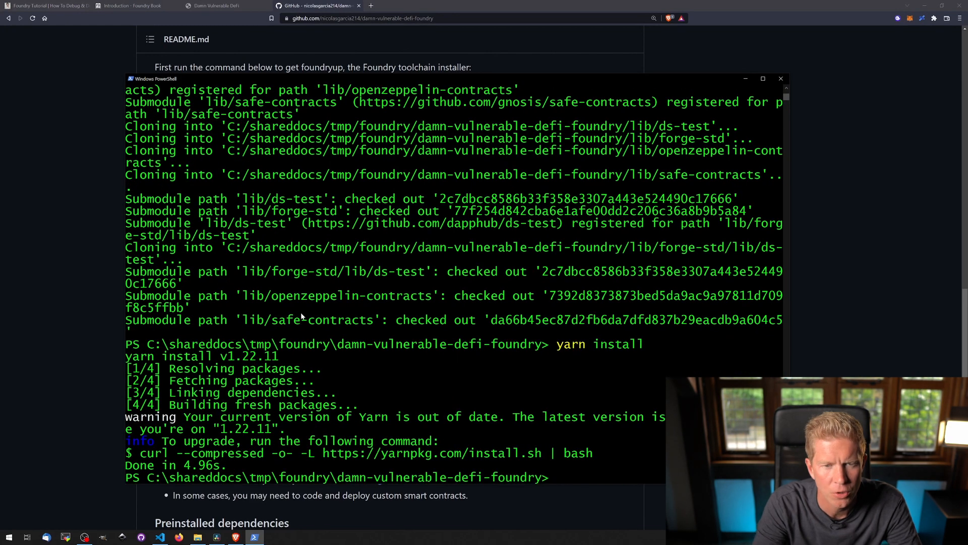
type("forge")
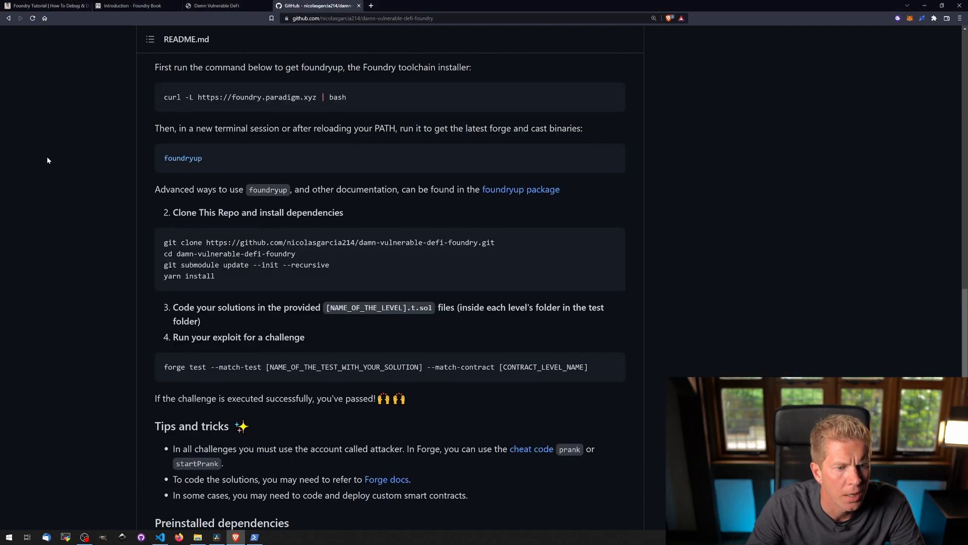
mouse_move(240, 367)
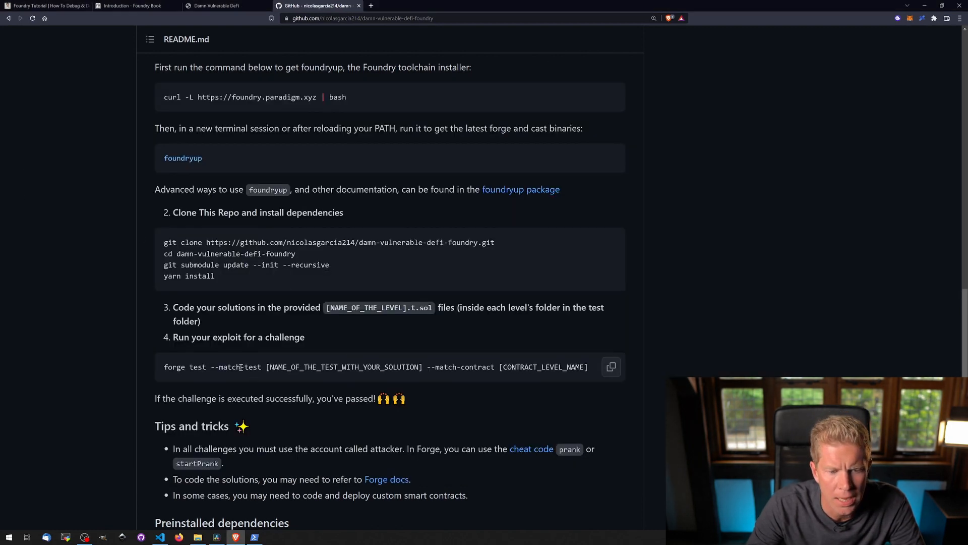
mouse_move(624, 358)
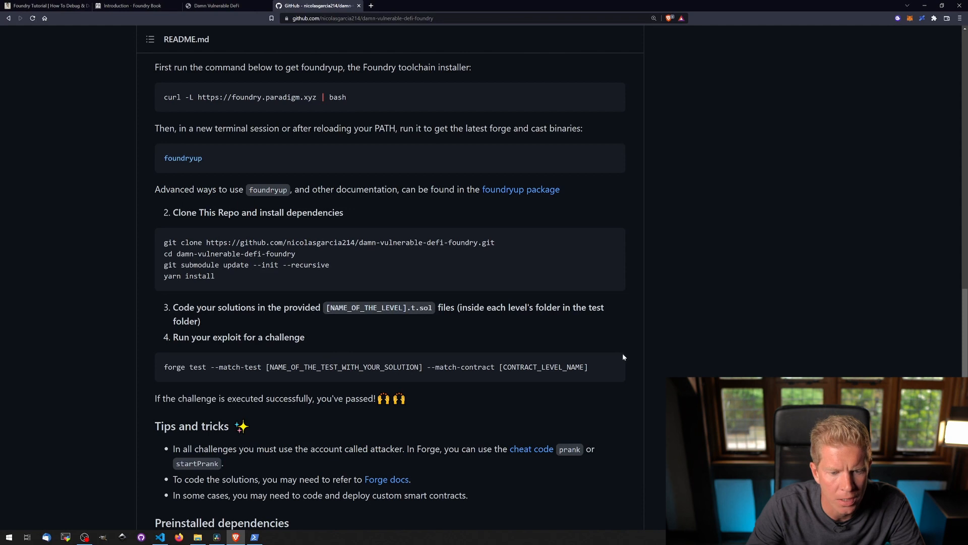
mouse_move(611, 367)
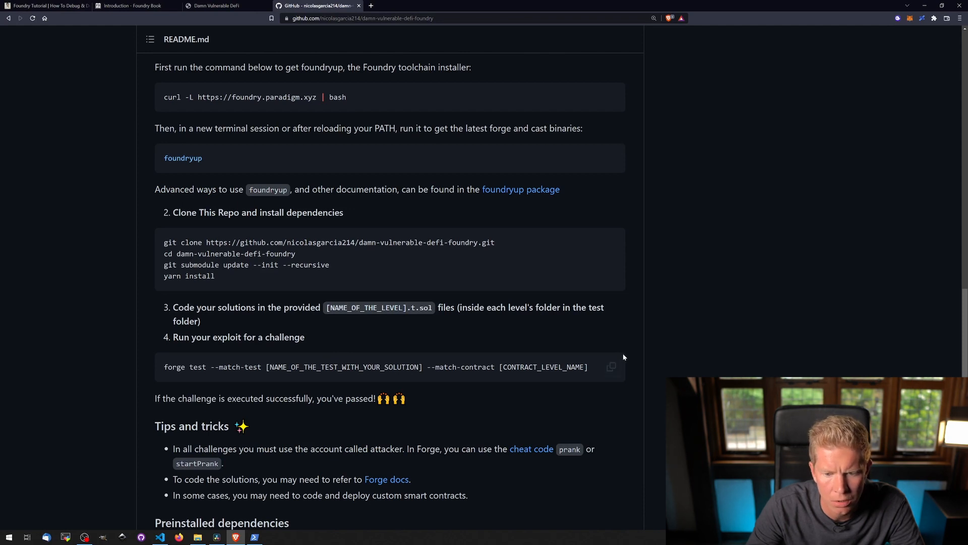
mouse_move(525, 414)
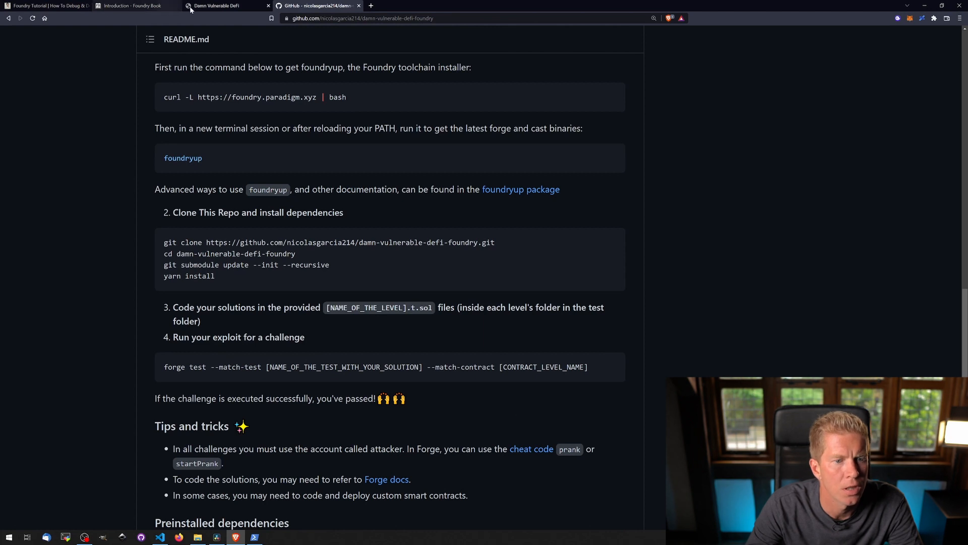
- Switch to the Damn Vulnerable DeFi page and choose the Unstoppable challenge
left_click(216, 6)
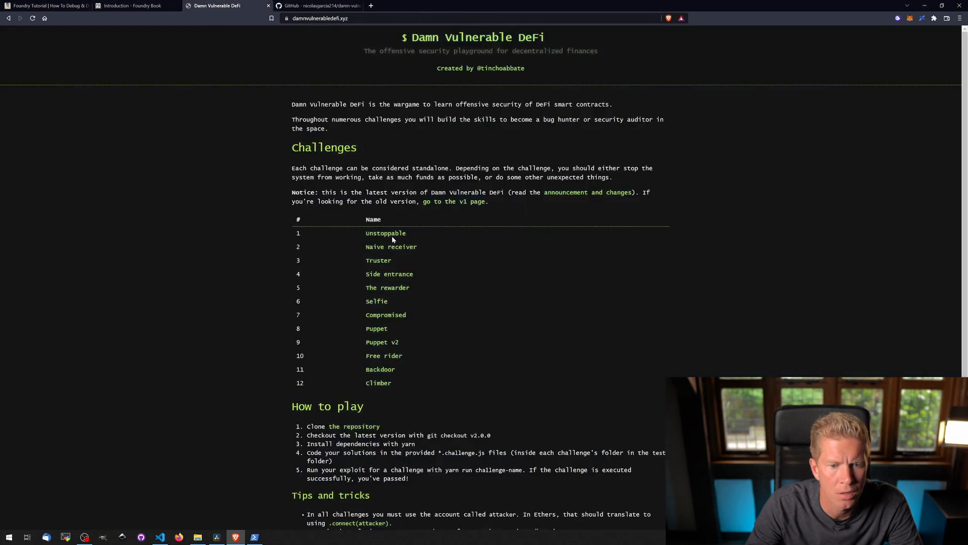
left_click(385, 233)
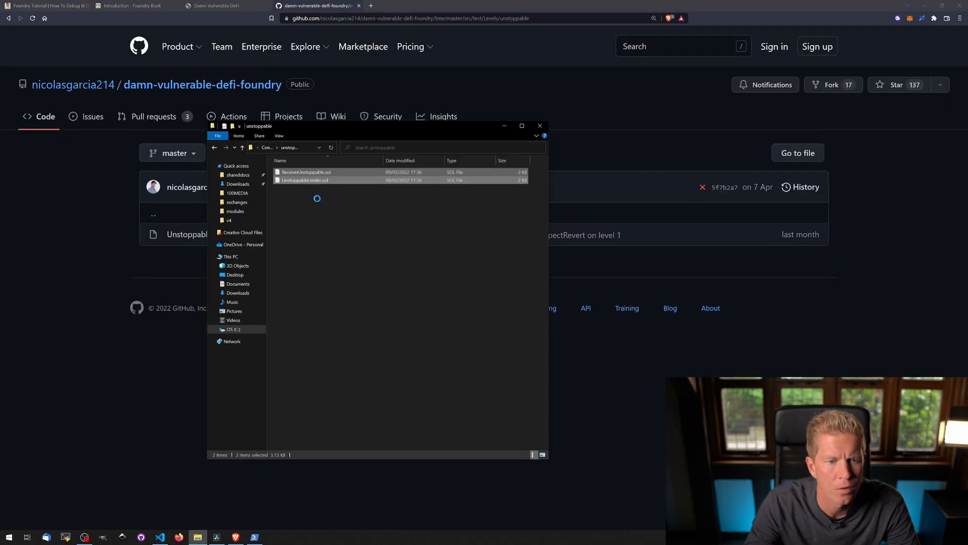
- Open the Unstoppable .sol files with Code and browse src > test > Levels to Unstoppable.t.sol
right_click(305, 179)
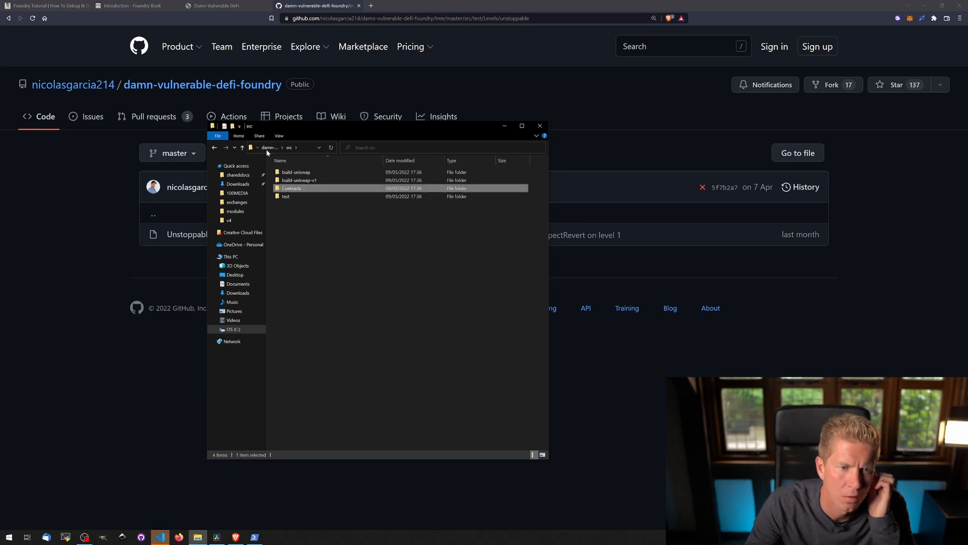
left_click(291, 204)
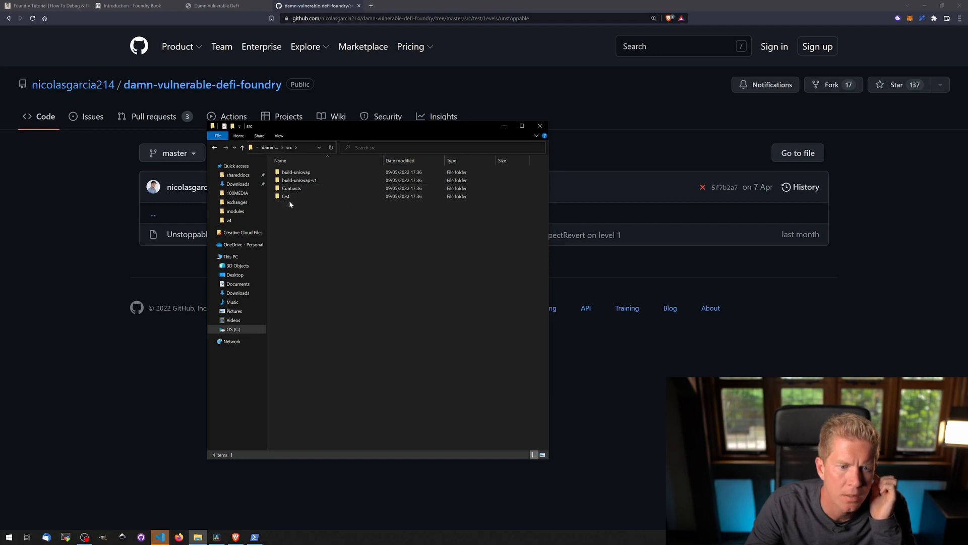
double_click(285, 196)
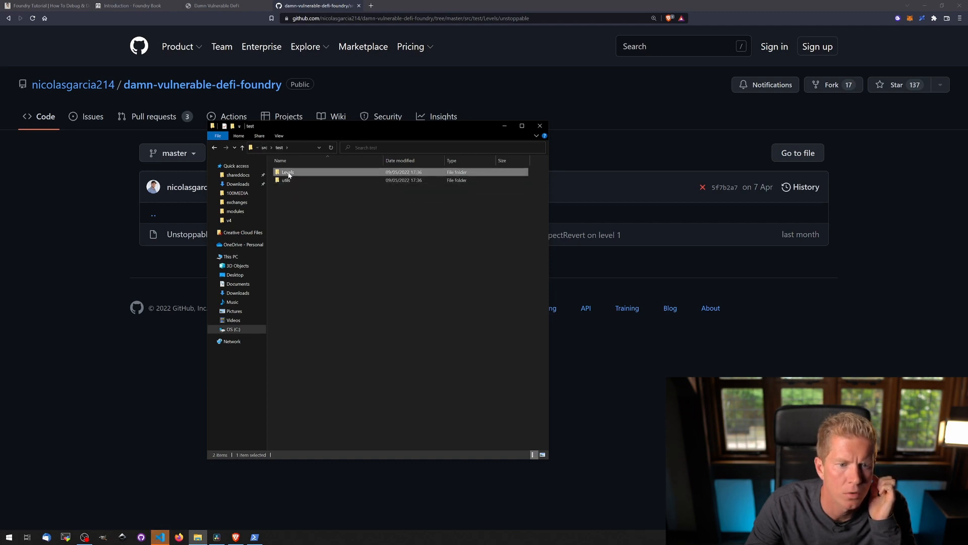
double_click(285, 171)
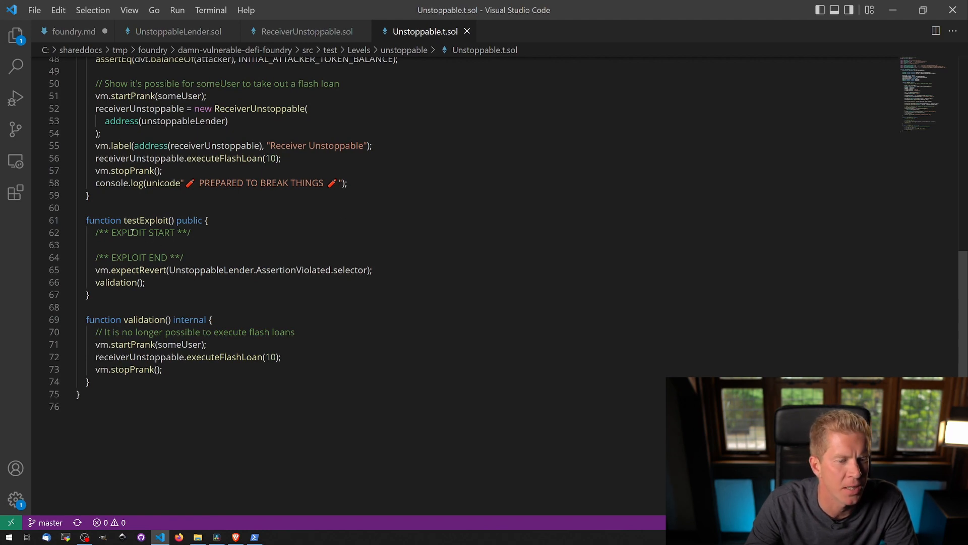
- Mark the exploit spot in testExploit, then return to the README in the browser
double_click(127, 257)
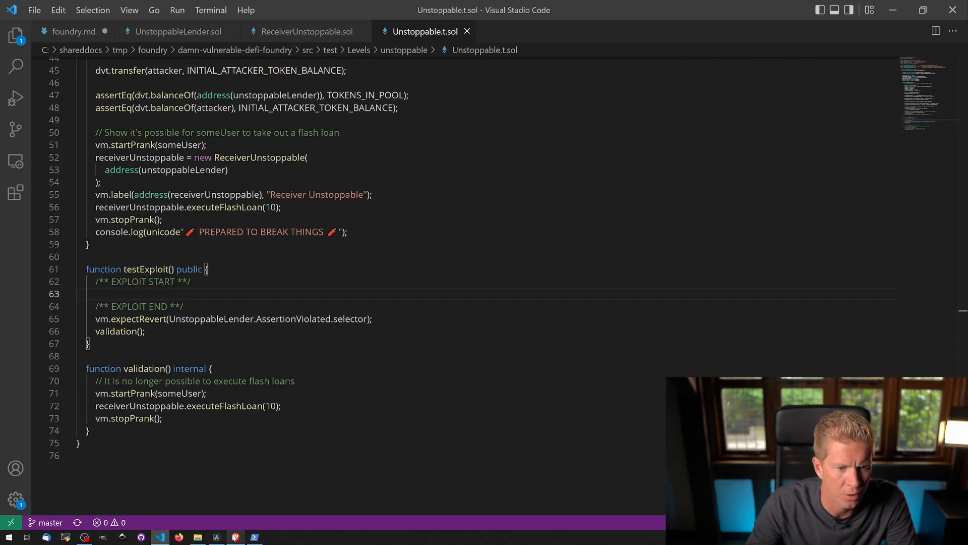
left_click(235, 537)
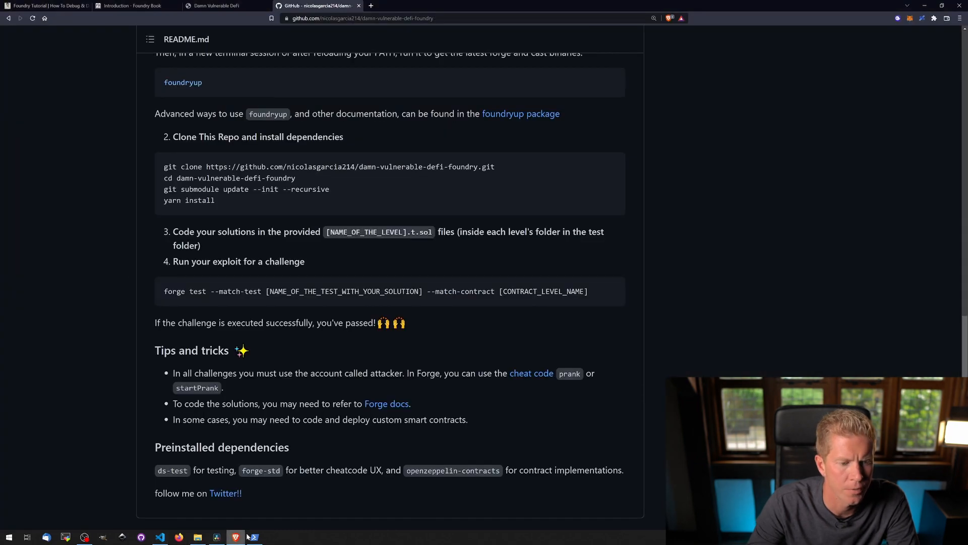
- Run 'forge test --match-contract Unstoppable' in PowerShell and see testExploit fail
left_click(252, 536)
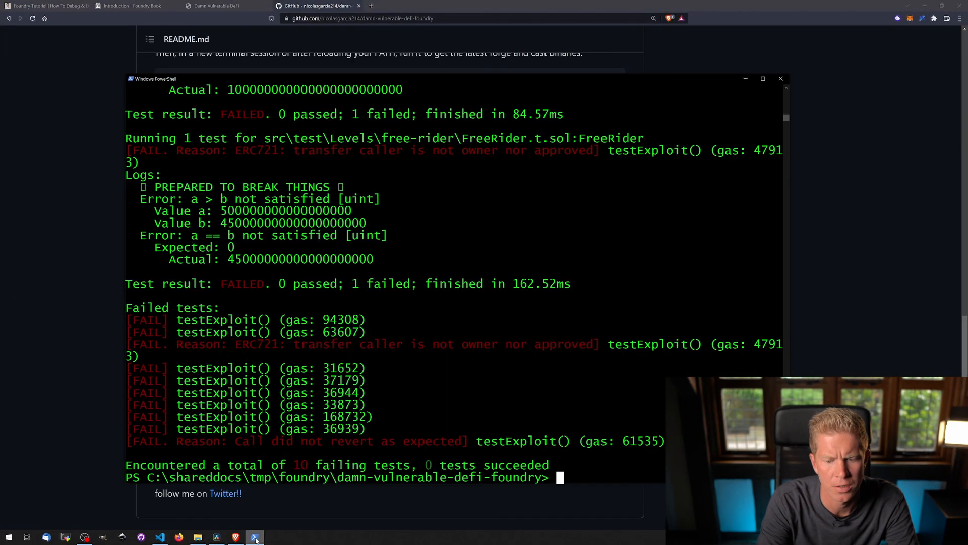
type("forge")
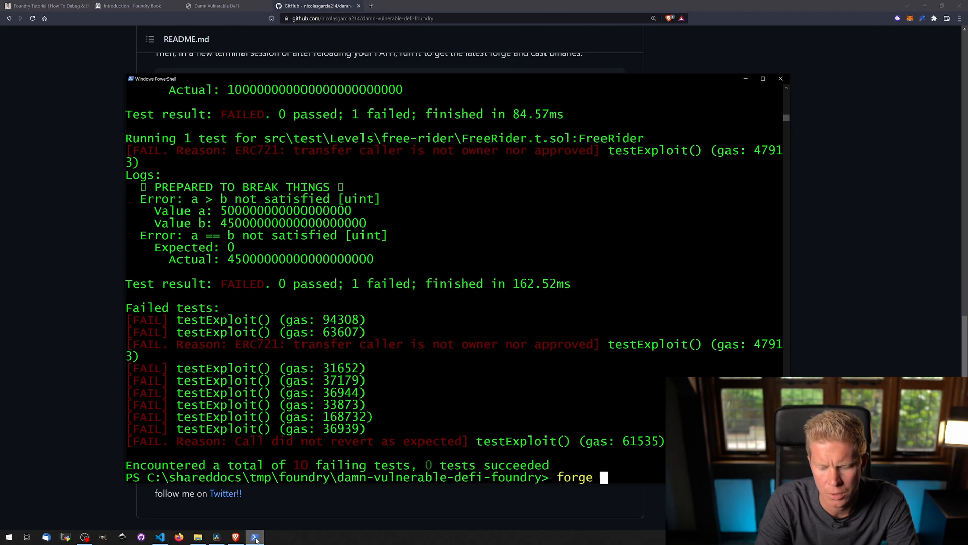
type("test --match-contract Unstoppable")
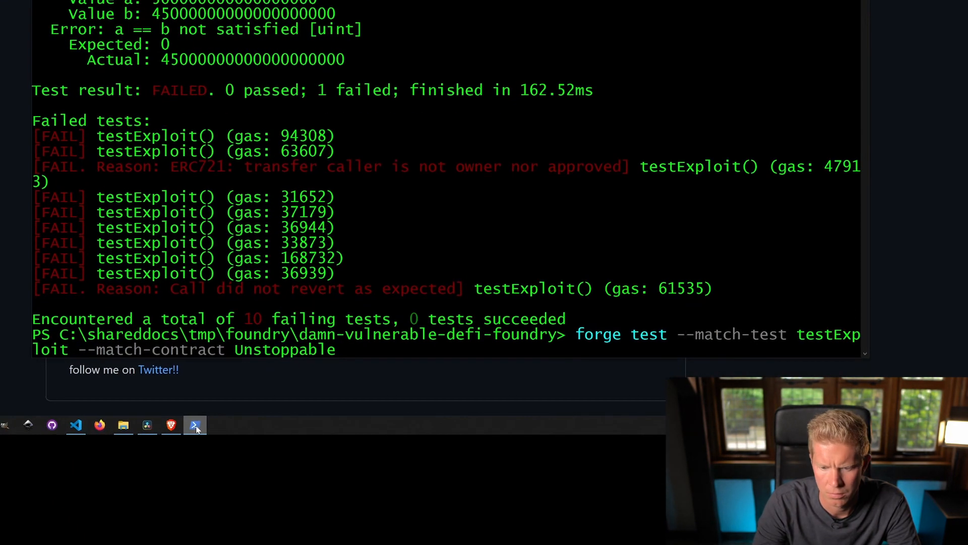
key("Return")
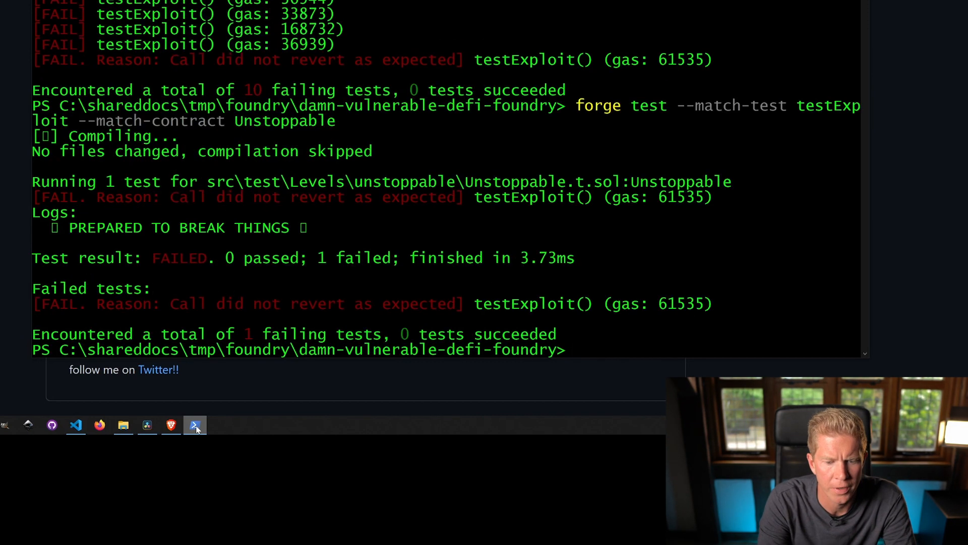
- Clear the output and re-enter 'forge test --match-test testExploit --match-contract Unstoppable'
type("cle")
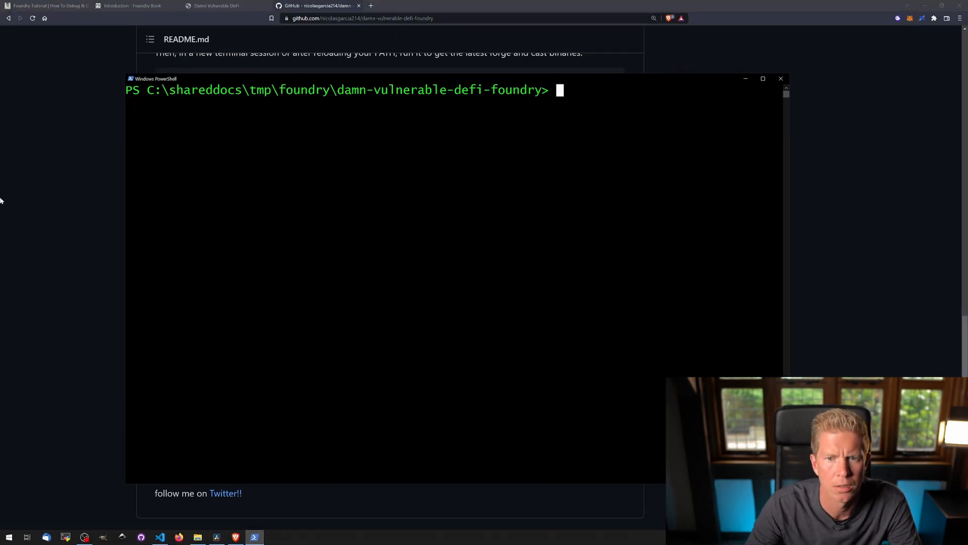
type("forge test --match-test testExploit --match-contract Unstoppable")
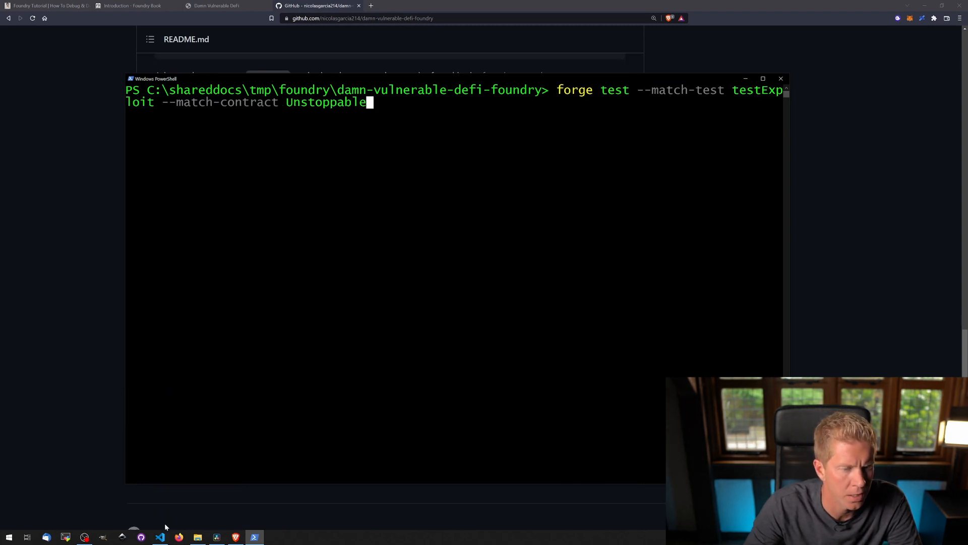
left_click(217, 6)
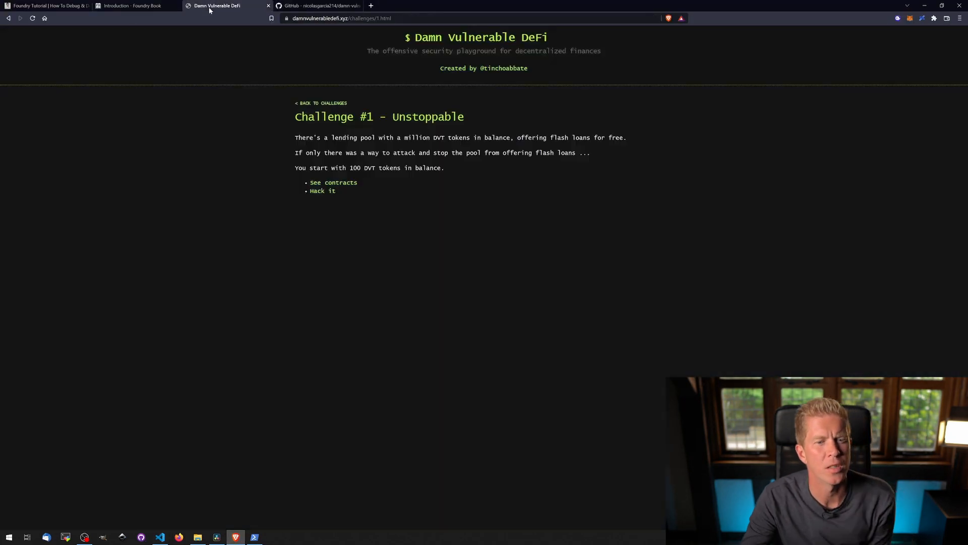
mouse_move(390, 228)
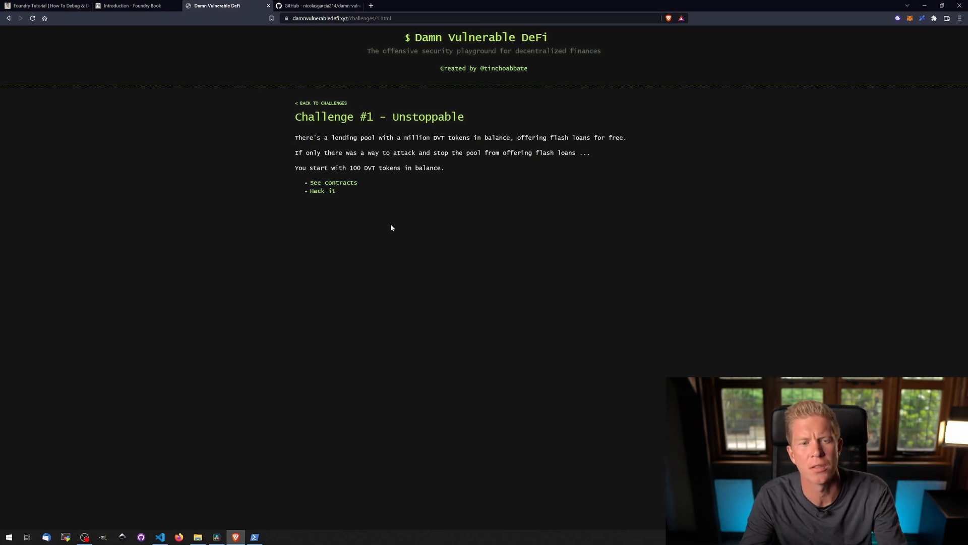
mouse_move(376, 175)
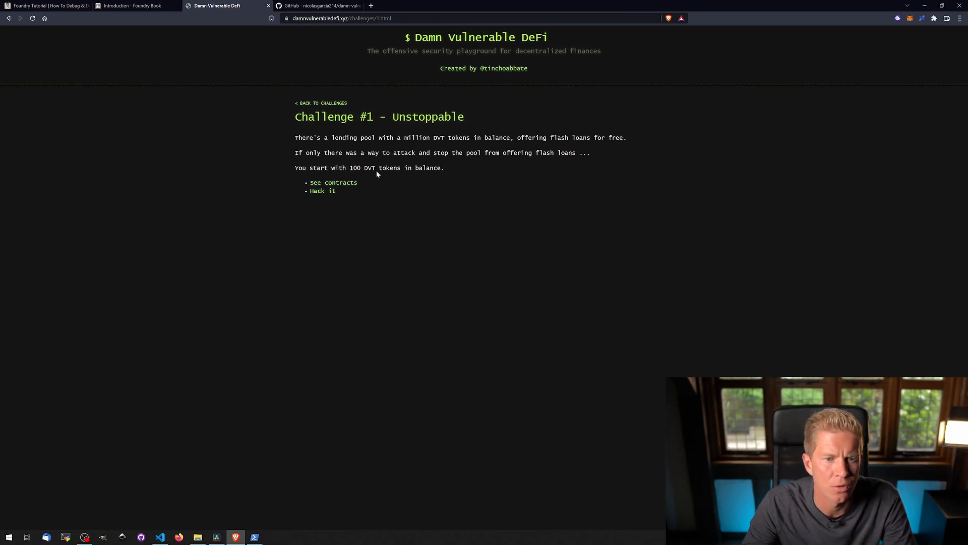
mouse_move(575, 175)
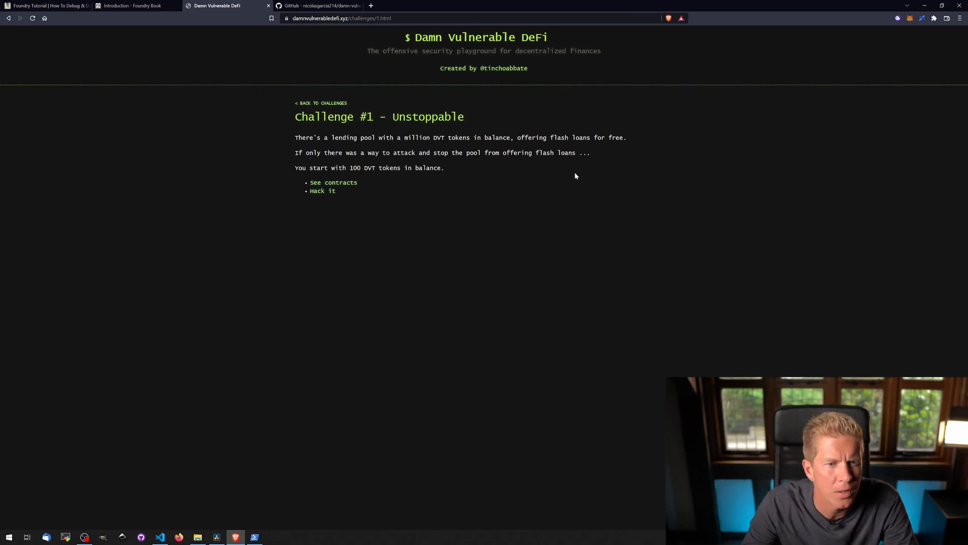
- Return from the challenge brief to Unstoppable.t.sol in the editor
left_click(160, 536)
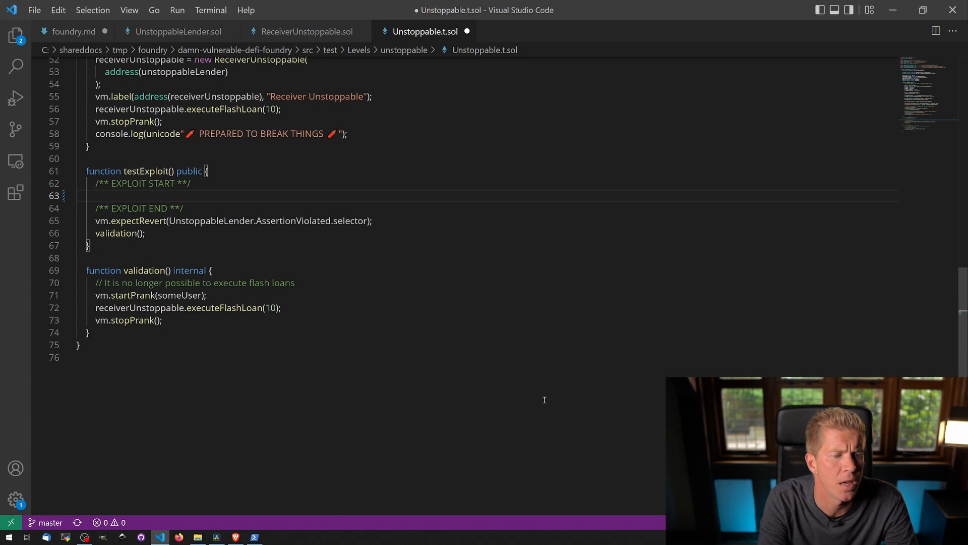
- Add vm.startPrank(attacker); dvt.transfer(address(unstoppableLender), 1); vm.stopPrank(); to testExploit
type("vm.startPrank(")
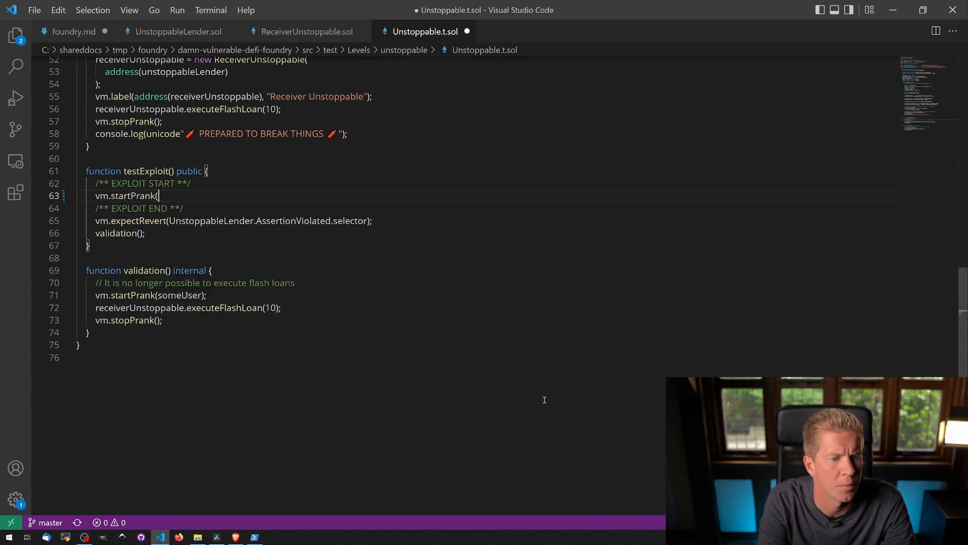
type("attacker);")
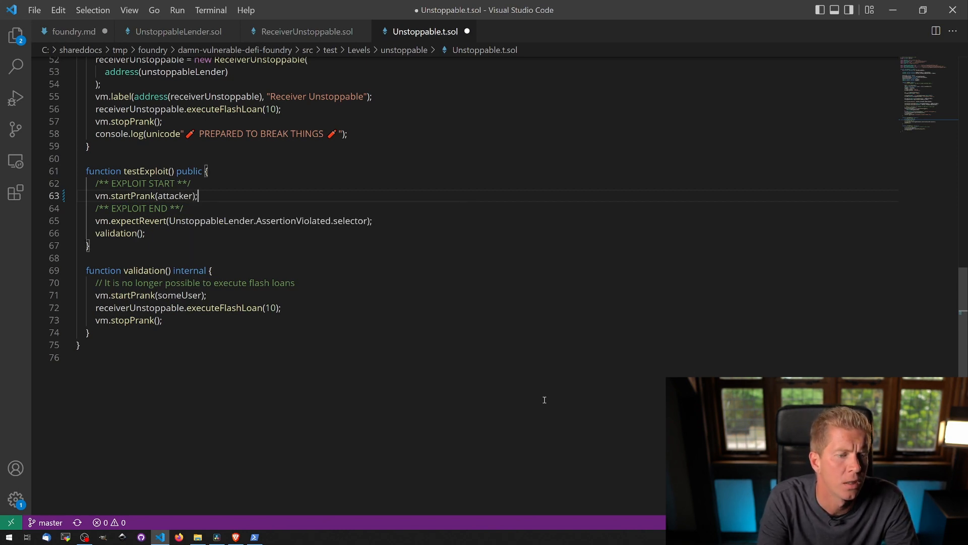
type("v")
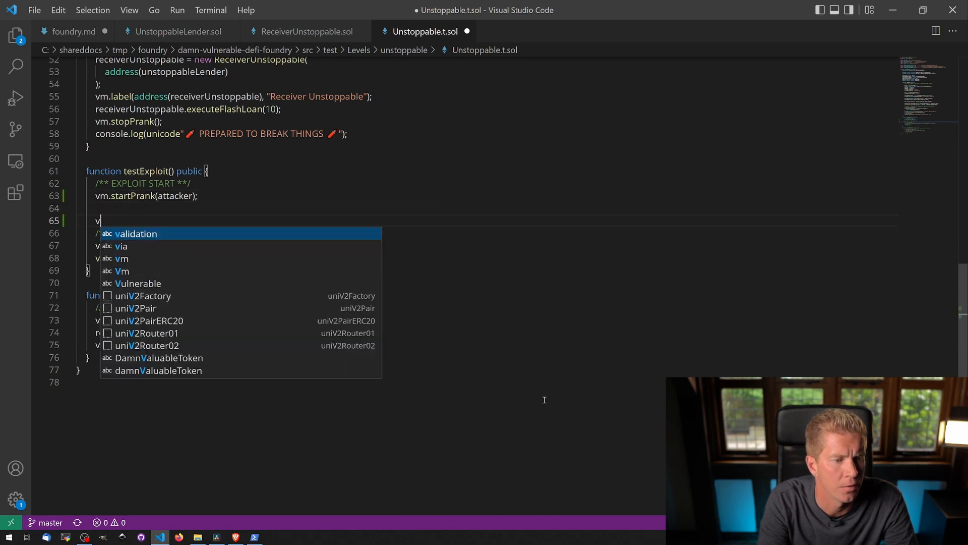
type("m.")
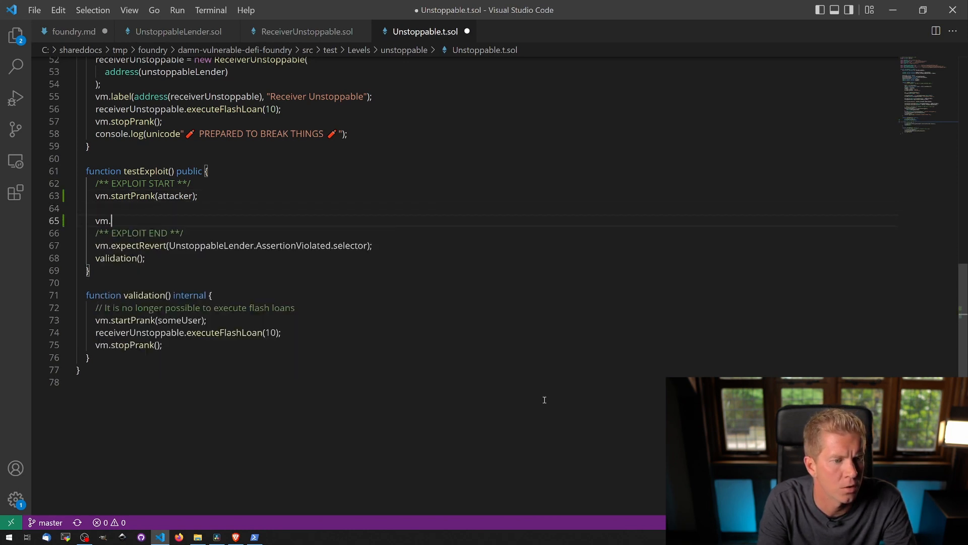
type("stopPrank();")
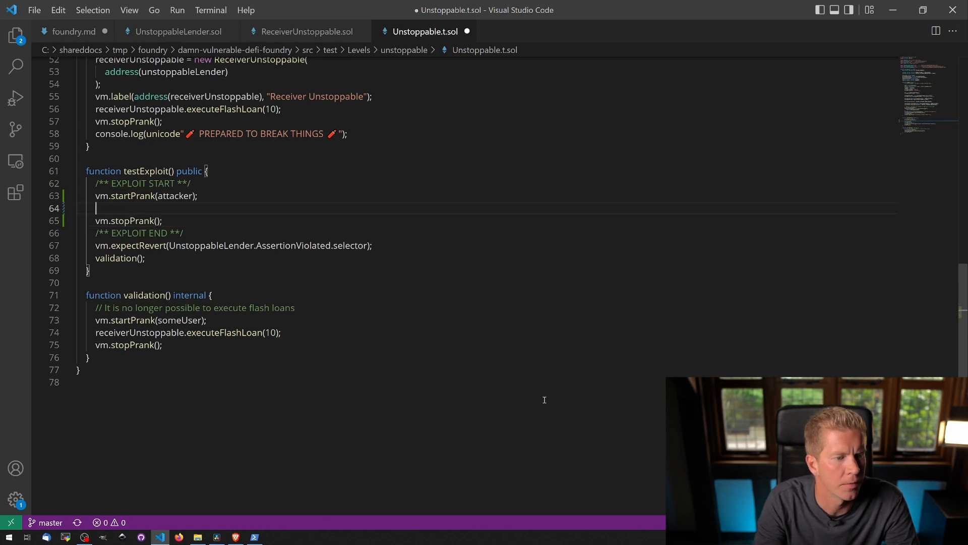
type("dvt.transfer( address(unstoppableLender), 1);")
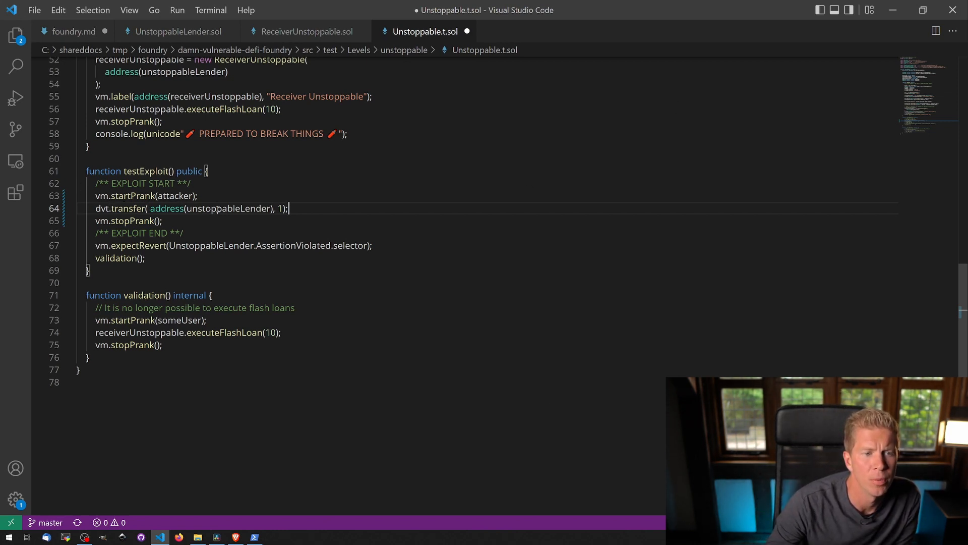
- Check UnstoppableLender.sol, save the test file and switch to the Damn Vulnerable DeFi site
scroll("up", 3)
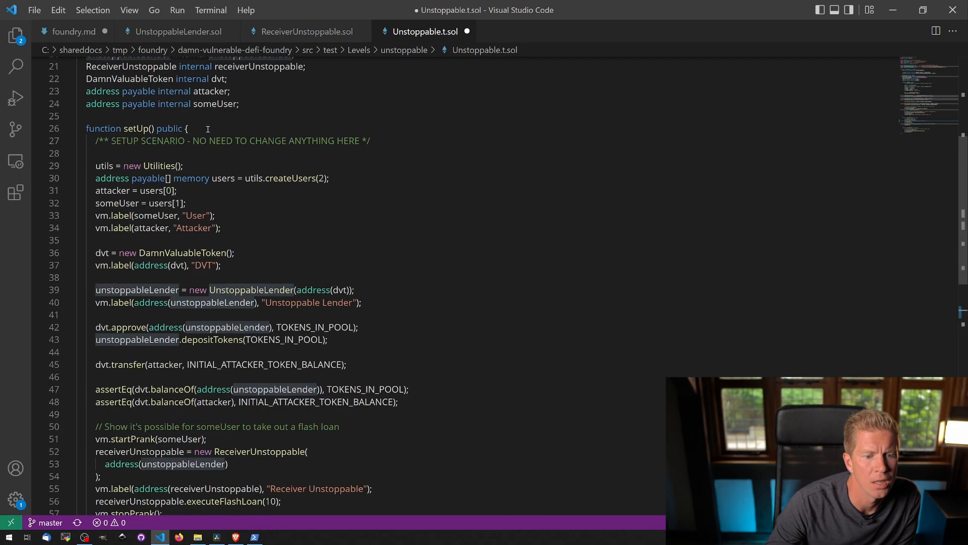
mouse_move(425, 71)
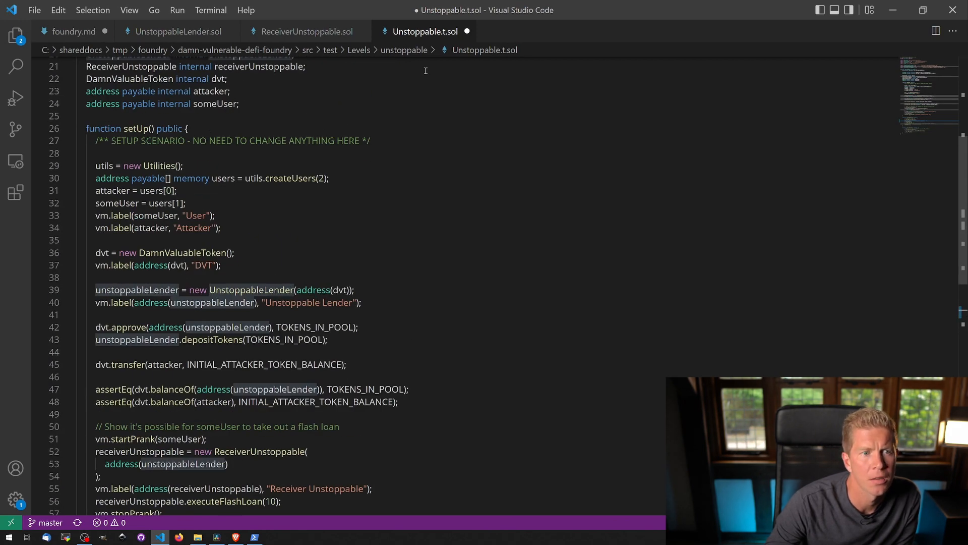
left_click(179, 31)
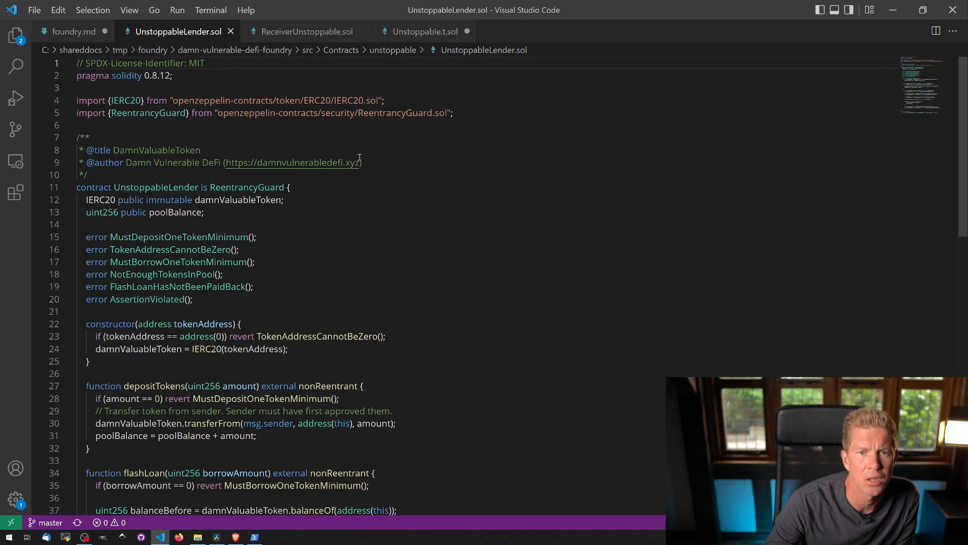
left_click(425, 31)
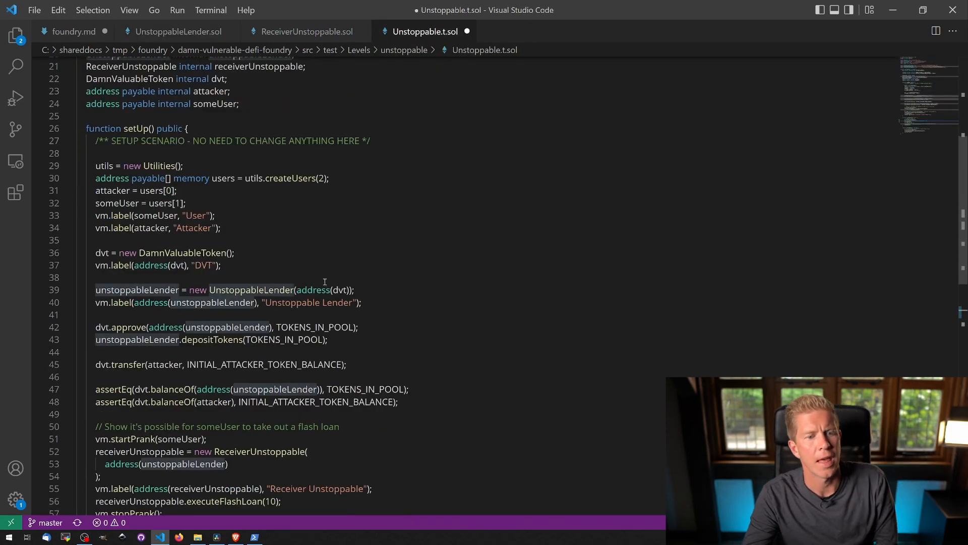
scroll("down", 3)
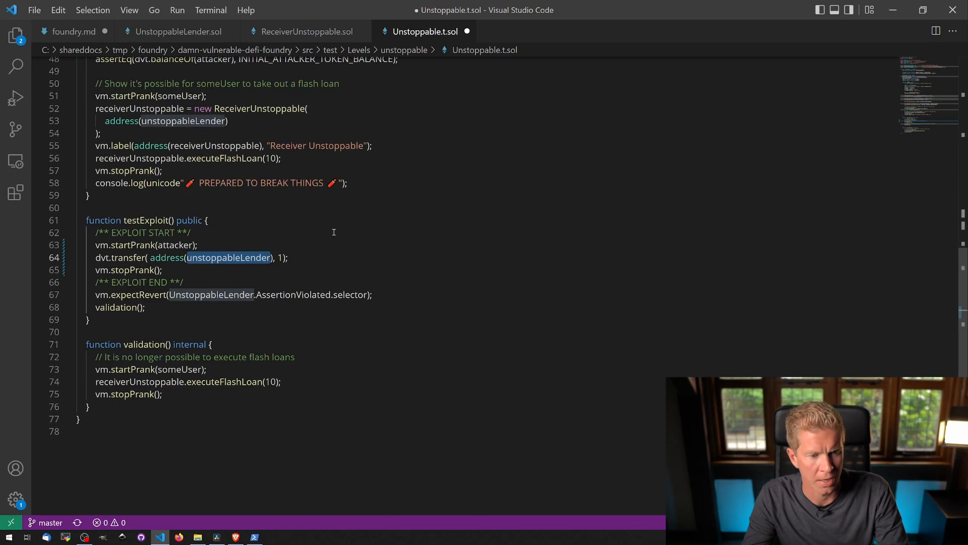
key("alt+tab")
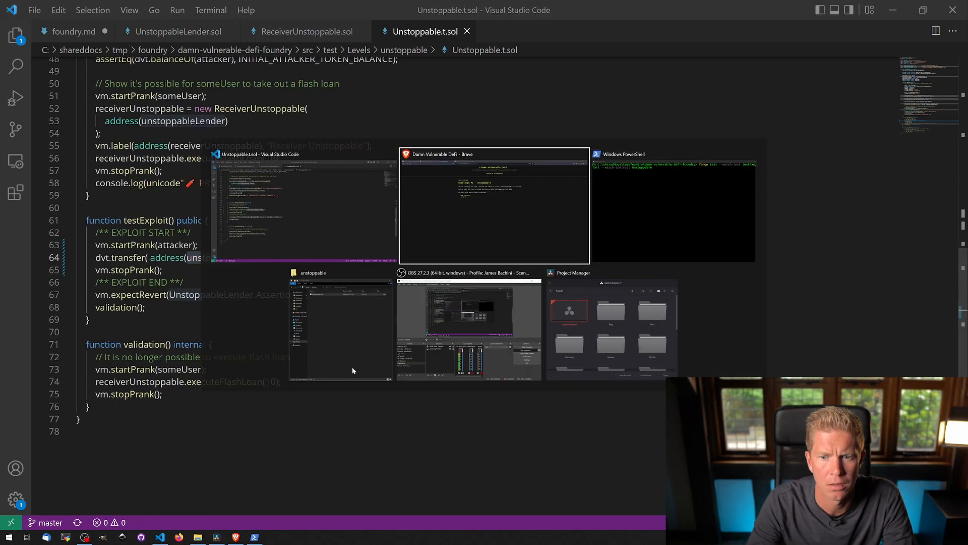
left_click(672, 203)
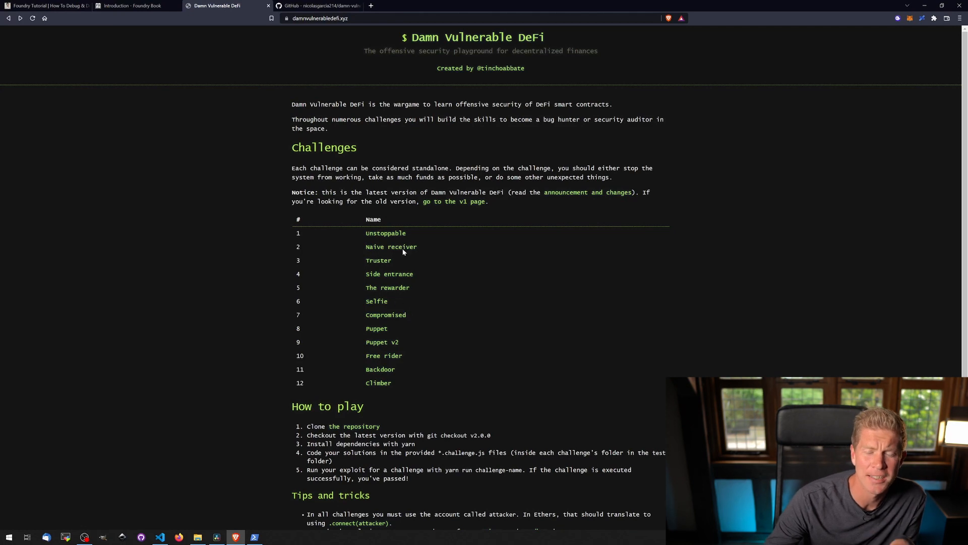
mouse_move(392, 246)
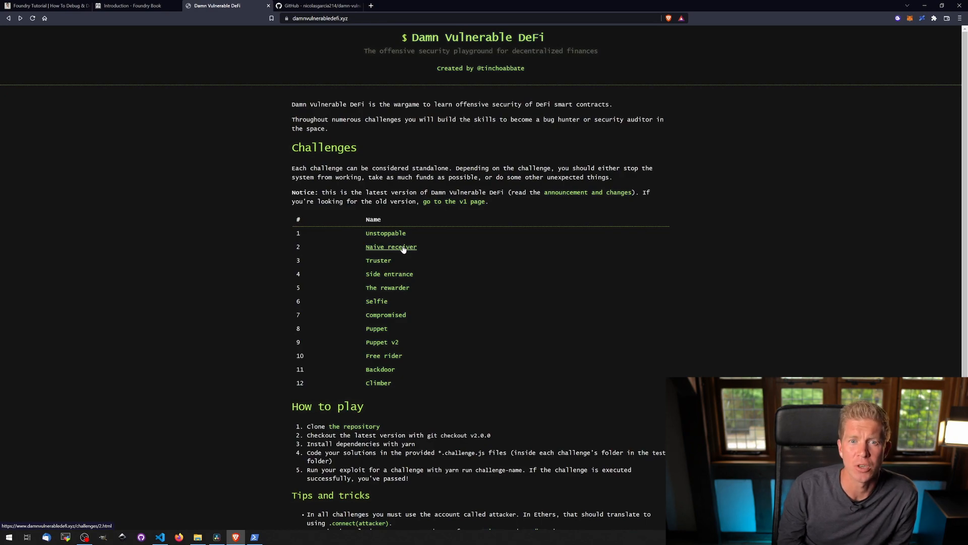
- Bring up the open PowerShell windows from the taskbar
left_click(178, 535)
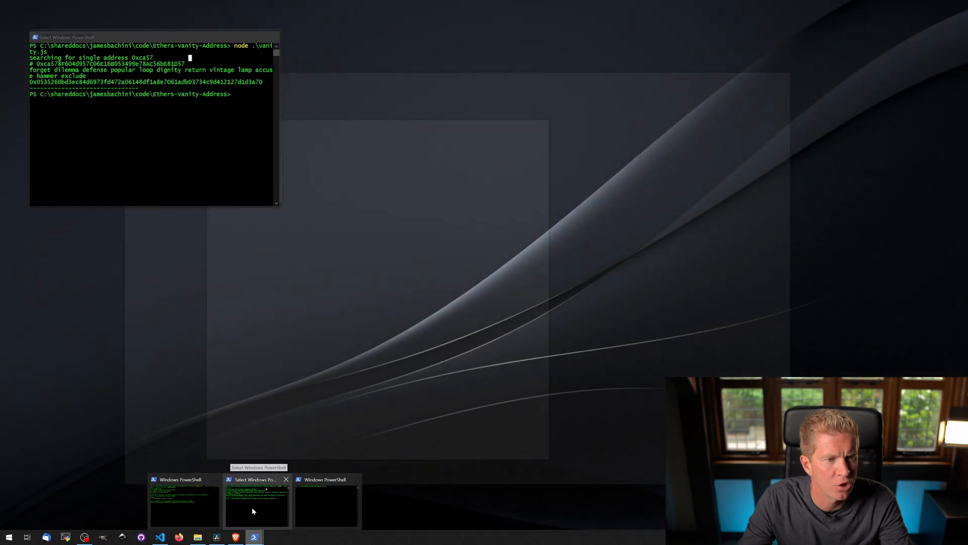
- Copy the generated 0xca57… vanity address from PowerShell and open MetaMask in the browser
left_click(255, 501)
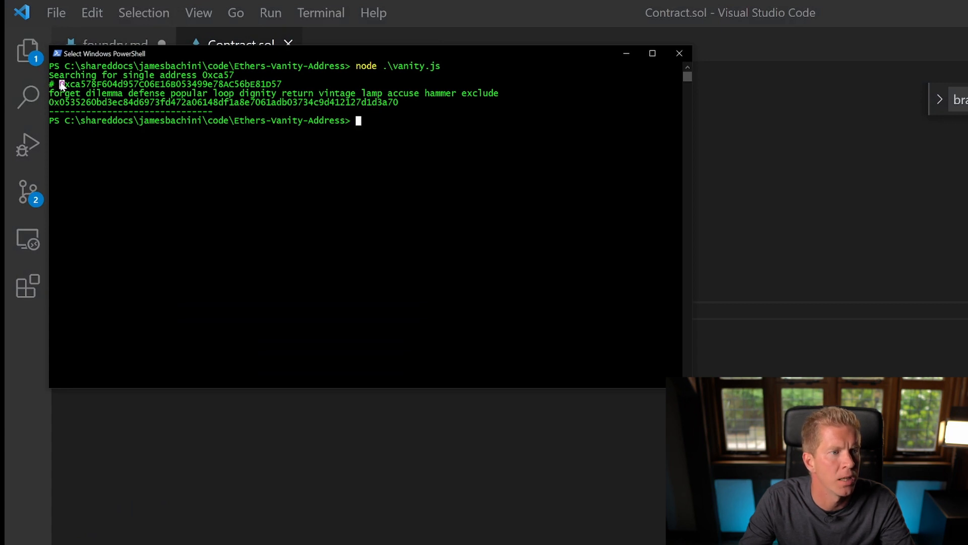
left_click_drag(60, 84, 281, 84)
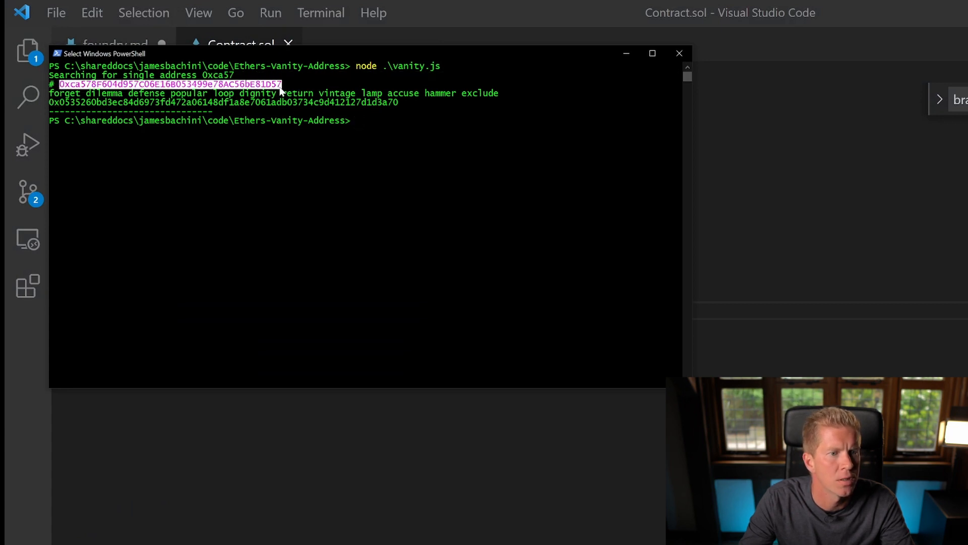
left_click(364, 247)
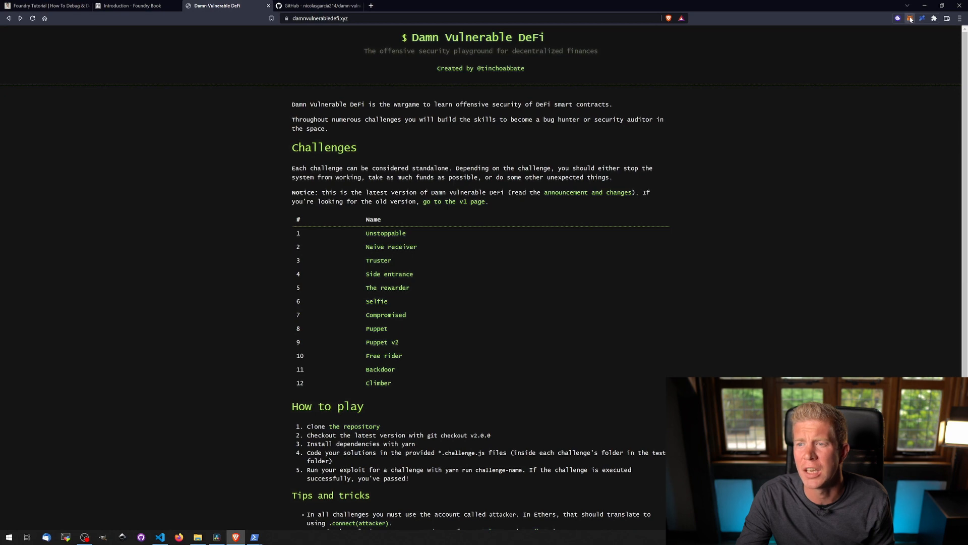
left_click(909, 18)
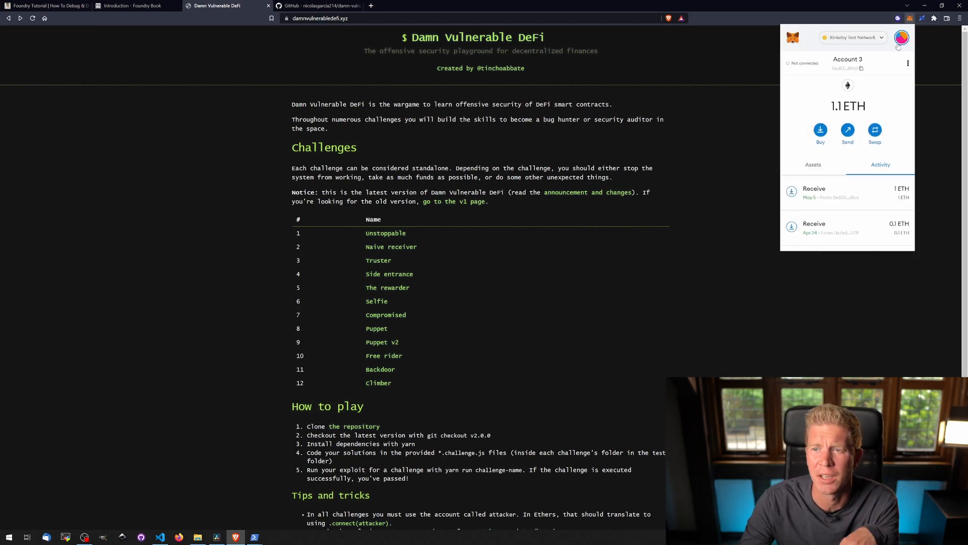
- Set up a MetaMask send of 0.2 ETH to the pasted vanity address and continue
left_click(848, 130)
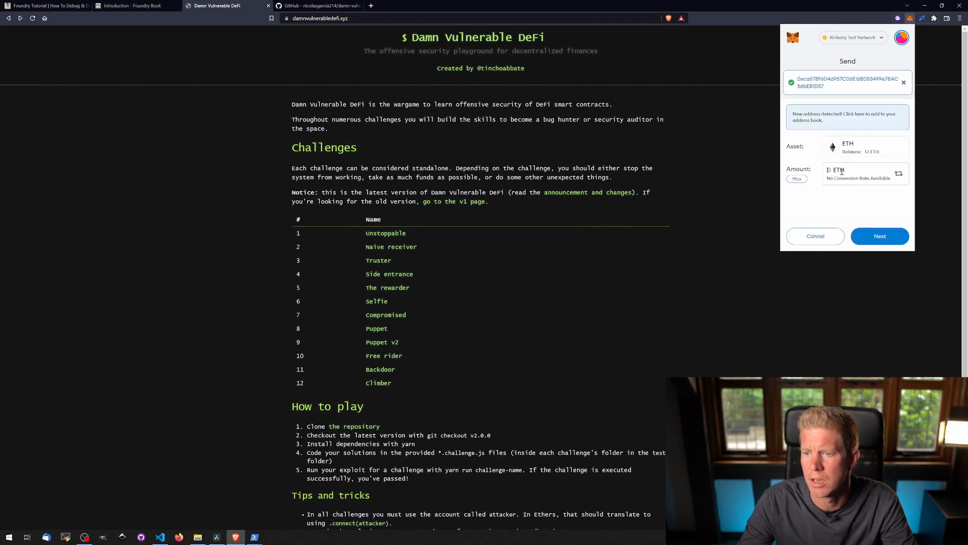
type("0.2")
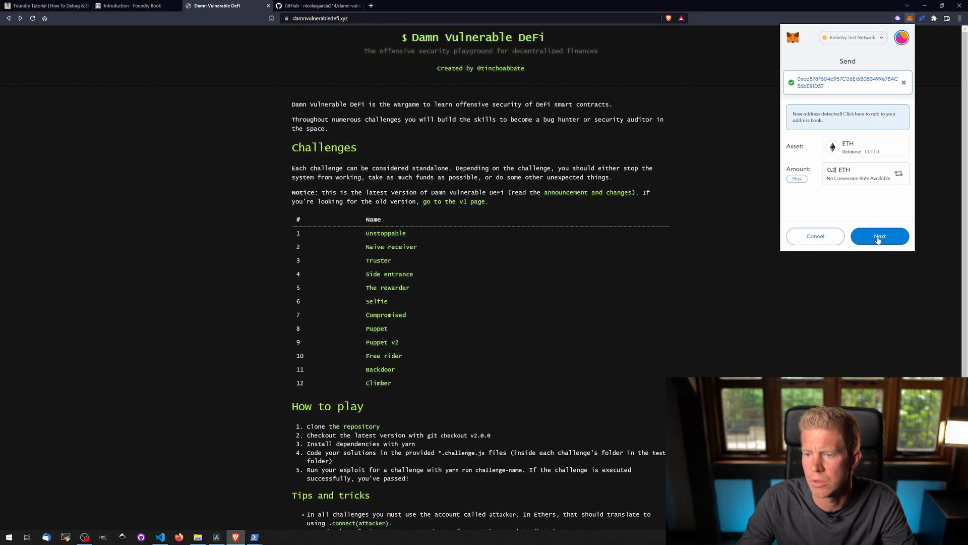
left_click(46, 6)
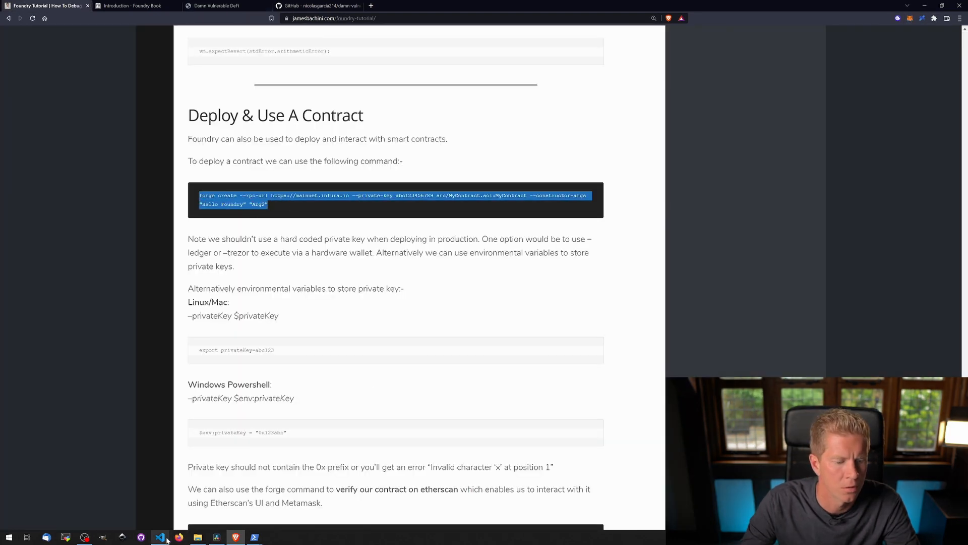
- Edit the commented forge create line for Rinkeby with the private key and target src/Contract.sol:Contract
left_click(160, 535)
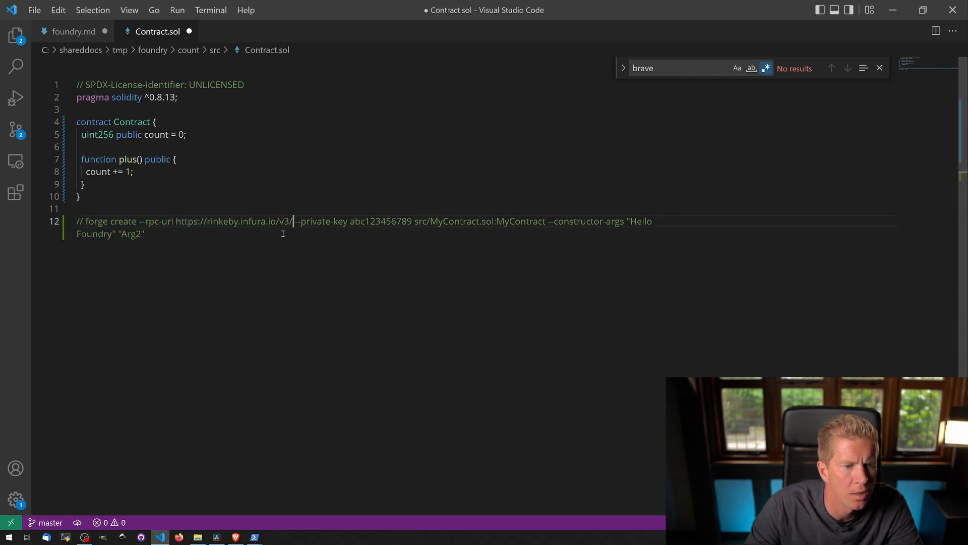
left_click(255, 535)
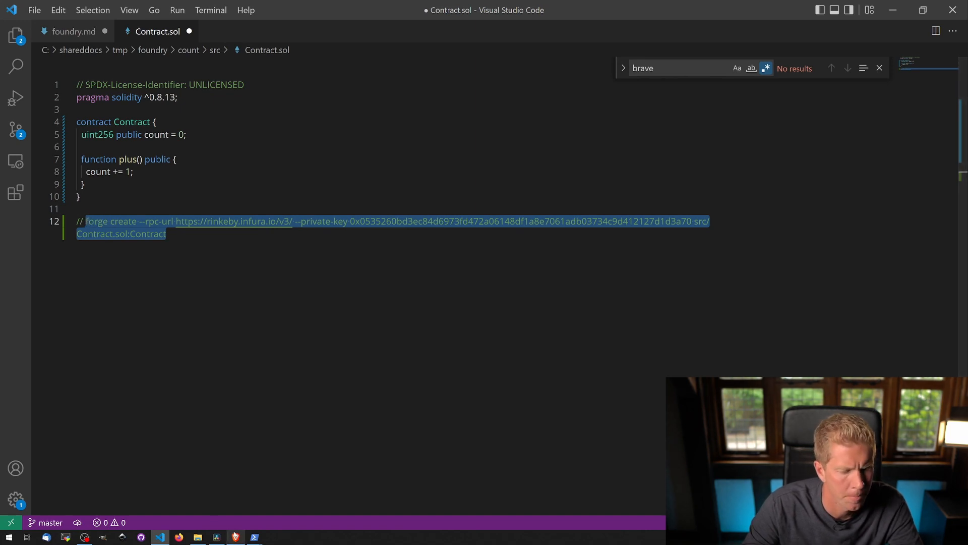
left_click(235, 535)
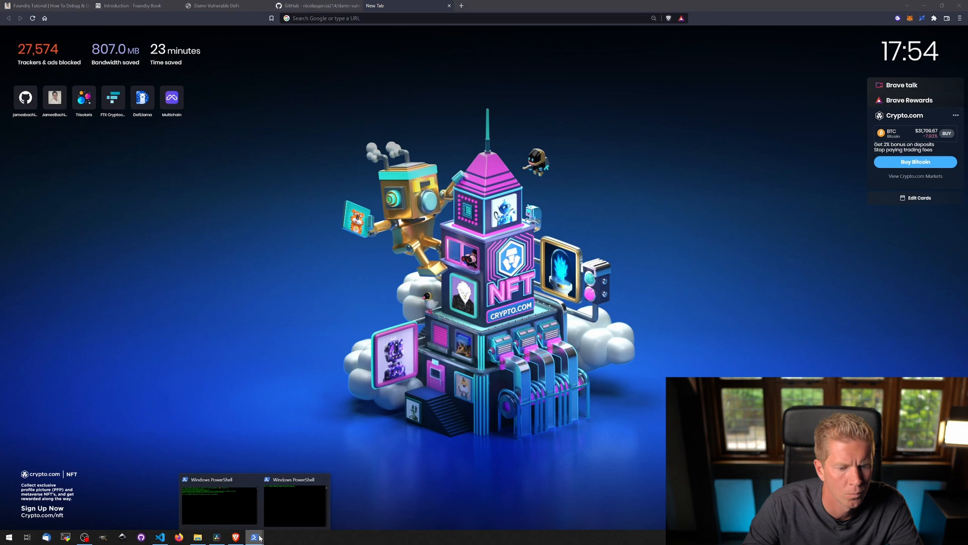
- Run forge create in PowerShell with the Rinkeby RPC URL and key, deploying Contract
left_click(219, 503)
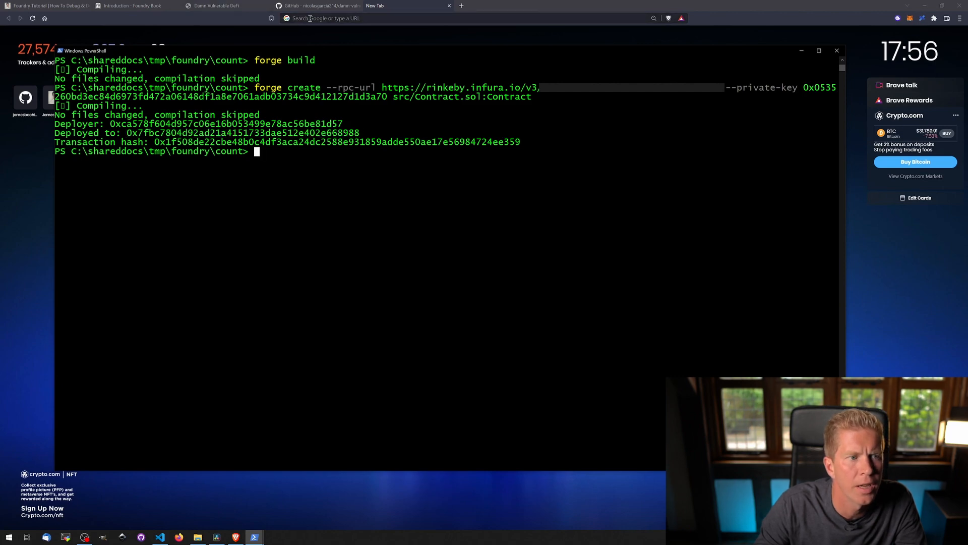
type("rinkeby rpc")
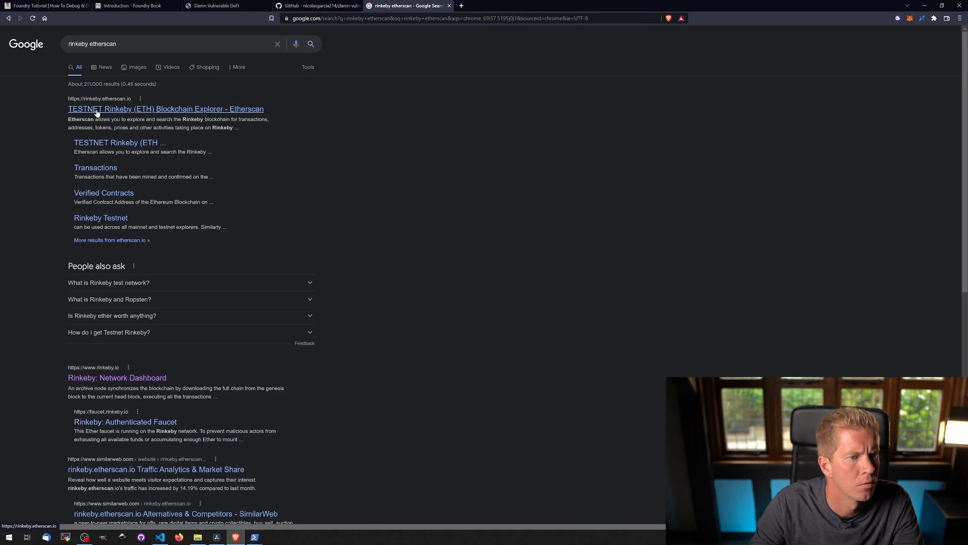
- Look up the deployed address 0x7fbc…8988 on Rinkeby Etherscan, showing its Contract Creation transaction
left_click(165, 109)
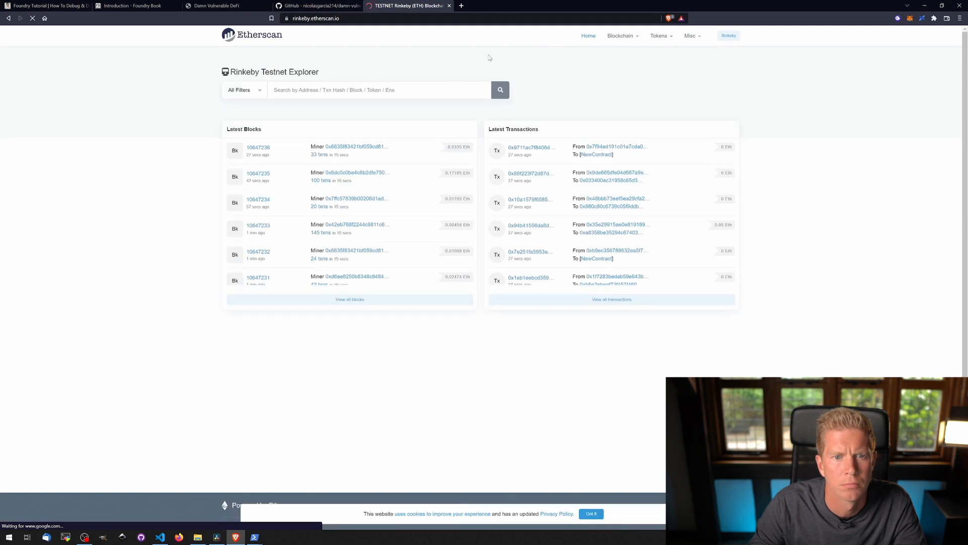
type("0x7fbc7804d92ad21a4151733dae512e402e668988")
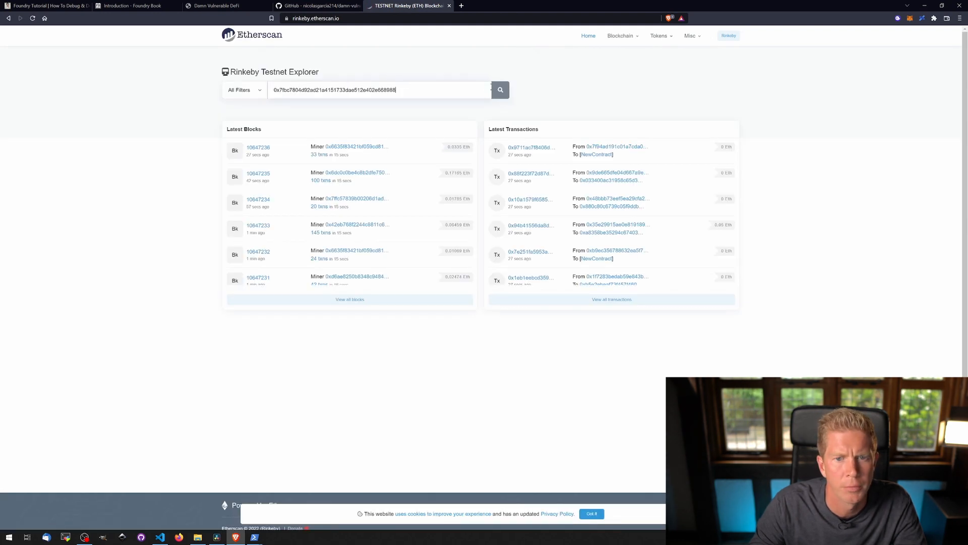
left_click(500, 90)
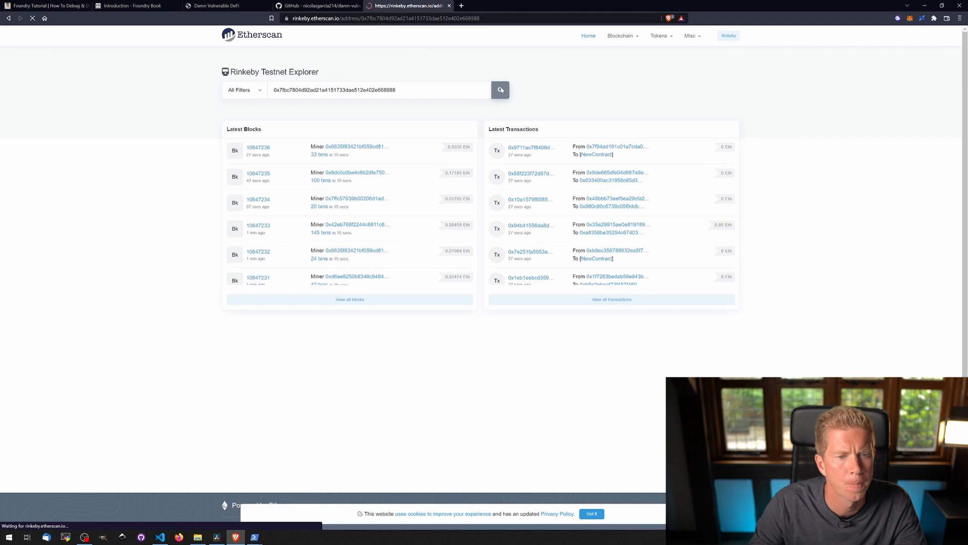
left_click(499, 90)
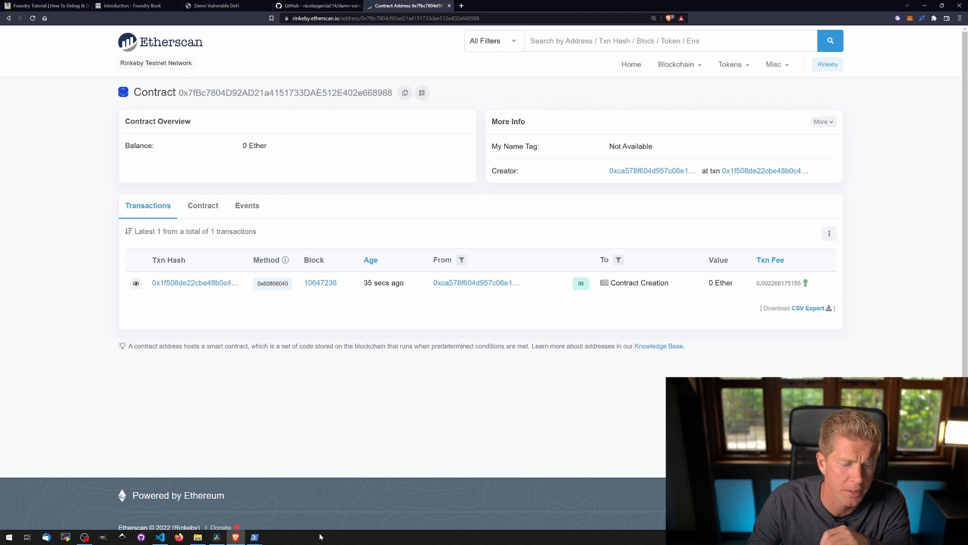
left_click(160, 535)
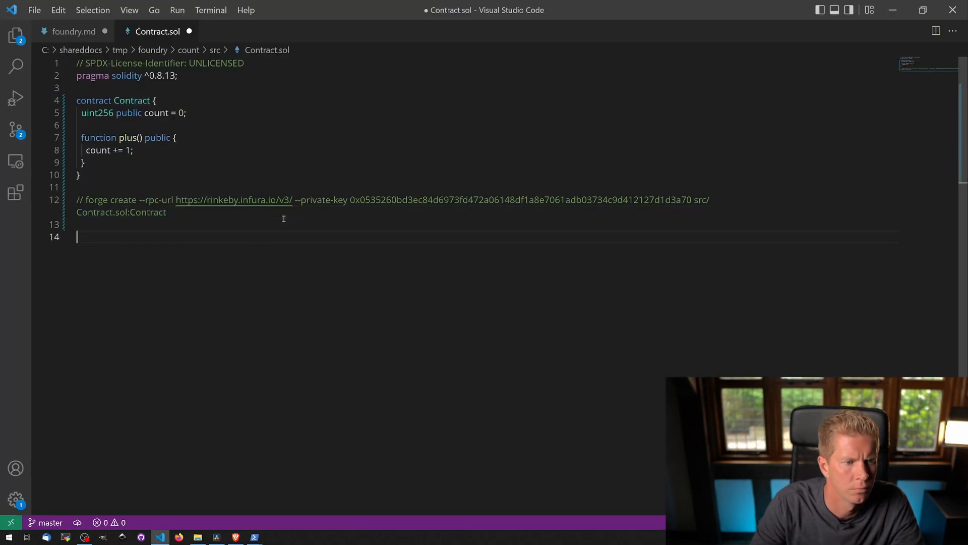
- Draft a cast call reading count()(uint256) from the deployed address copied from Etherscan, and save
type("cast call 0xabc123 \"totalSupply()(uint256)\" --rpc-url https://eth-mainnet.alchemyapi.io")
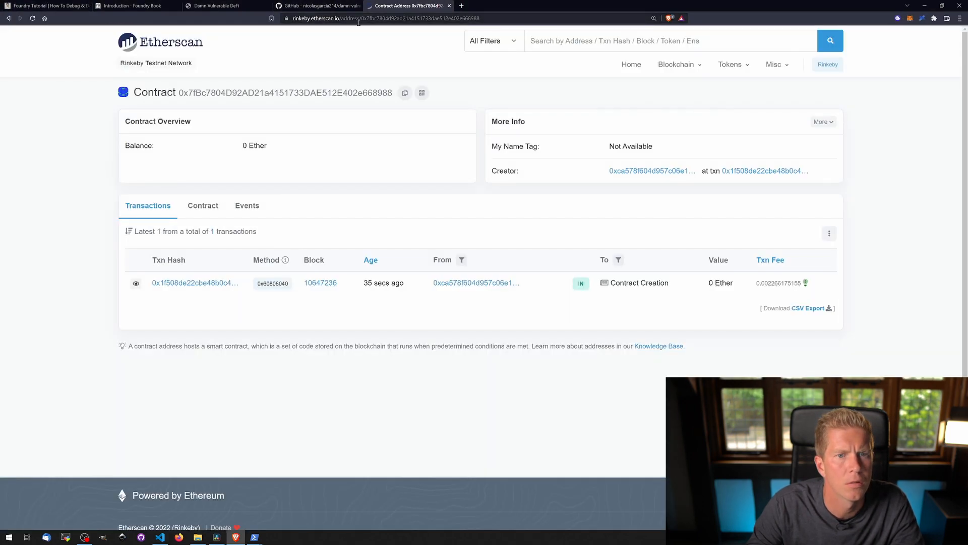
left_click(405, 92)
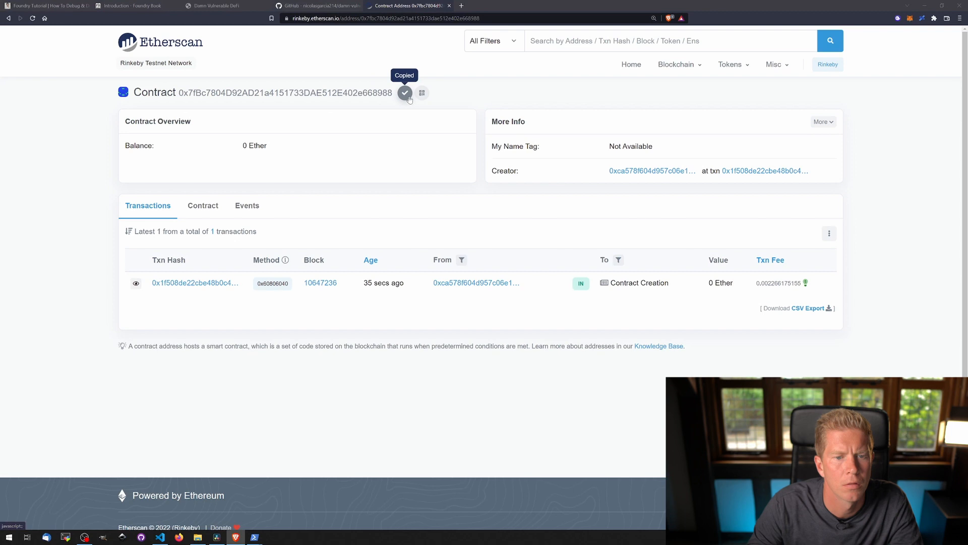
left_click(160, 536)
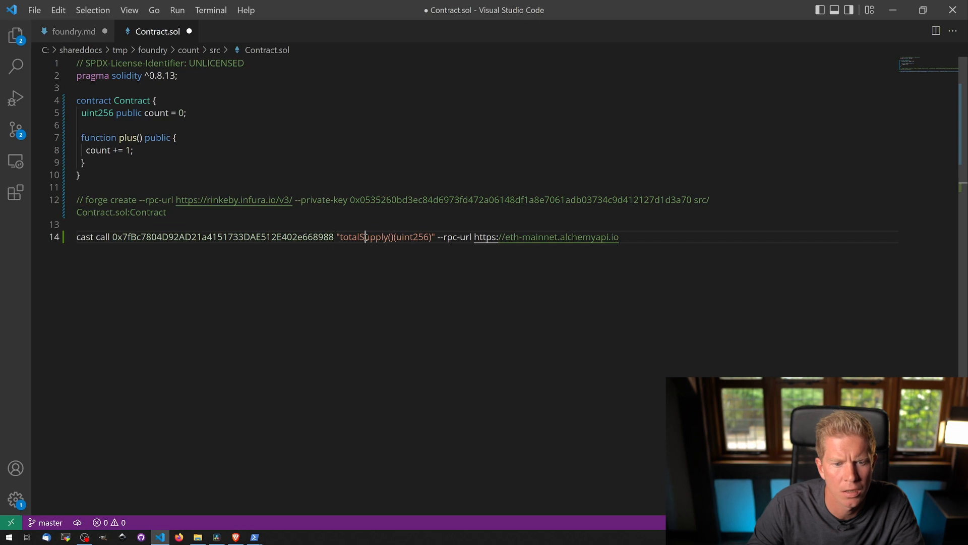
type("count")
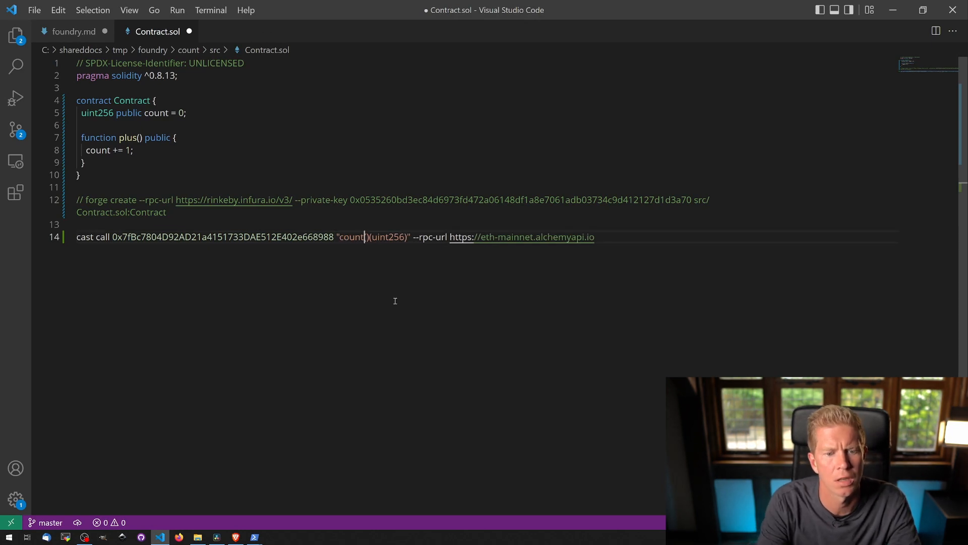
key("ctrl+s")
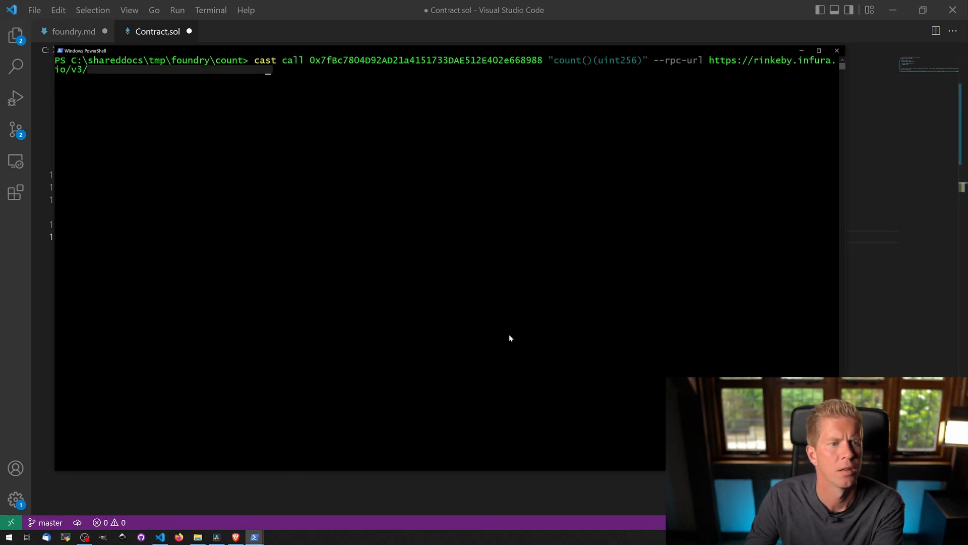
- Run the cast call in PowerShell, returning count as 0
key("Return")
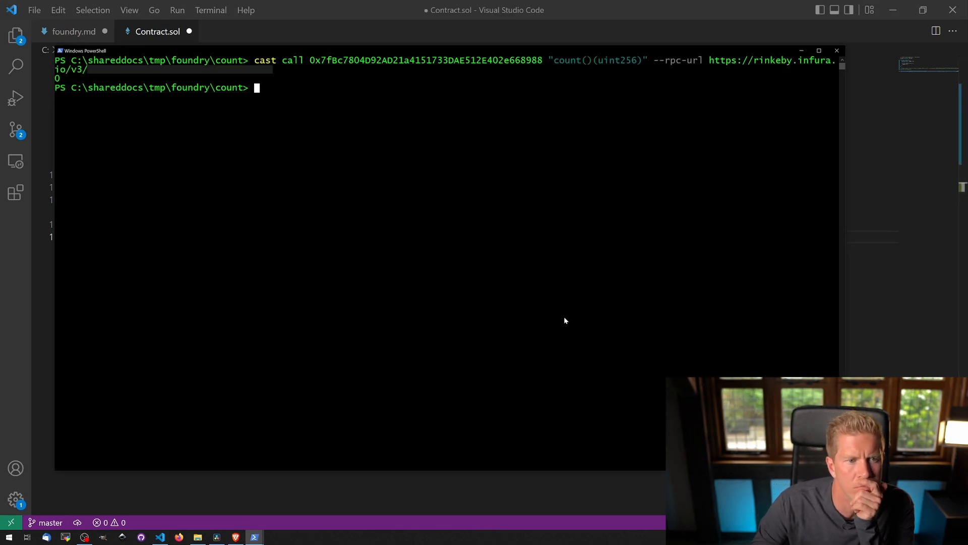
mouse_move(459, 217)
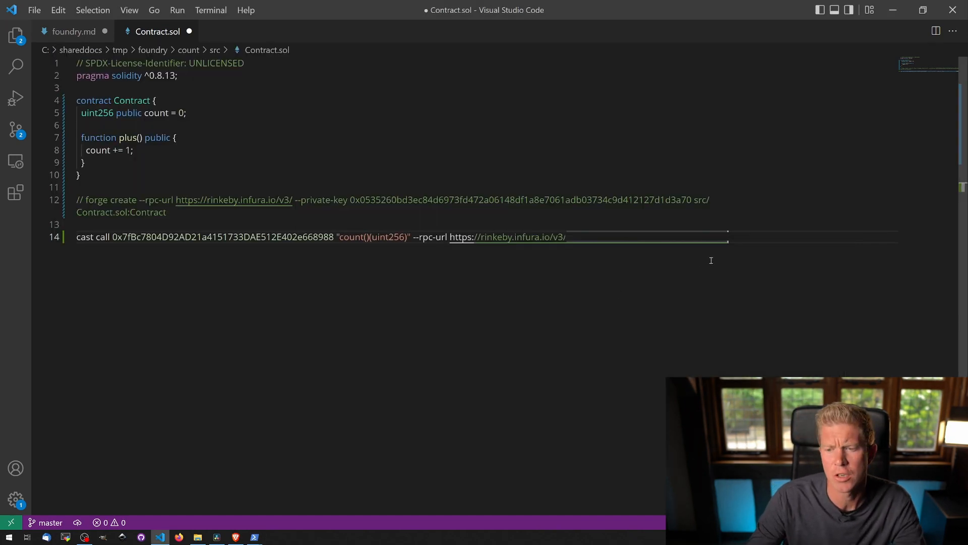
- Draft a cast send calling plus() on 0x7fBc…8988 with no numeric argument
key("Enter")
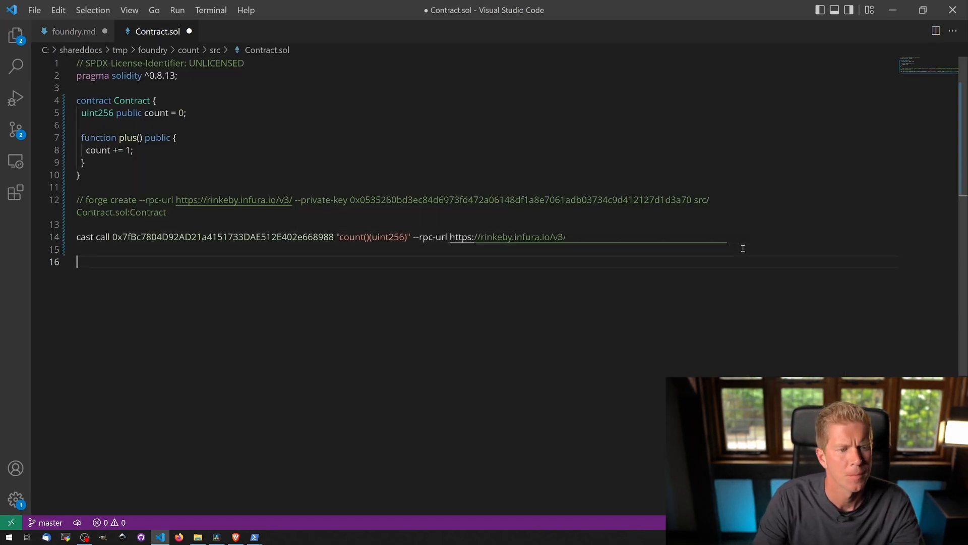
type("cast send 0xabc123 \"mint(uint256)\" 3 --rpc-url https://eth-mainnet.alchemyapi.io --private-key=abc123")
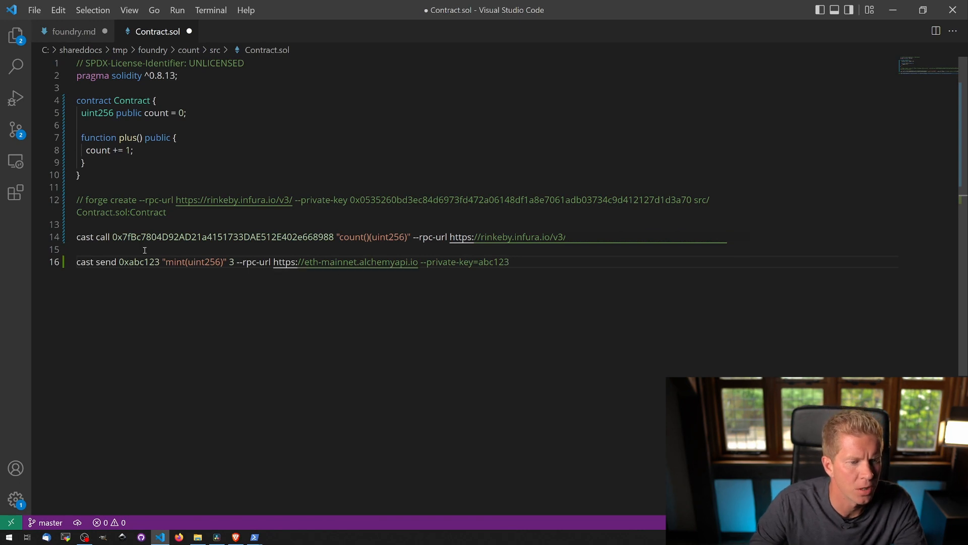
double_click(138, 262)
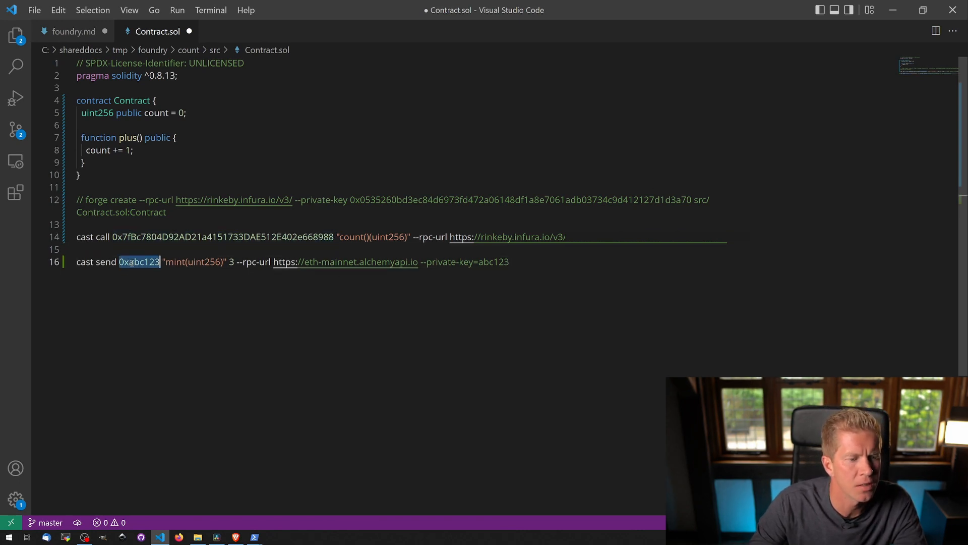
type("0x7fBc7804D92AD21a4151733DAE512E402e668988")
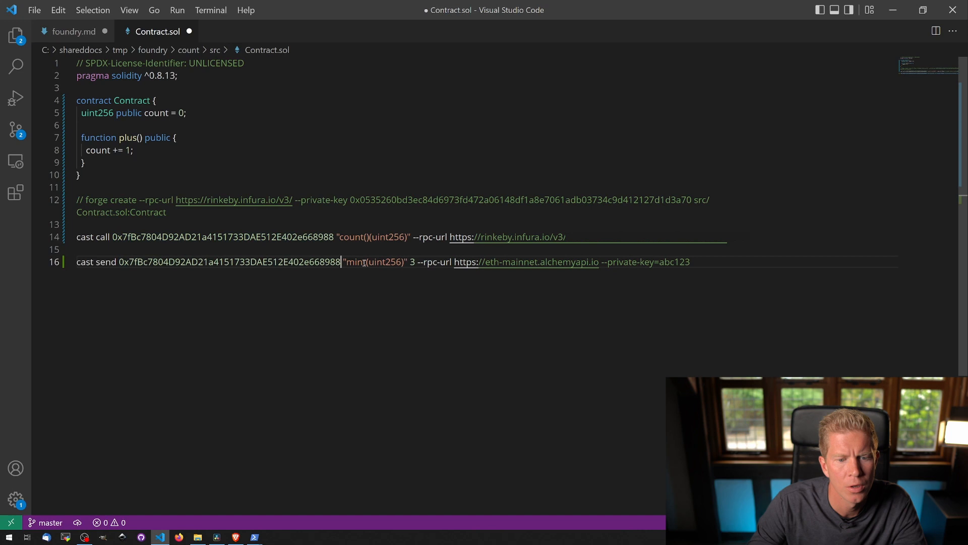
type("plus")
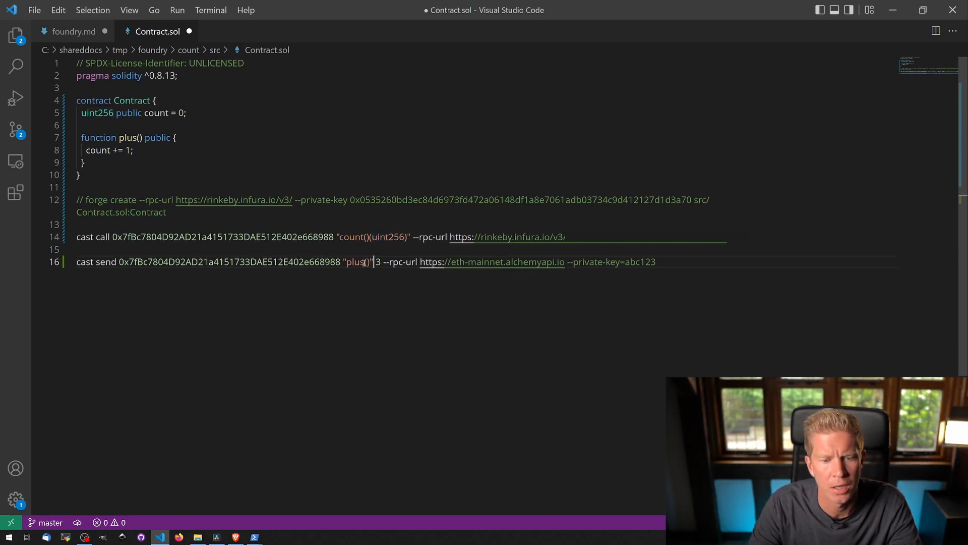
key("Backspace")
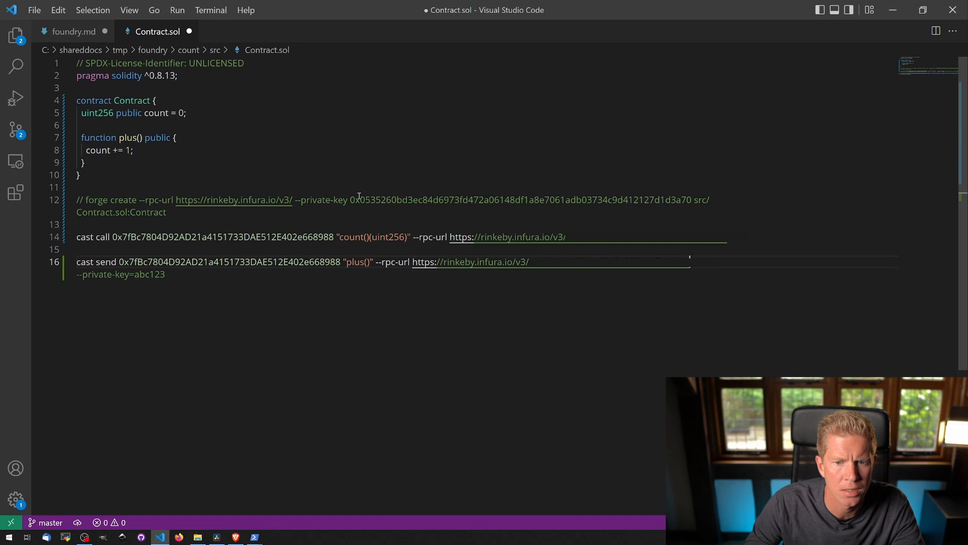
- Swap in the real private key and Rinkeby URL, run the send, and re-query count as 1
double_click(521, 200)
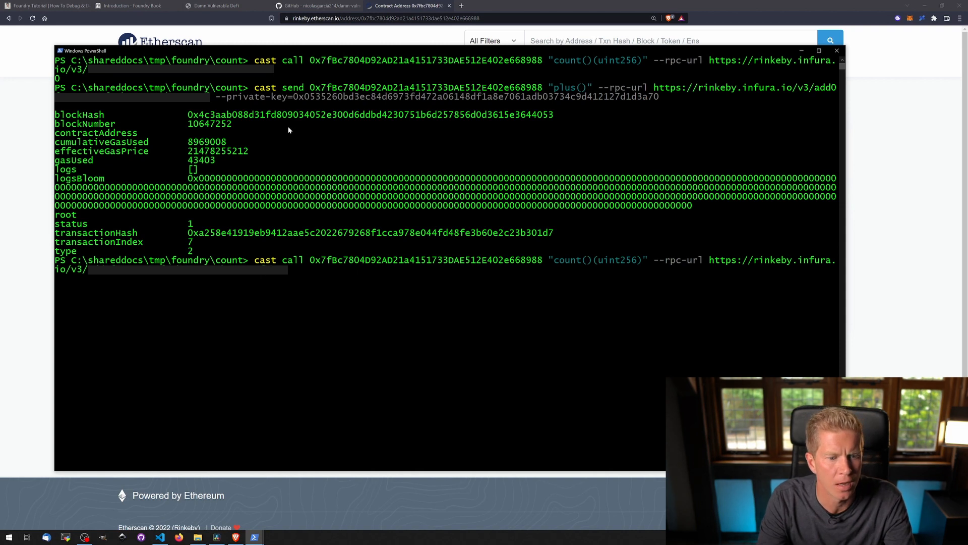
key("Return")
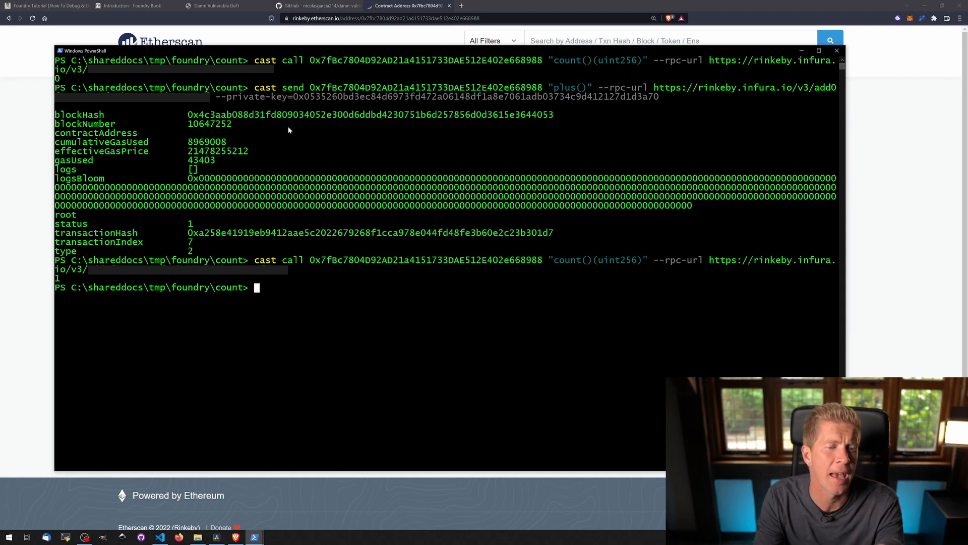